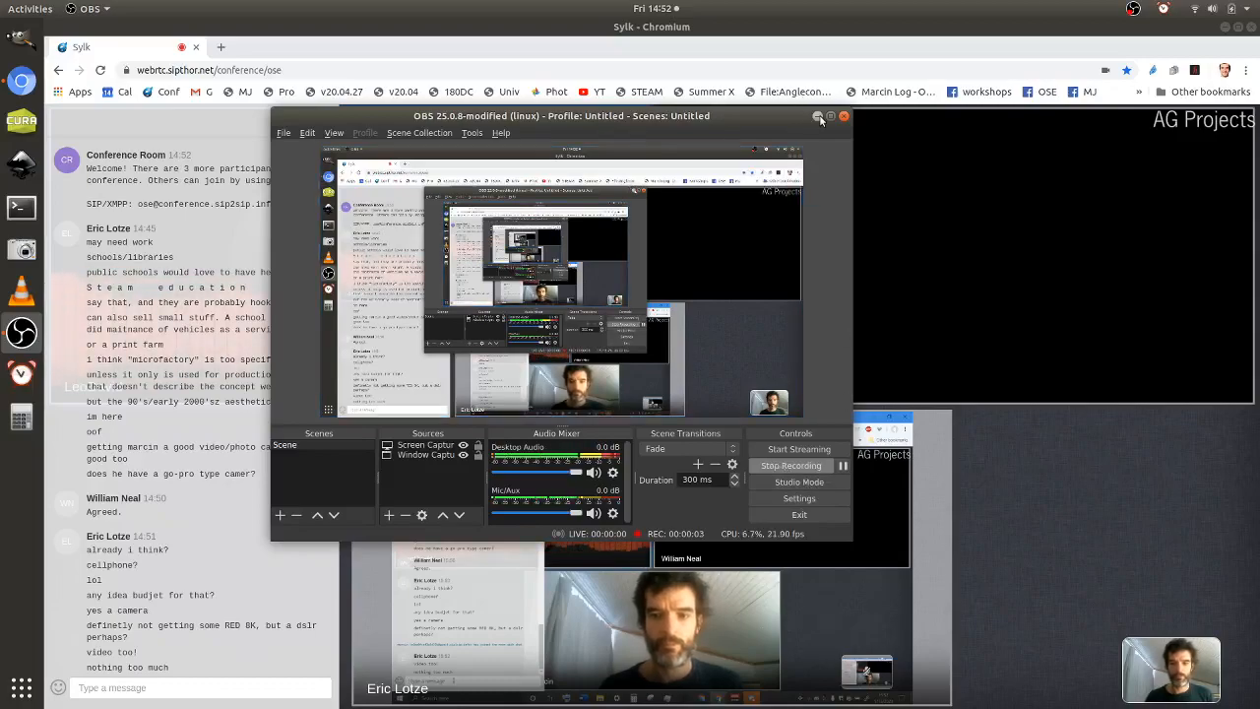
# Hide the Sylk chat panel so the video grid fills the window, then start a new blank tab.
pyautogui.click(819, 116)
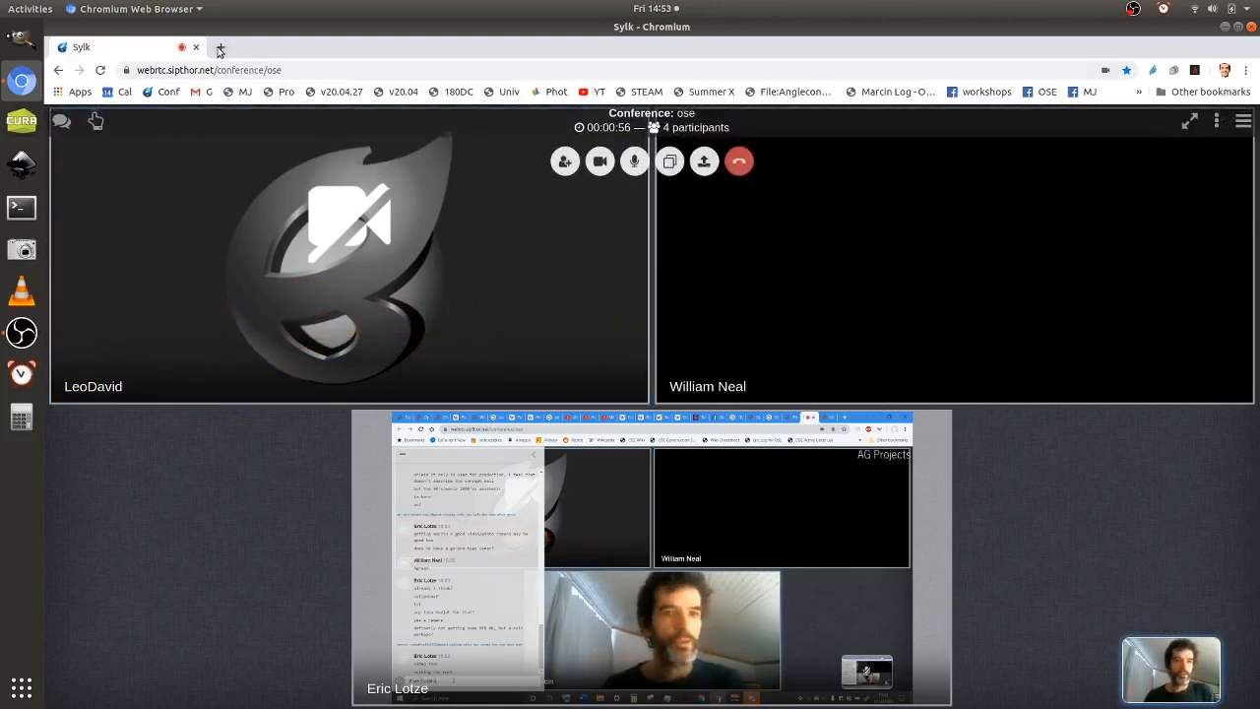
pyautogui.click(221, 47)
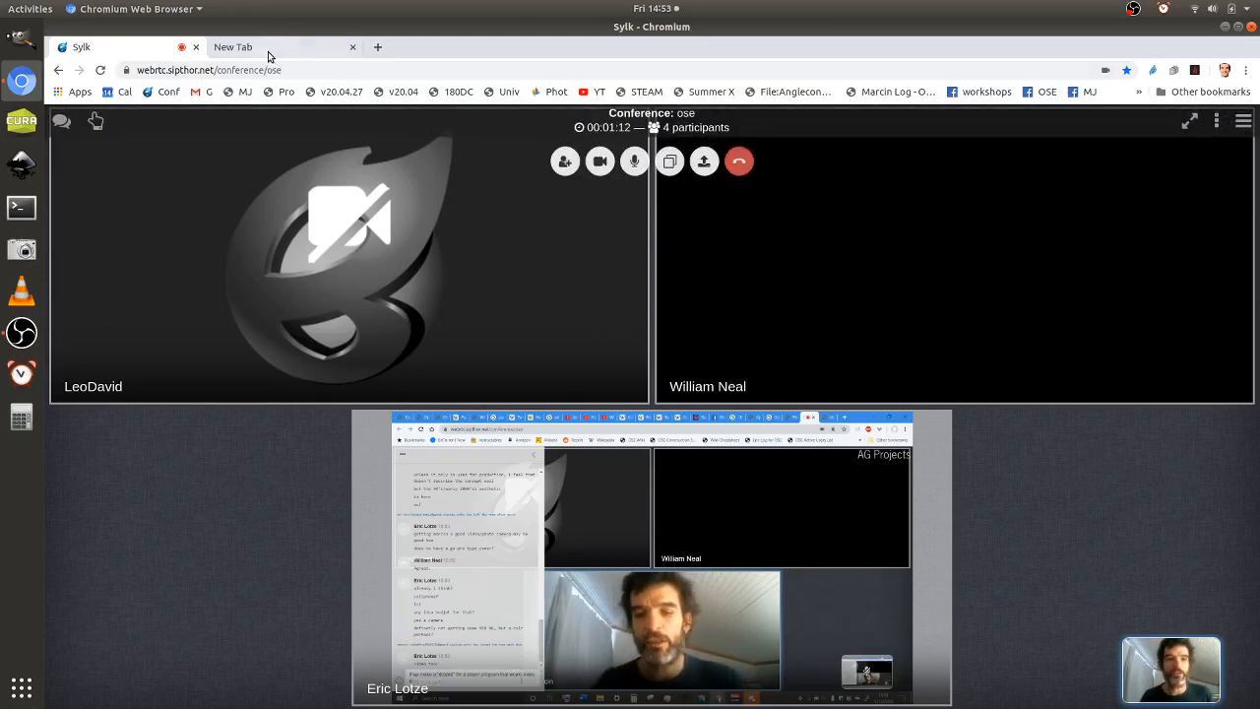
# Navigate from the Development Team Log to the April 2020 meeting notes in the new tab.
pyautogui.click(232, 47)
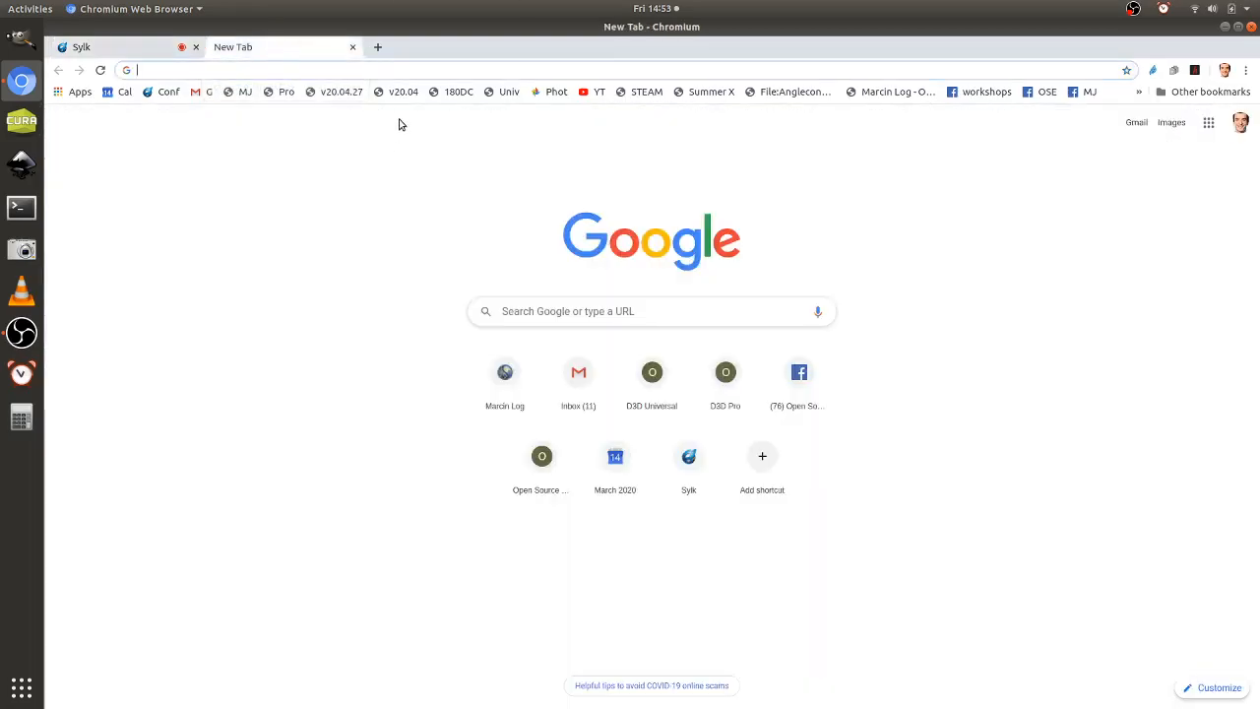
pyautogui.moveTo(342, 93)
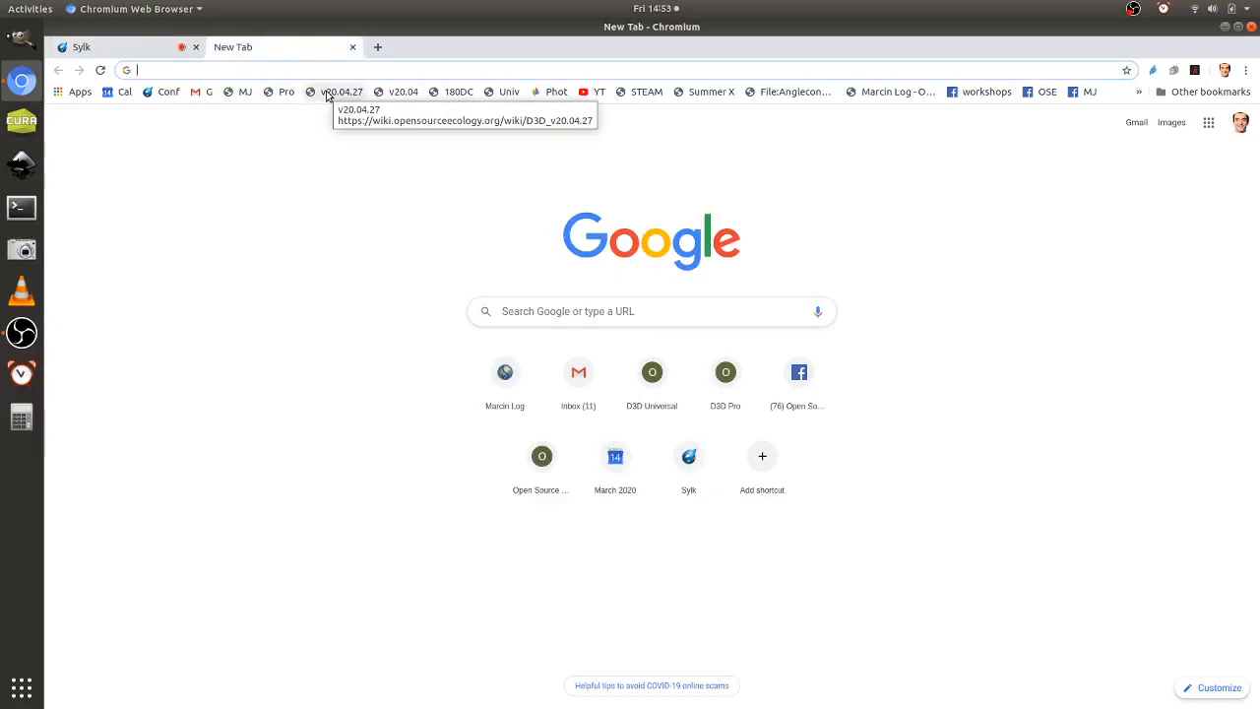
pyautogui.click(401, 93)
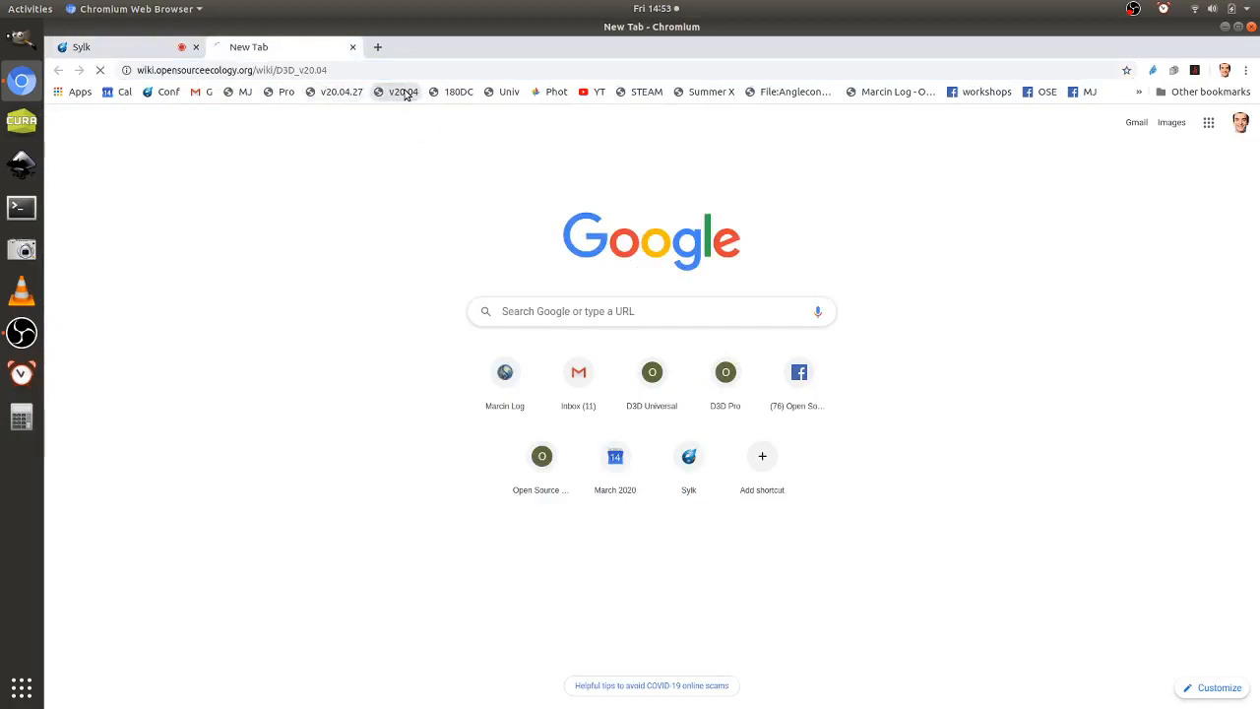
pyautogui.click(401, 93)
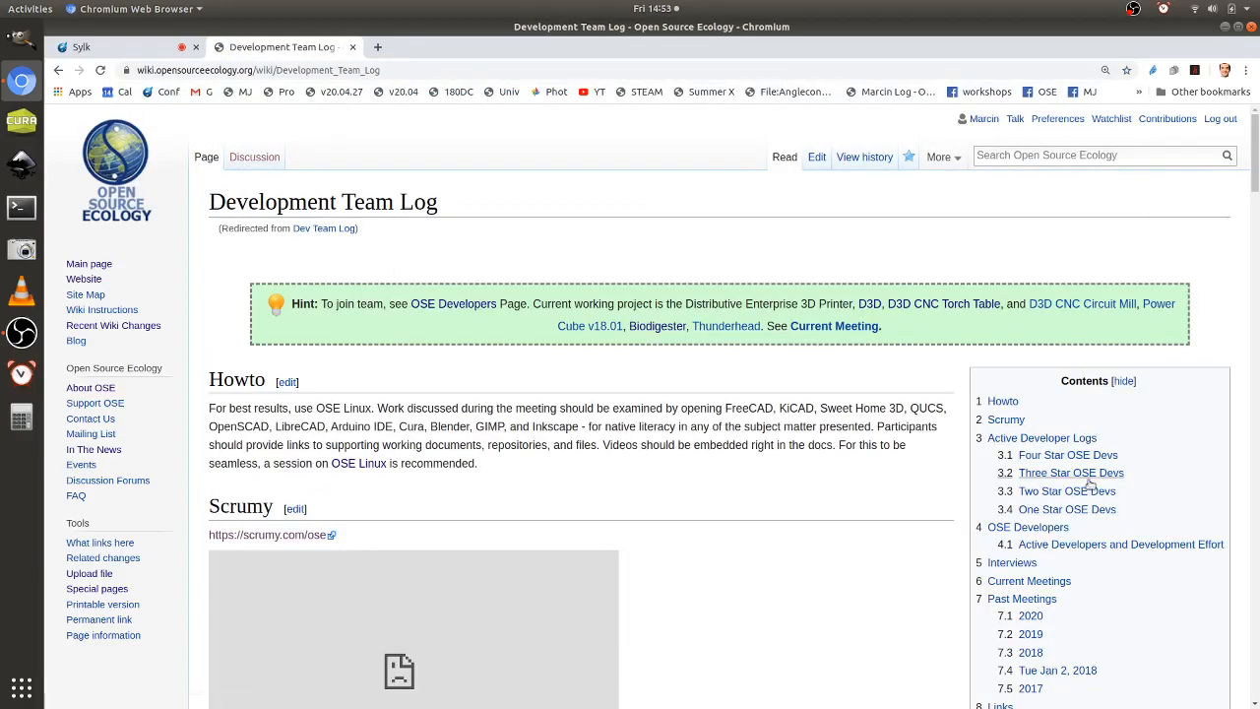
pyautogui.click(1030, 614)
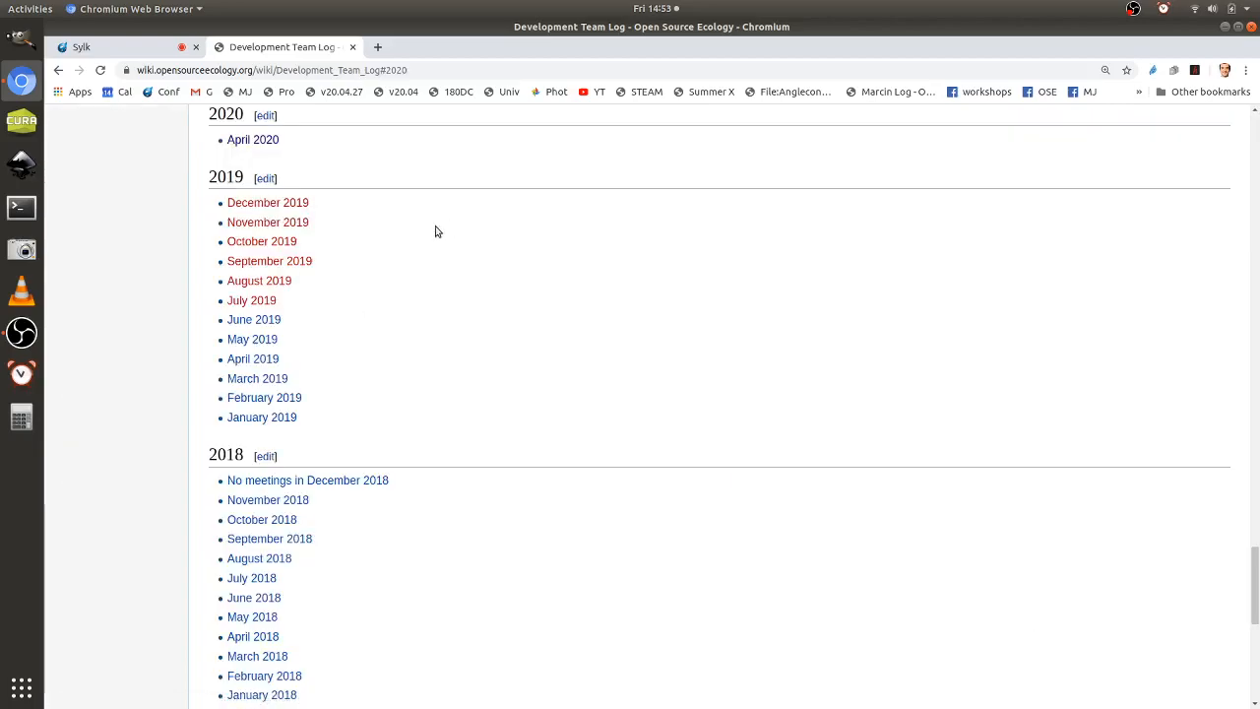
pyautogui.click(252, 138)
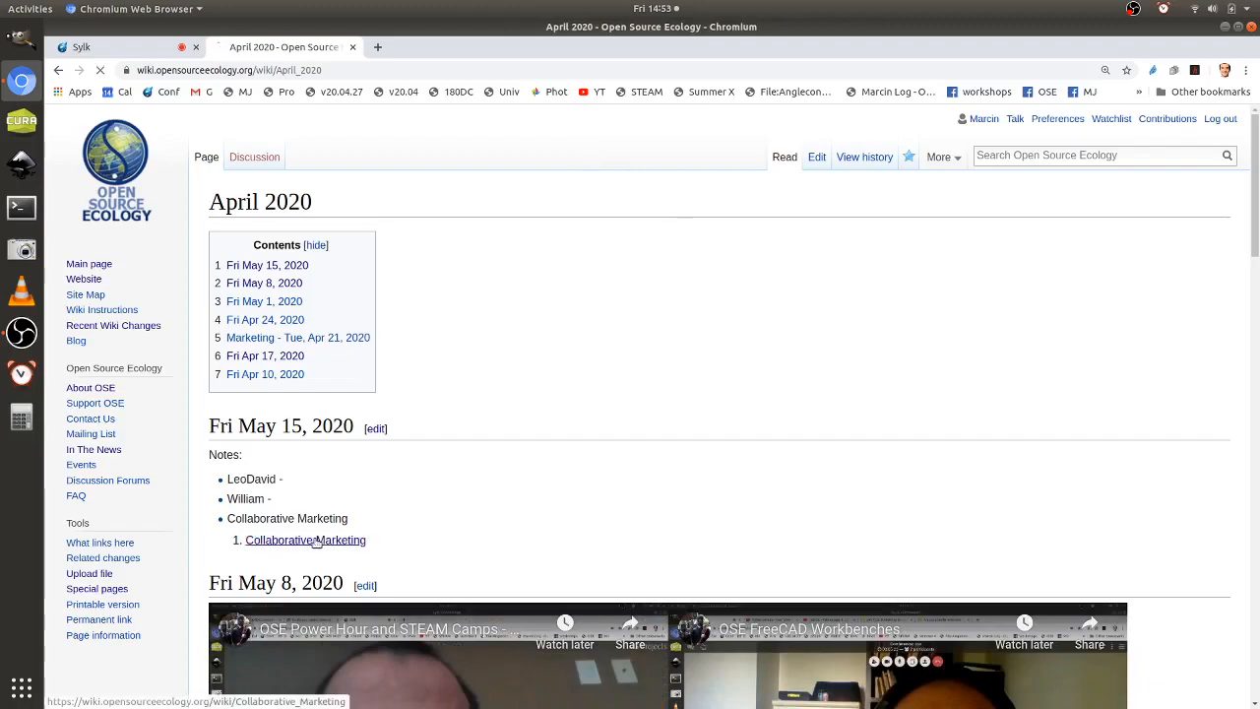
# Reach the Collaborative Marketing page from the May 15 notes and show the conference chat.
pyautogui.click(305, 540)
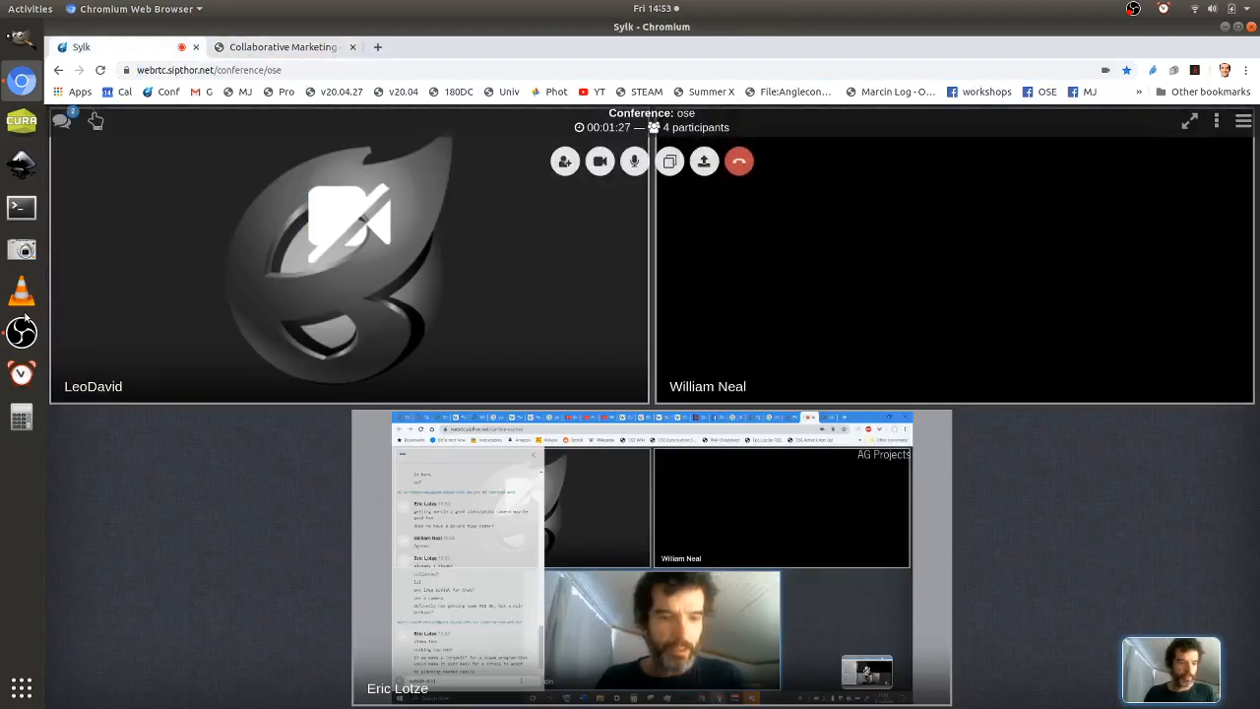
pyautogui.click(61, 120)
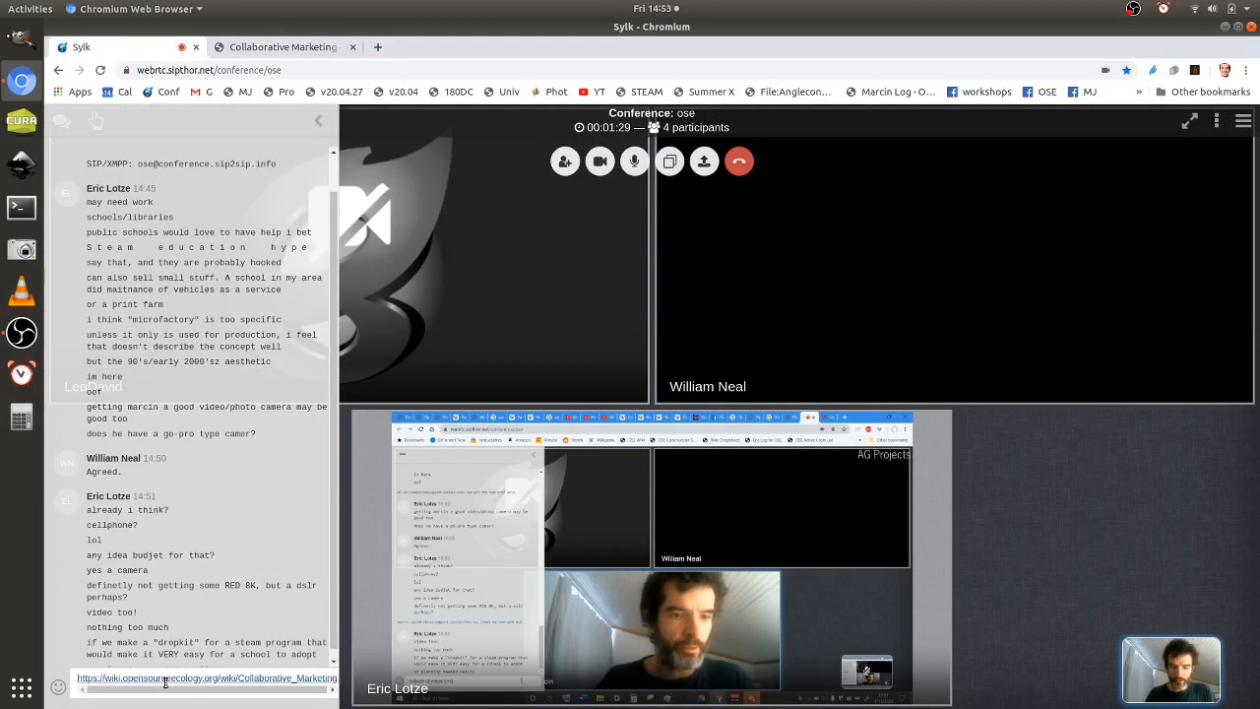
pyautogui.click(284, 47)
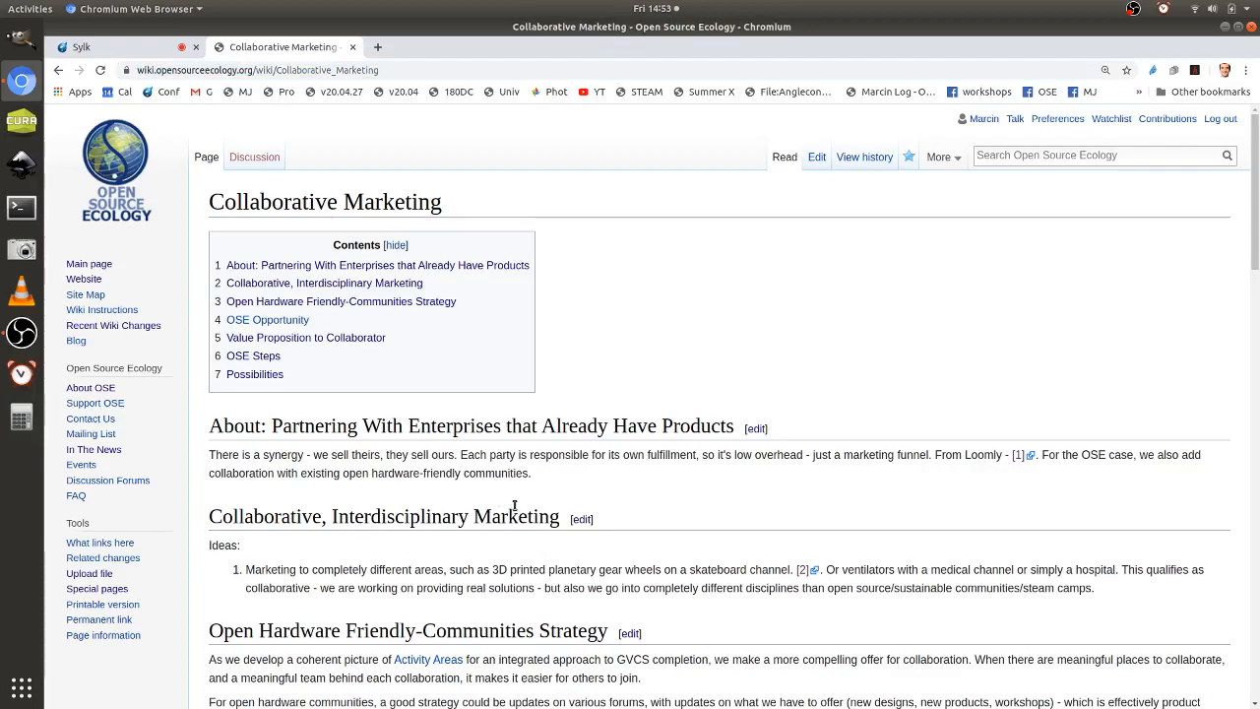
pyautogui.moveTo(555, 516)
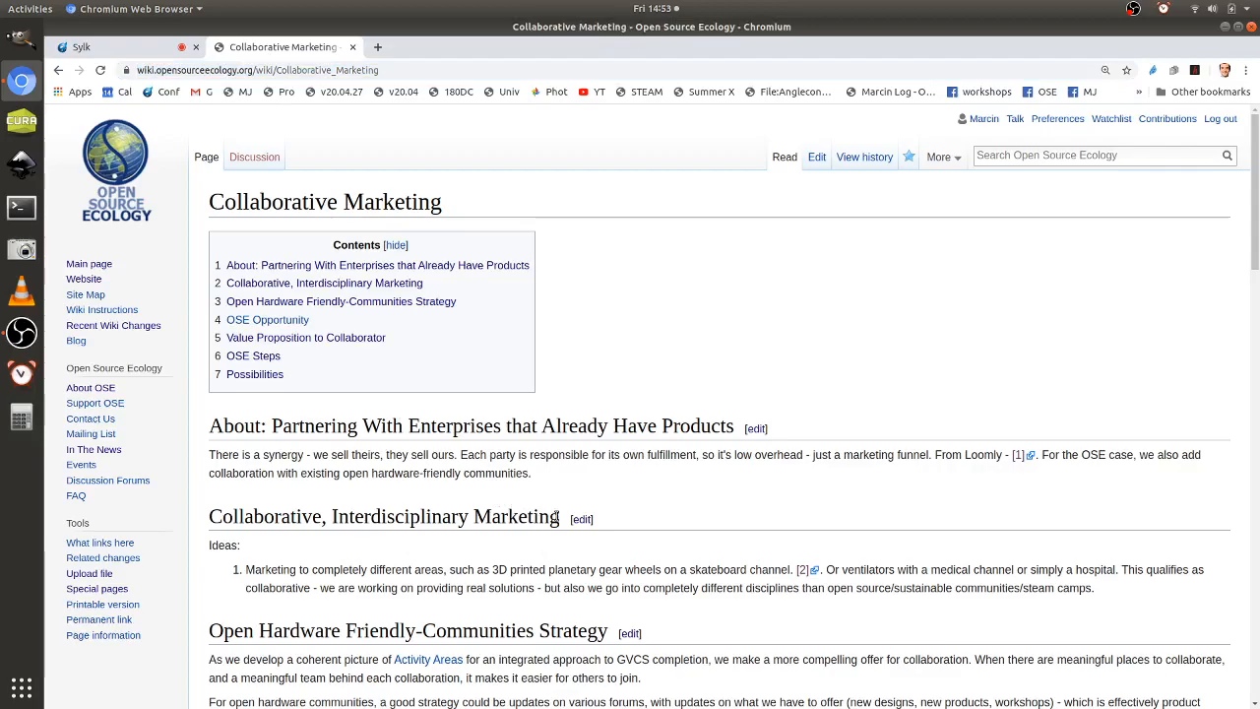
pyautogui.scroll(-3)
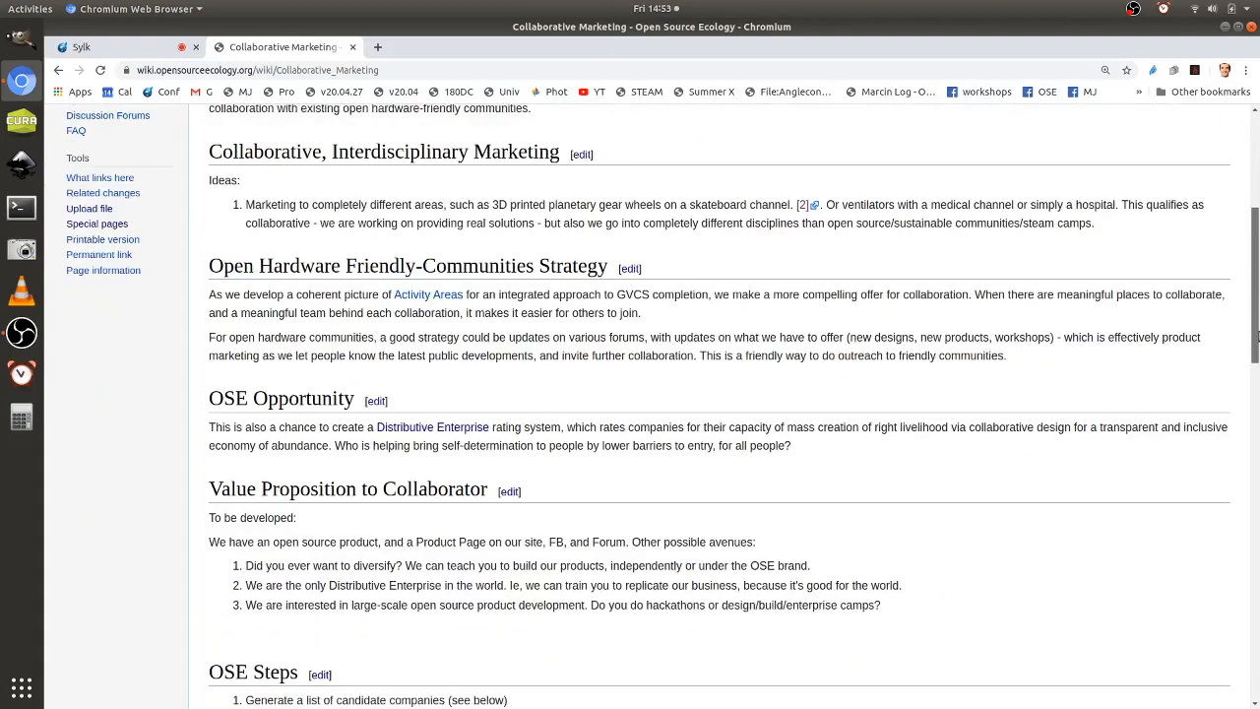
pyautogui.scroll(-3)
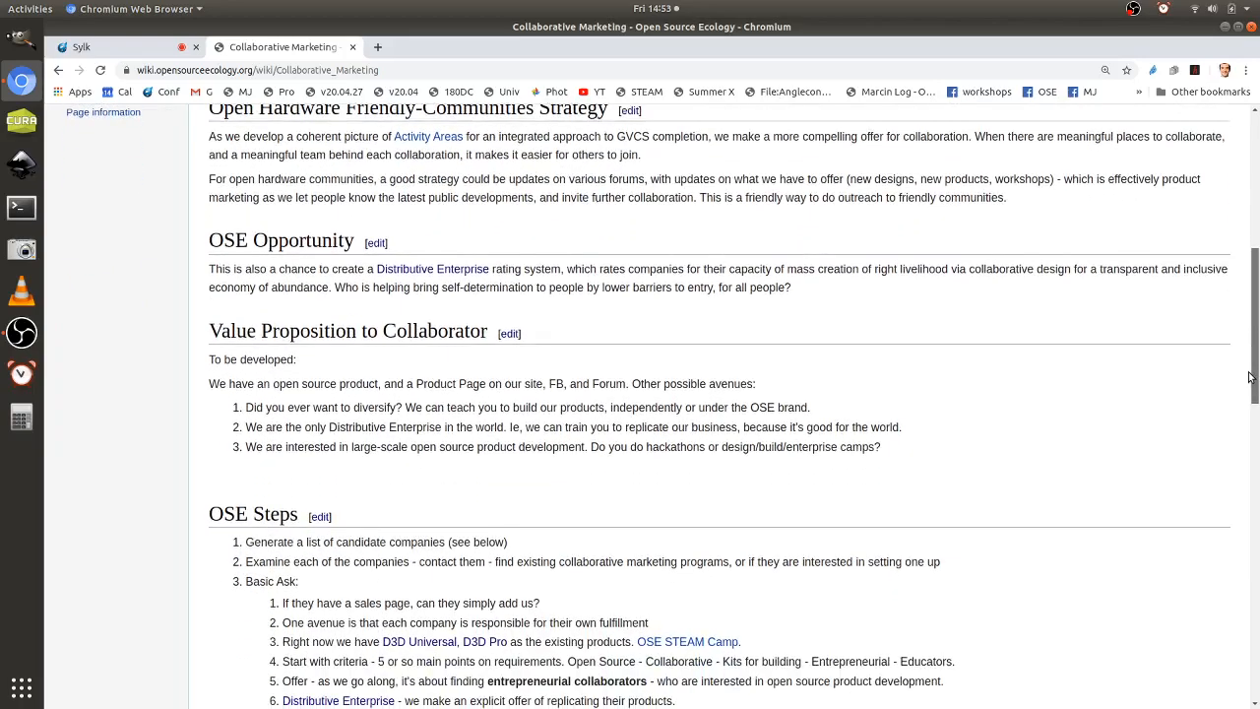
pyautogui.scroll(-3)
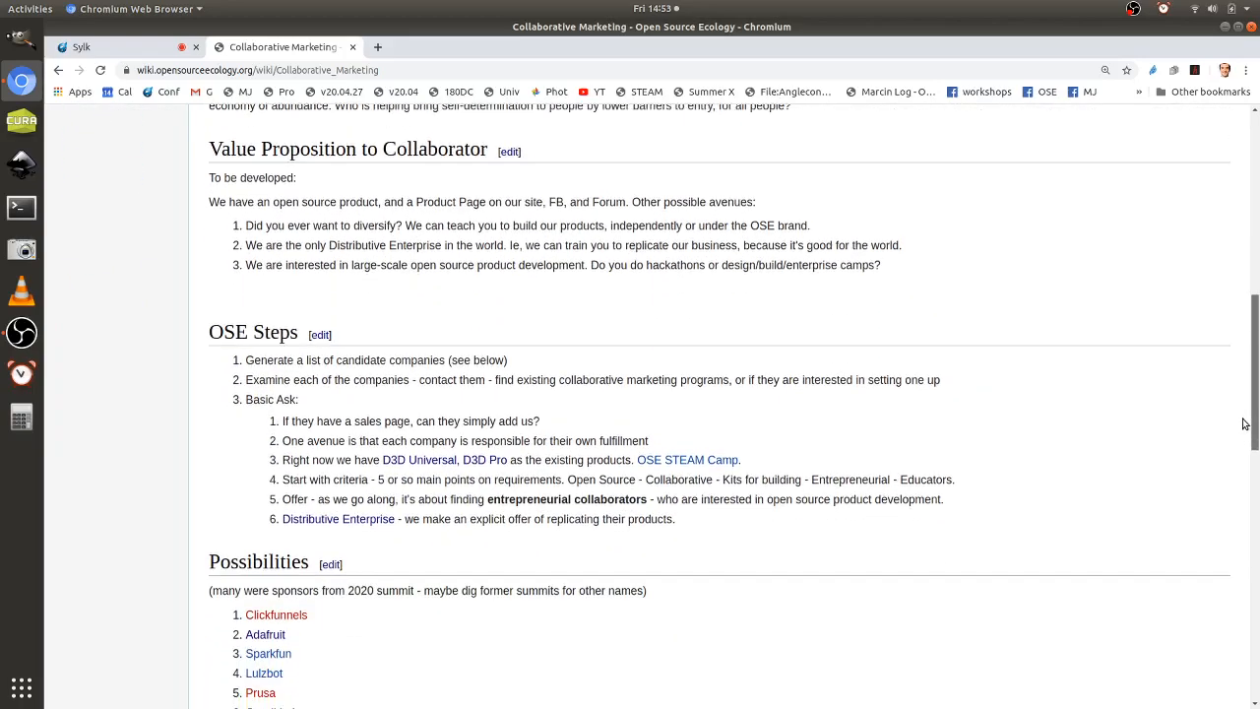
pyautogui.scroll(-3)
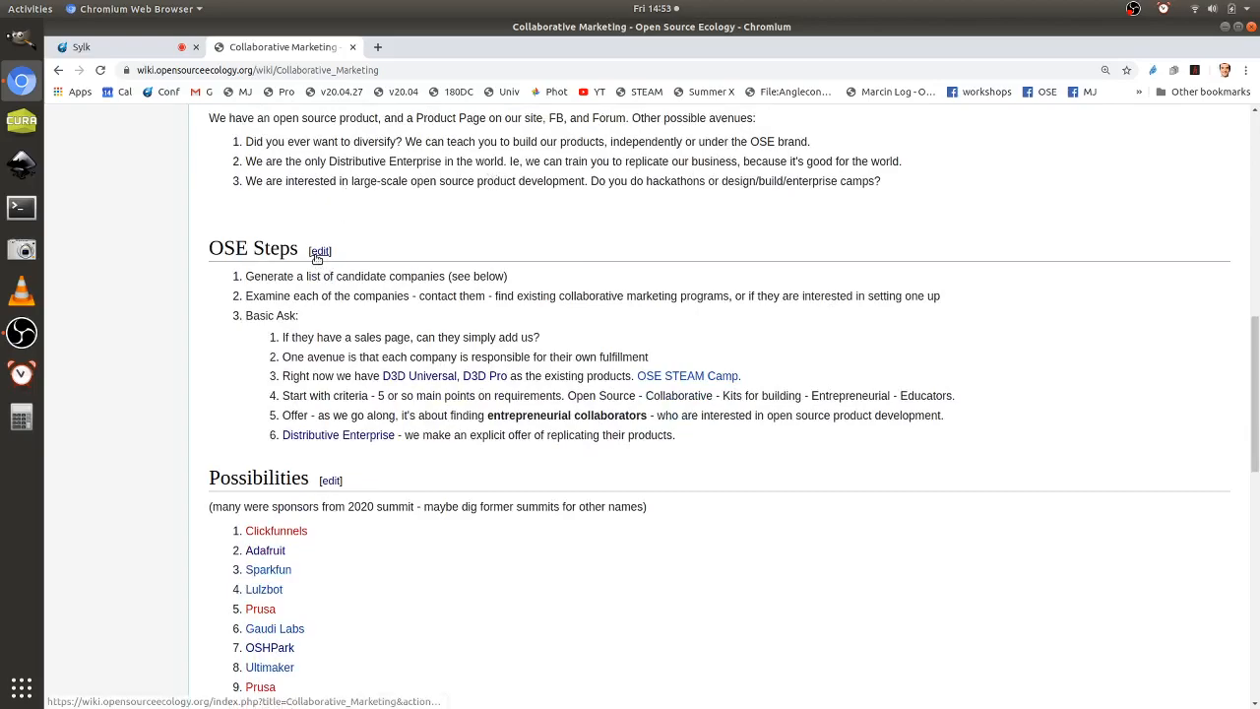
pyautogui.moveTo(319, 252)
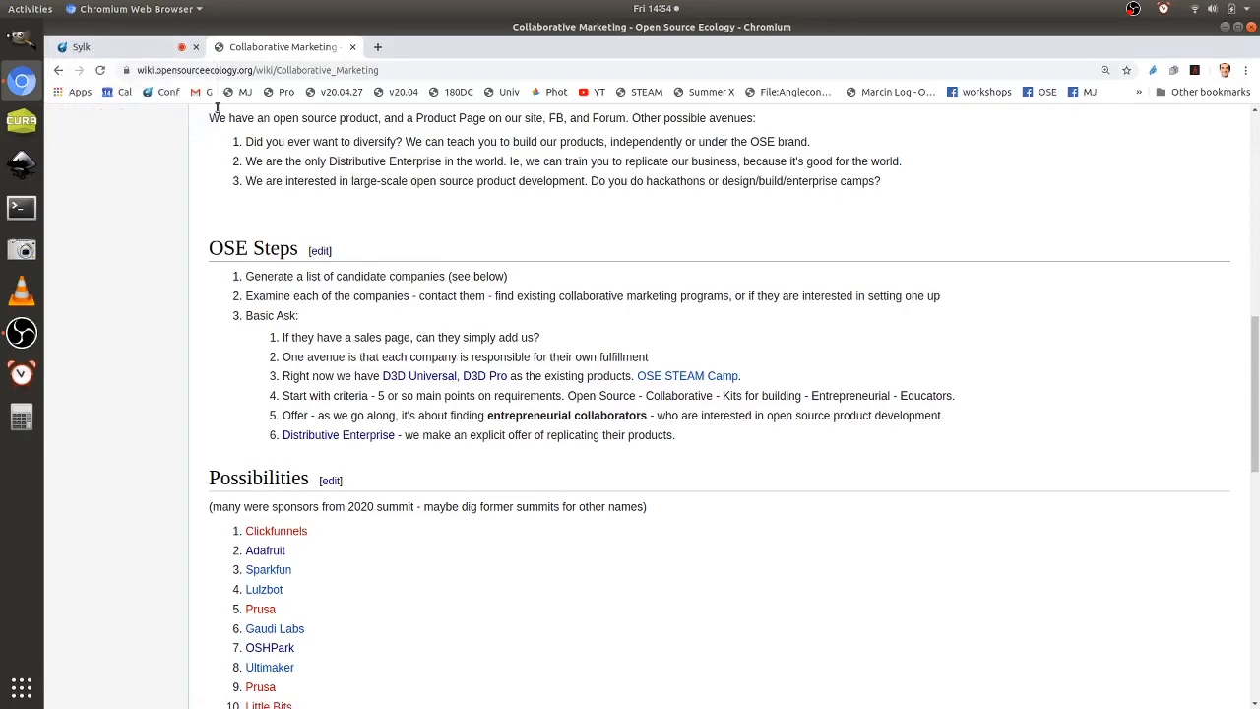
pyautogui.moveTo(350, 272)
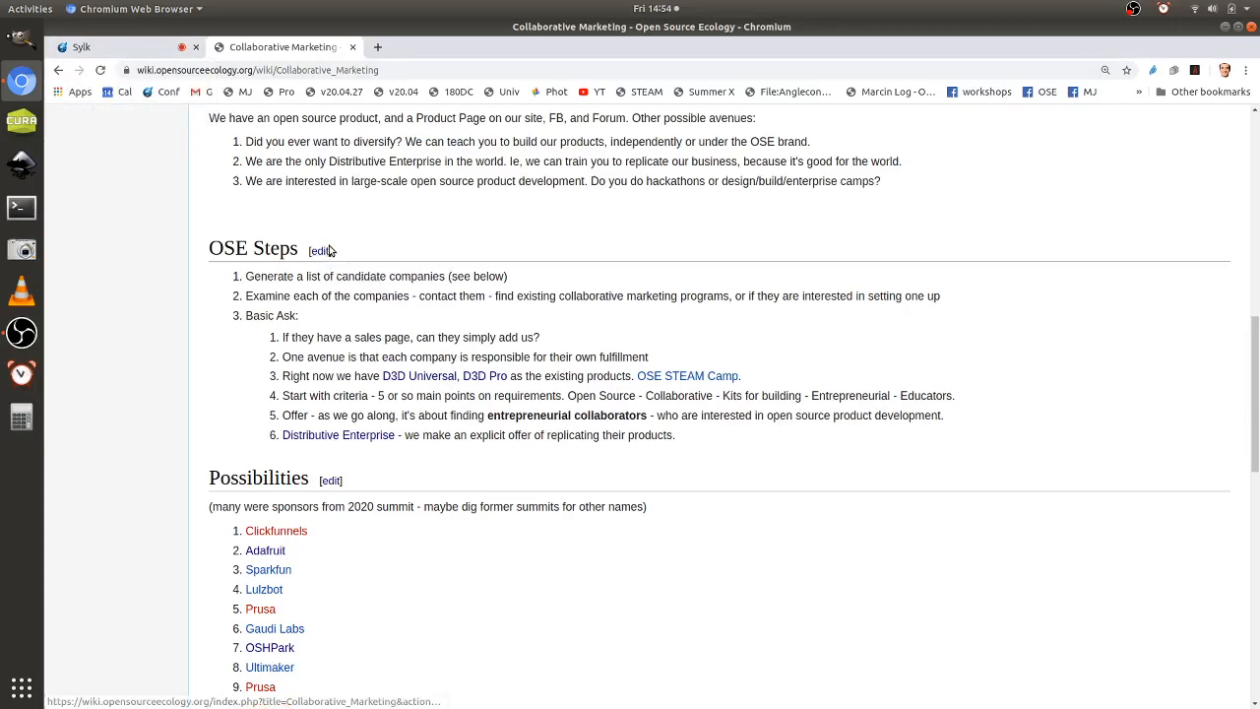
pyautogui.moveTo(319, 250)
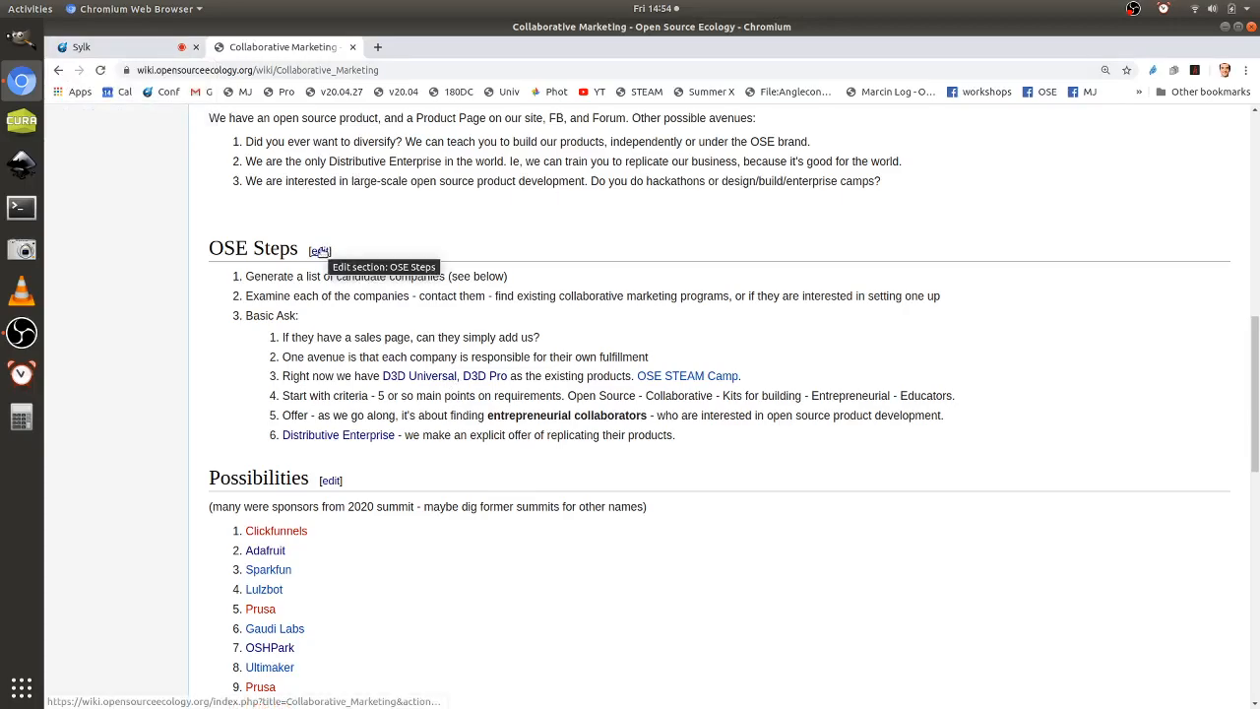
# Add '##Start with [[Collaborative Marketing Invitation Email]]' to OSE Steps and save the section.
pyautogui.click(319, 250)
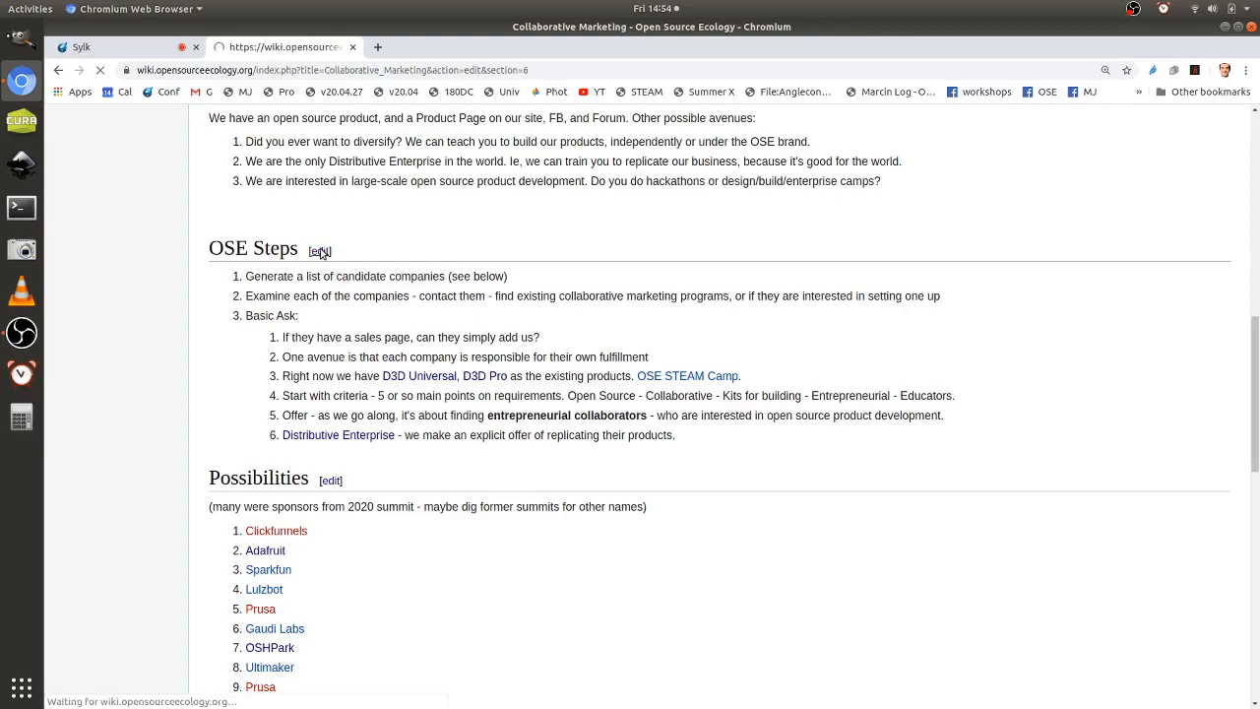
pyautogui.click(319, 252)
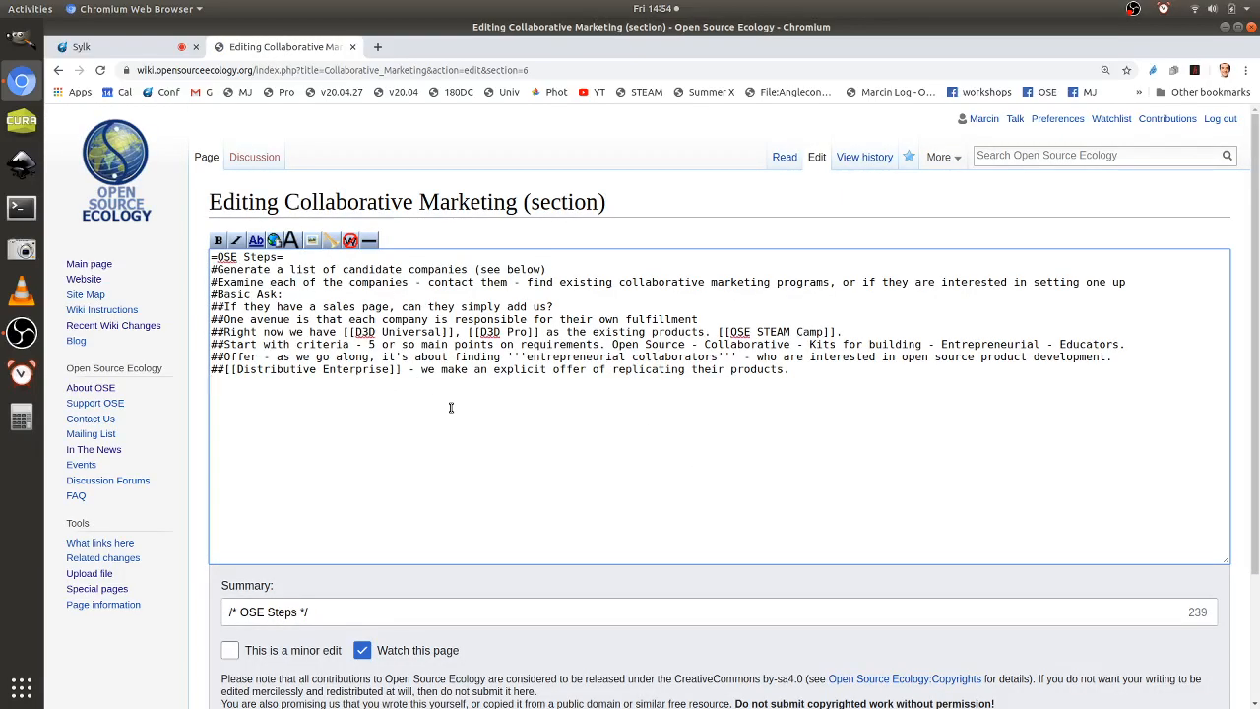
pyautogui.write('##Start with')
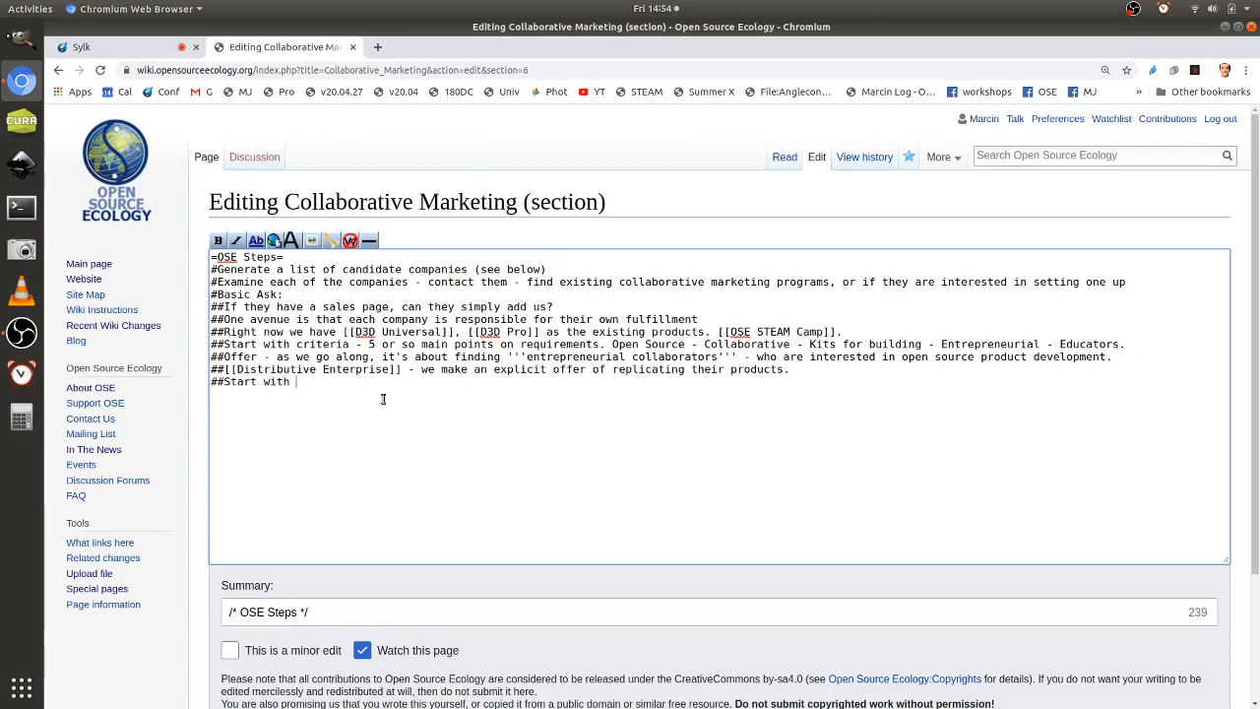
pyautogui.write('[[')
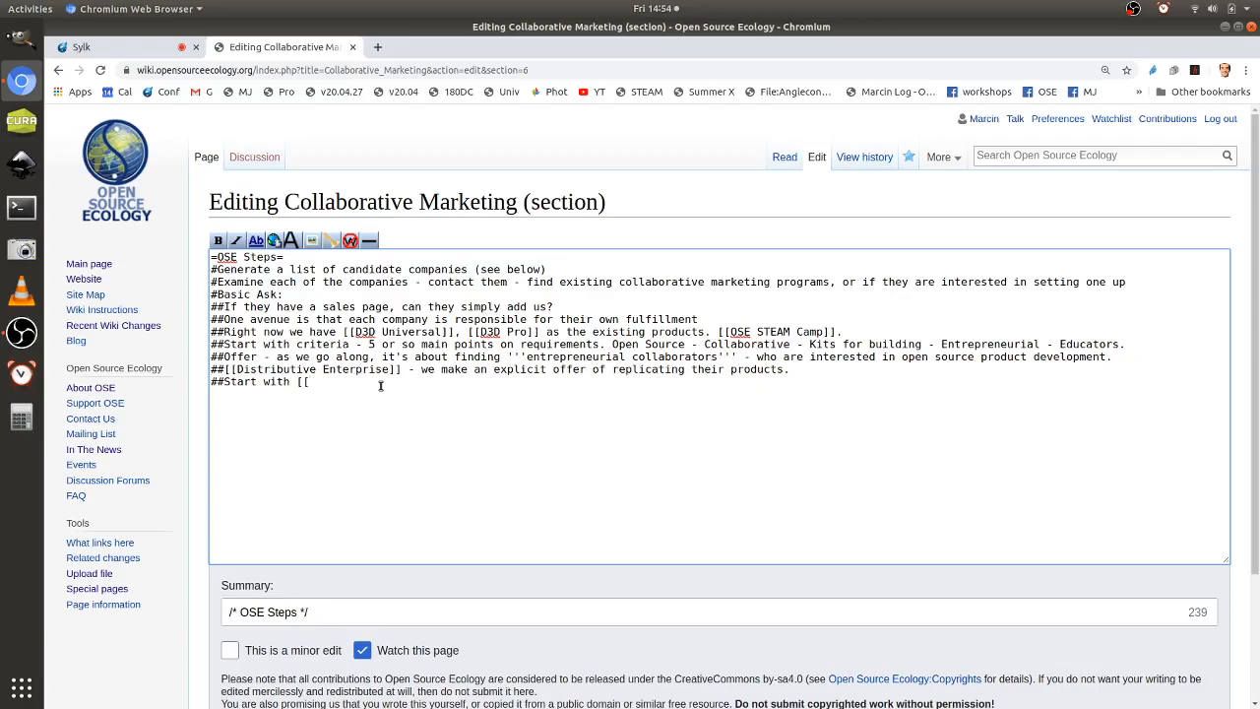
pyautogui.write('Collaborat')
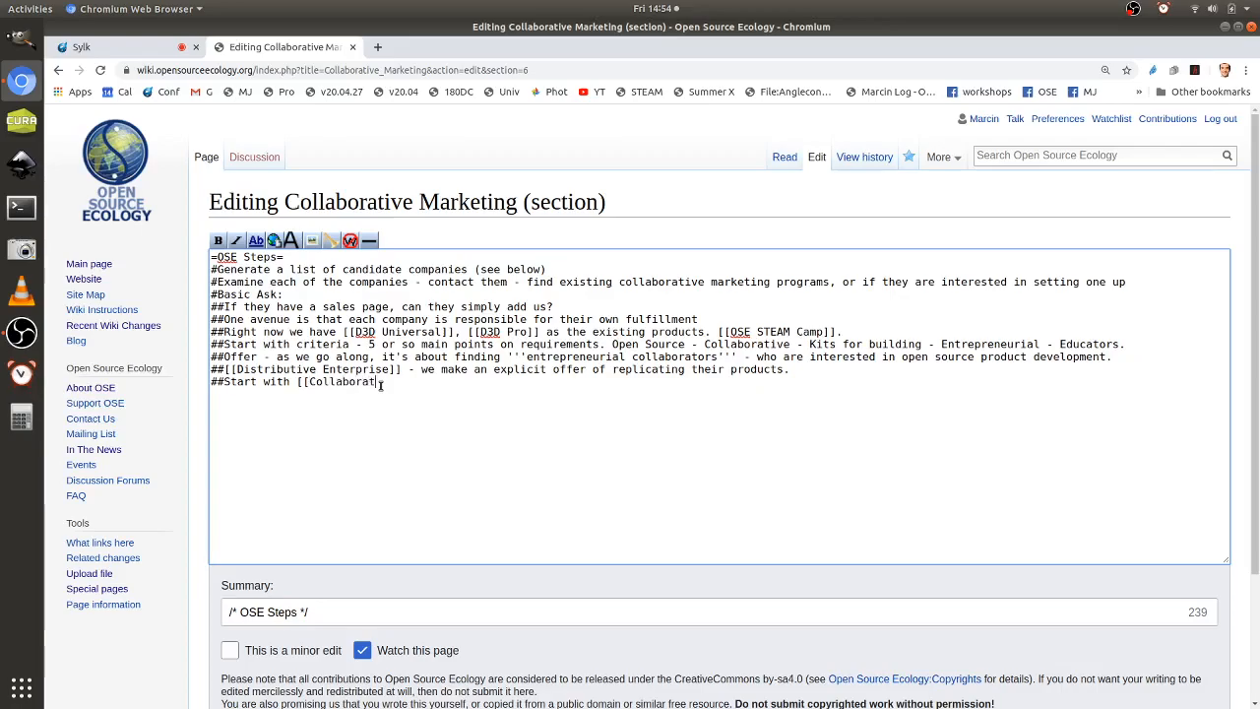
pyautogui.write('ive Marketing Iv')
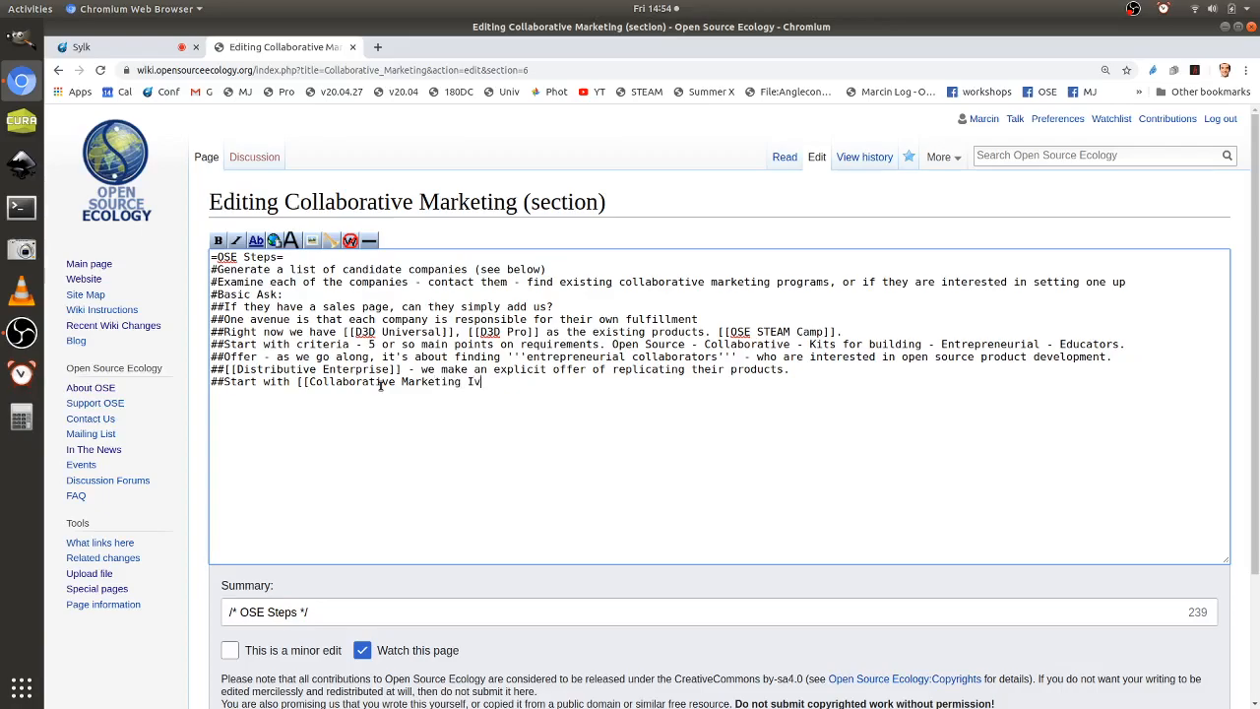
pyautogui.write('nvitation')
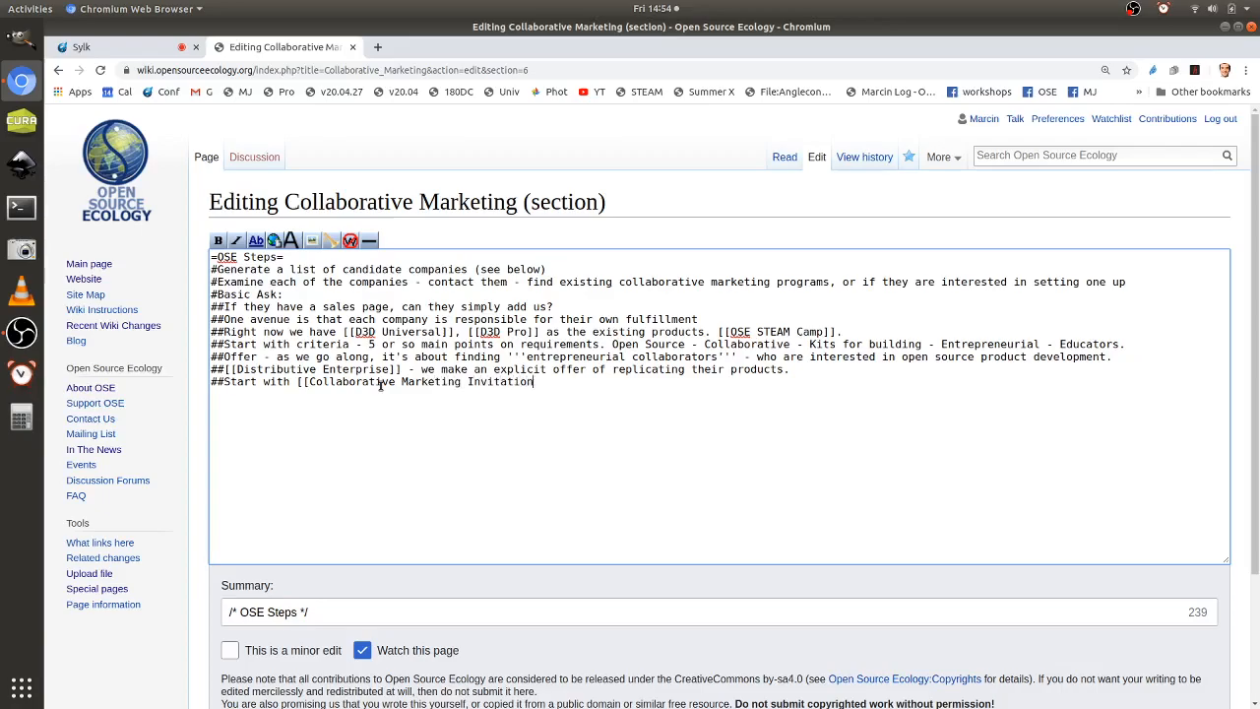
pyautogui.write('Email]]')
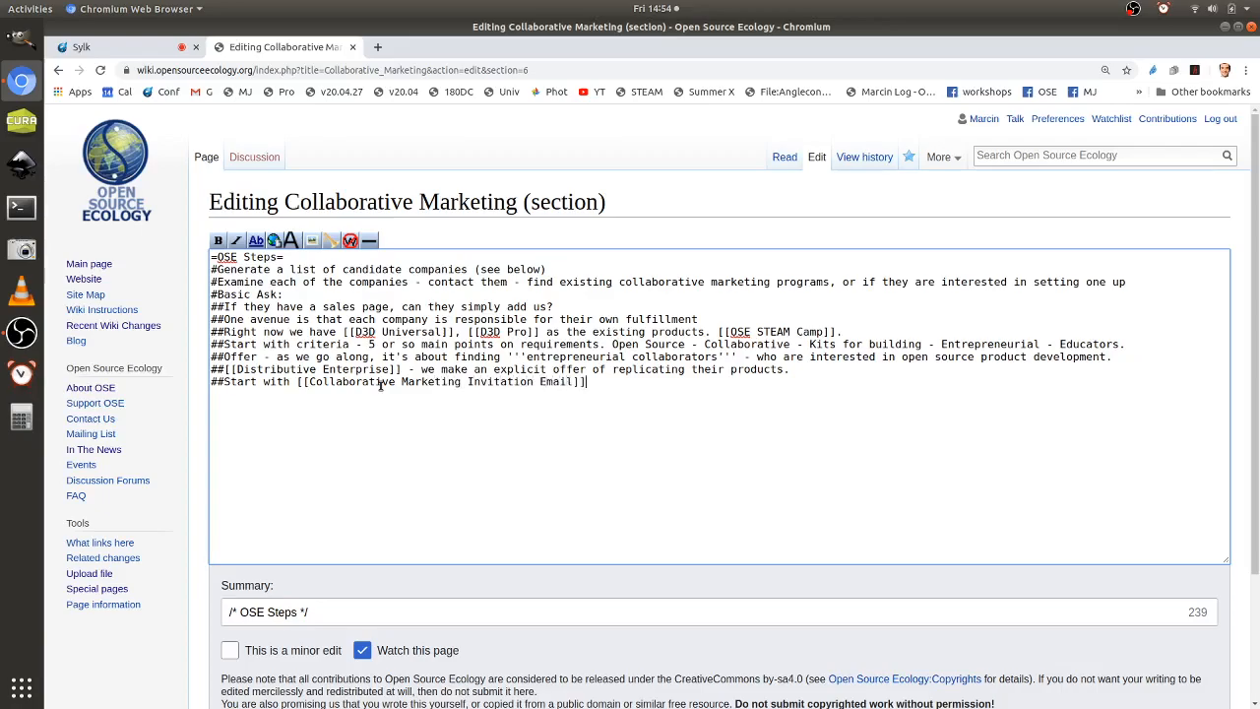
pyautogui.moveTo(560, 453)
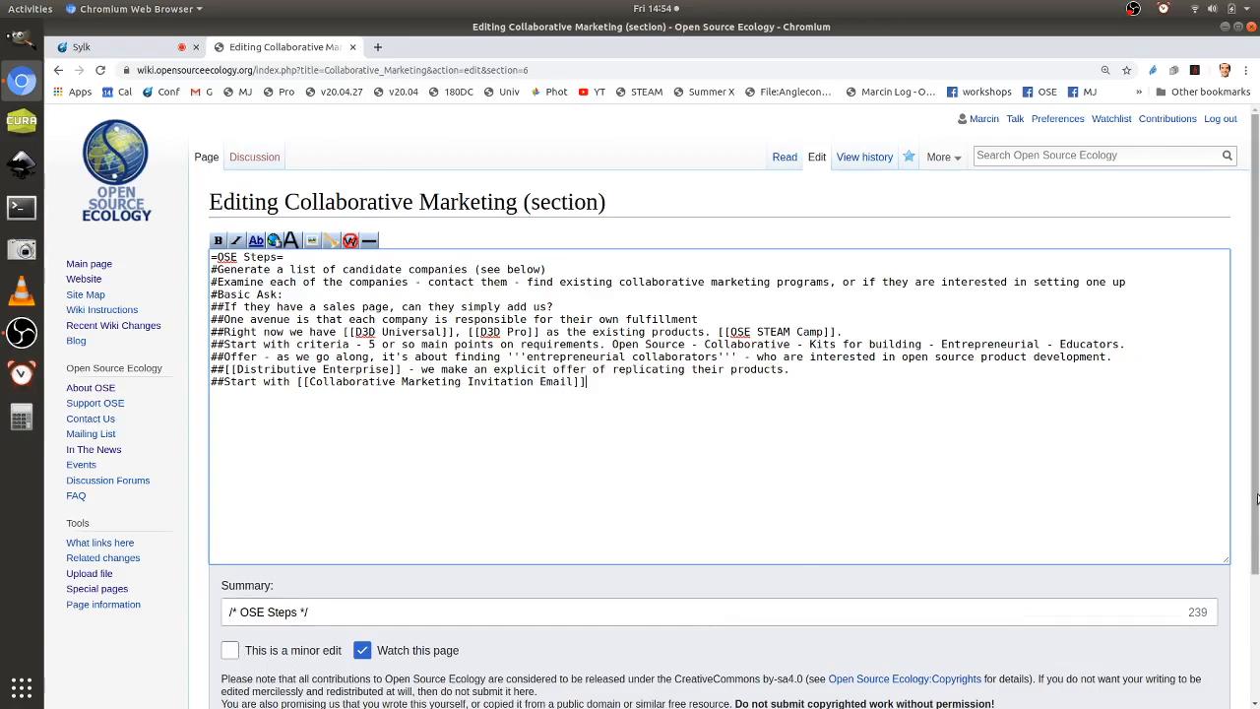
pyautogui.click(272, 566)
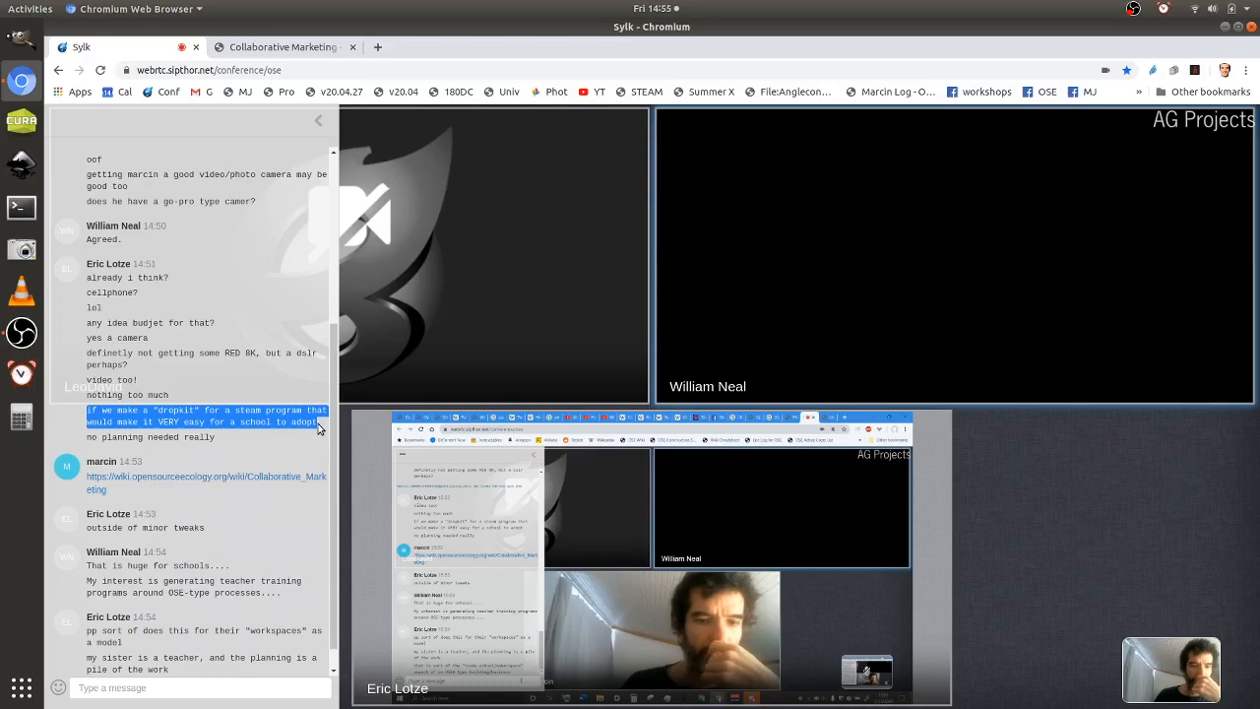
pyautogui.moveTo(331, 441)
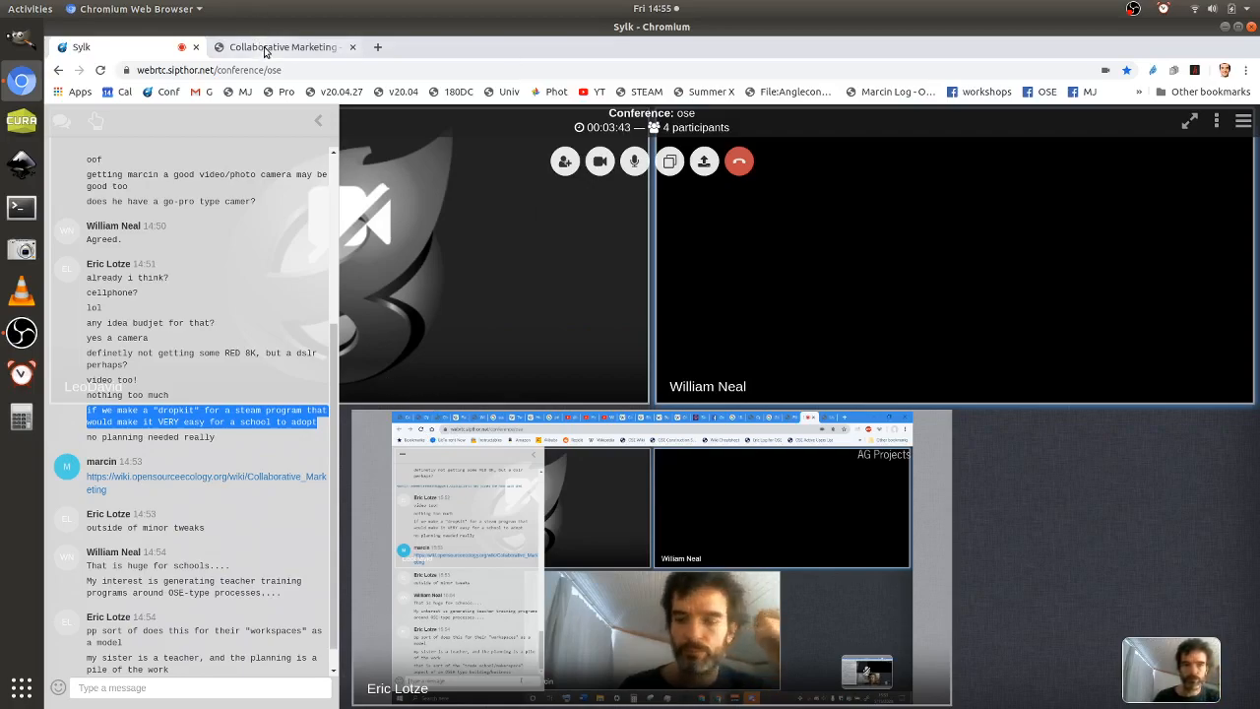
pyautogui.moveTo(283, 47)
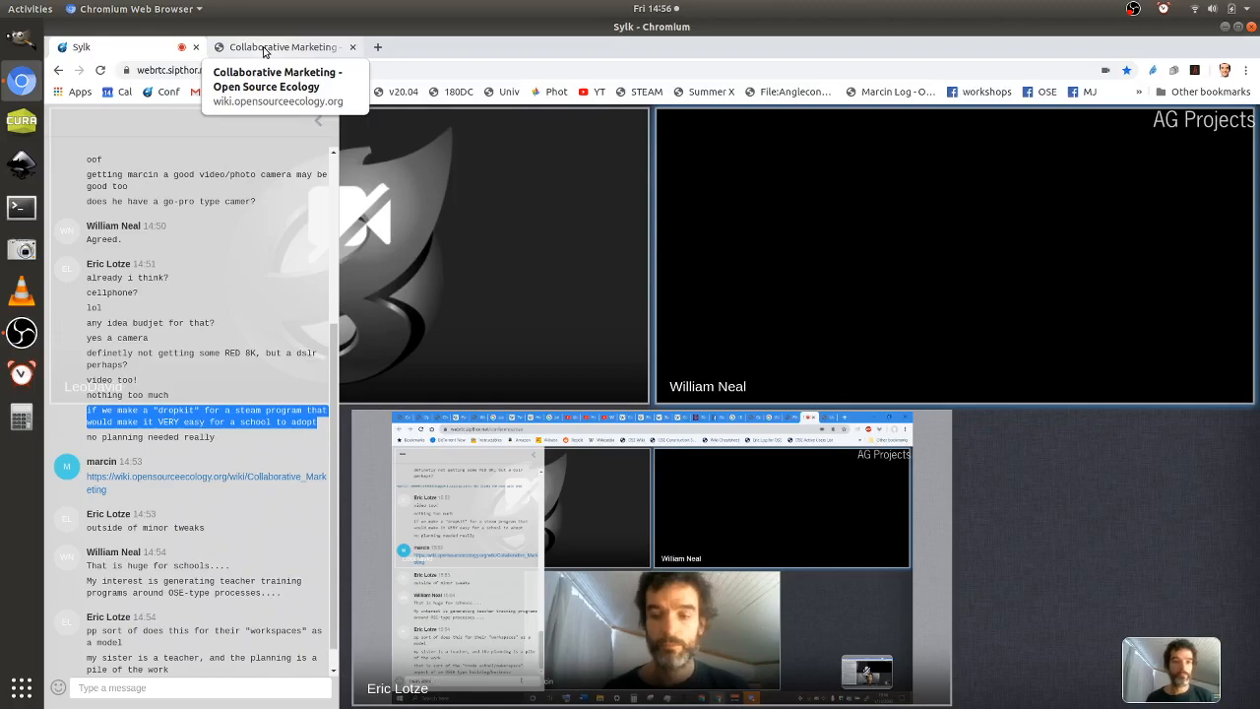
# Flip between the Collaborative Marketing page and the Sylk call, ending on the call and scrolling its chat.
pyautogui.click(283, 48)
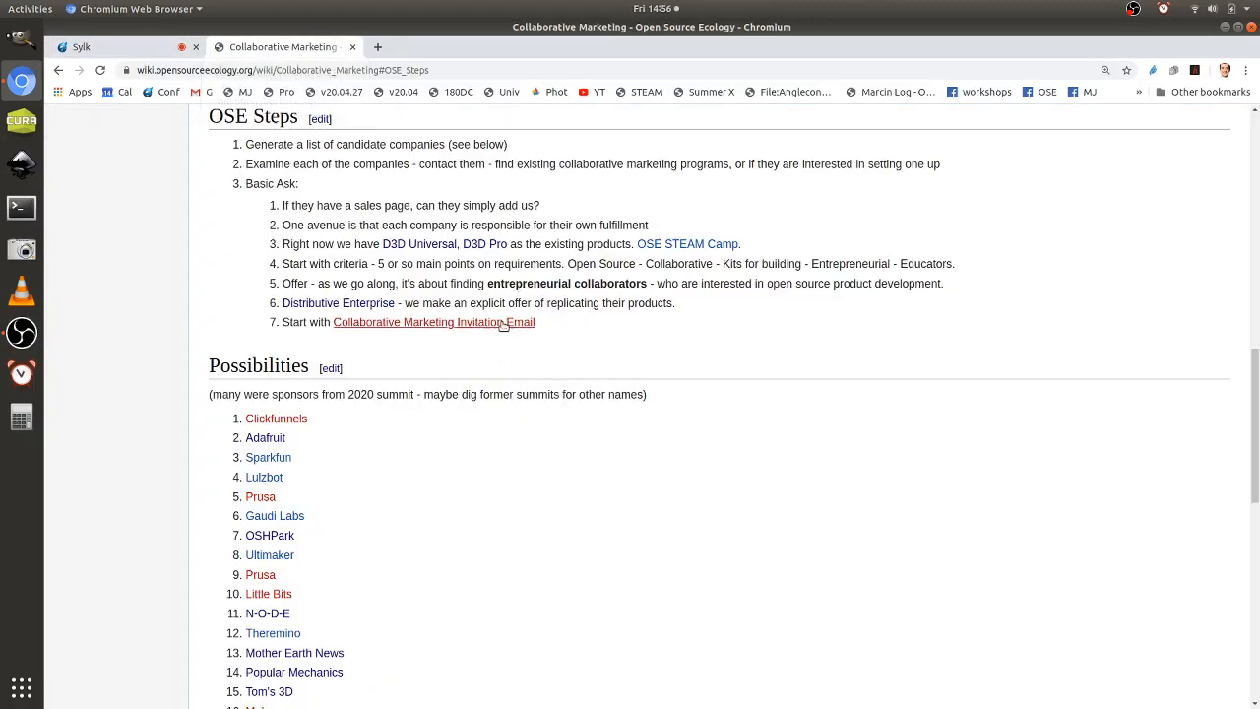
pyautogui.moveTo(153, 53)
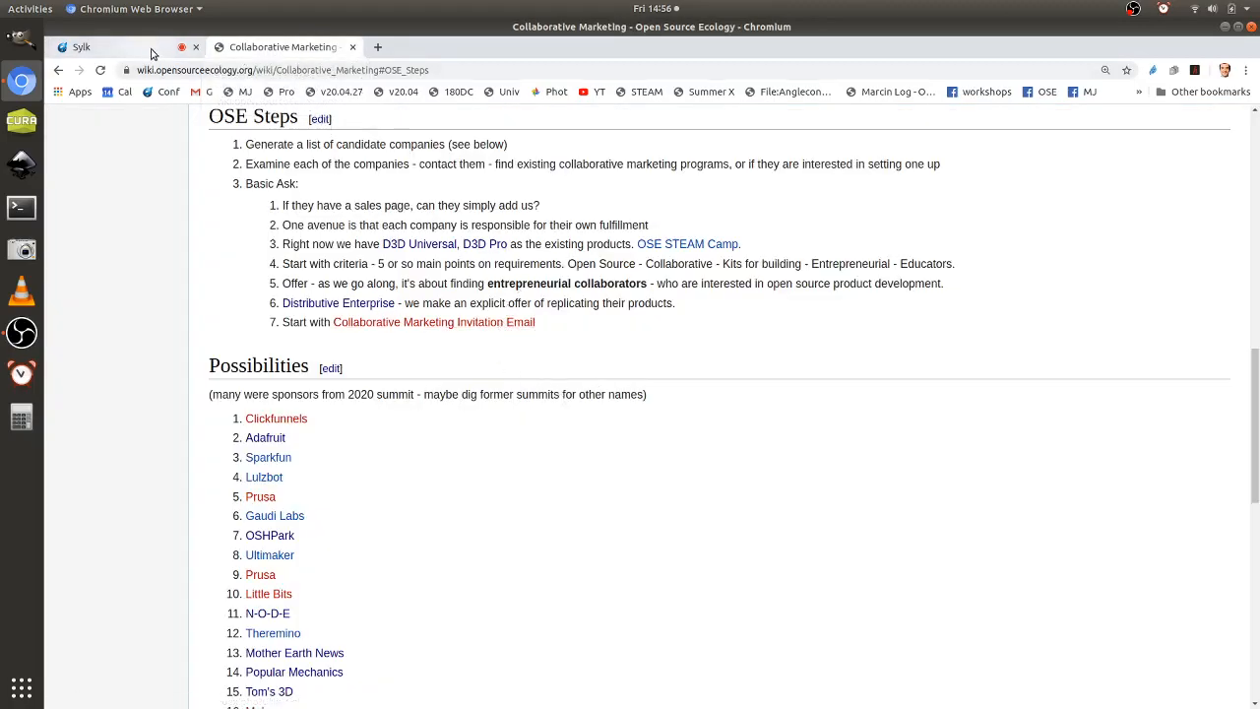
pyautogui.click(81, 47)
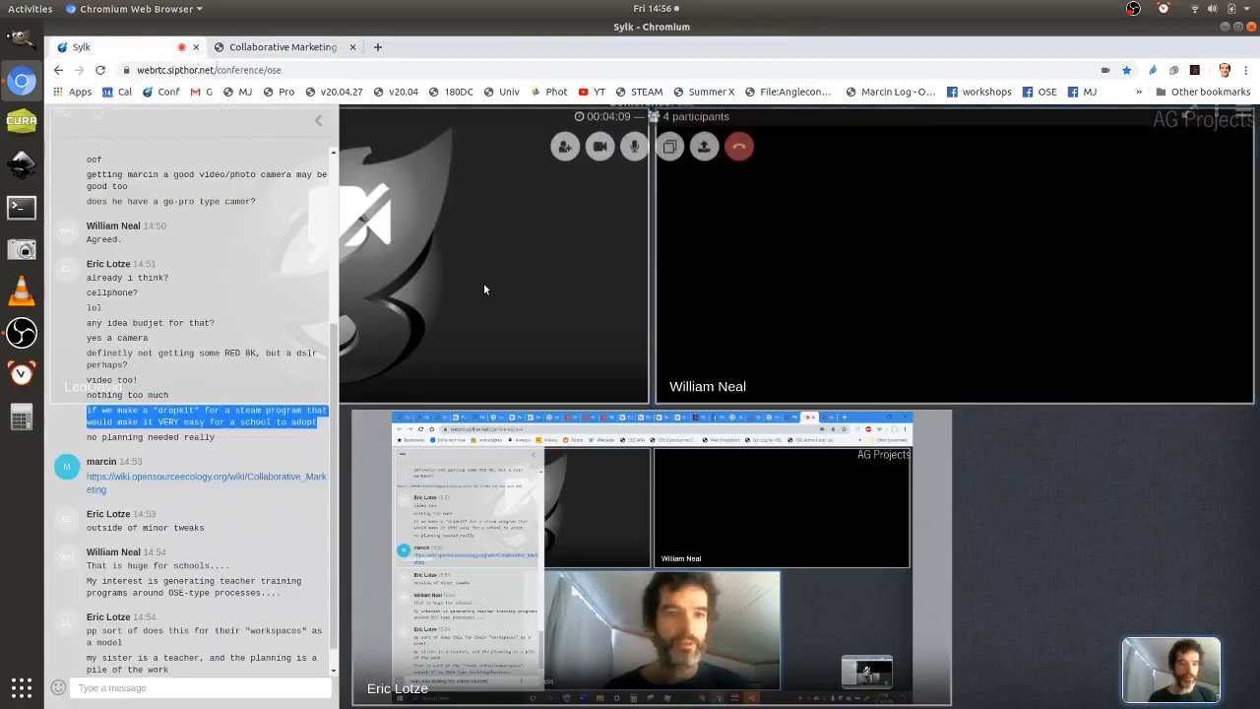
pyautogui.click(284, 47)
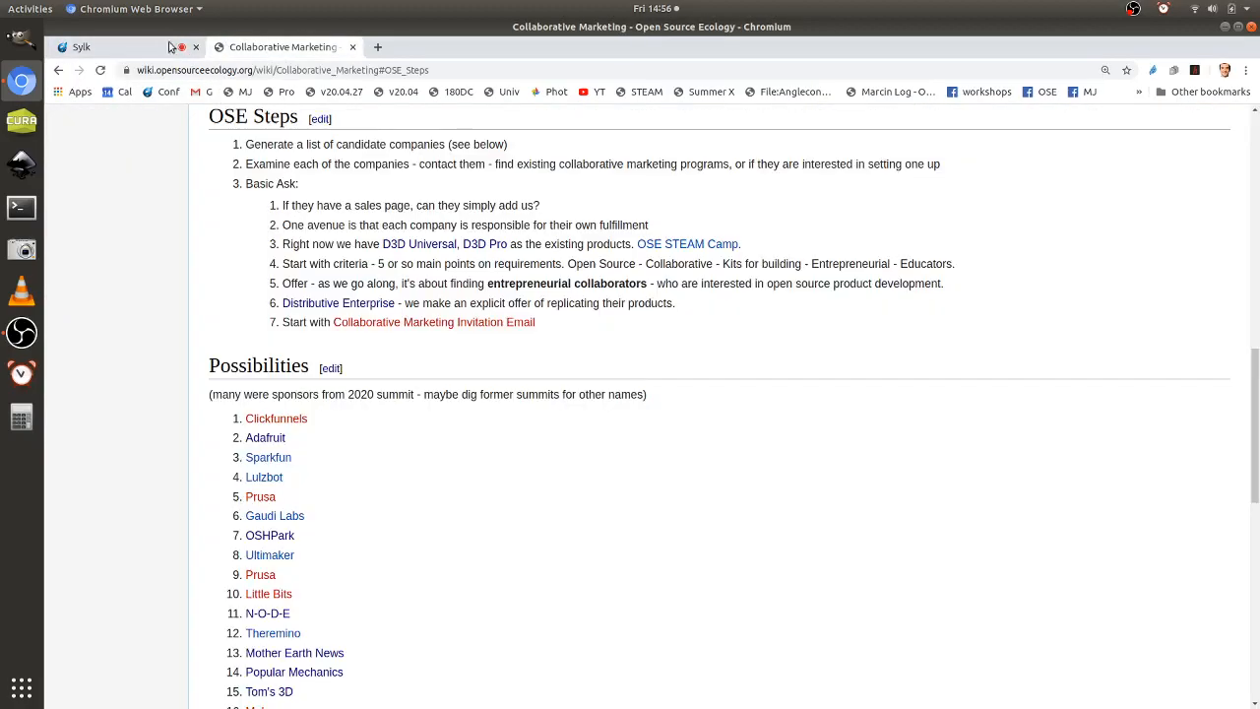
pyautogui.click(80, 47)
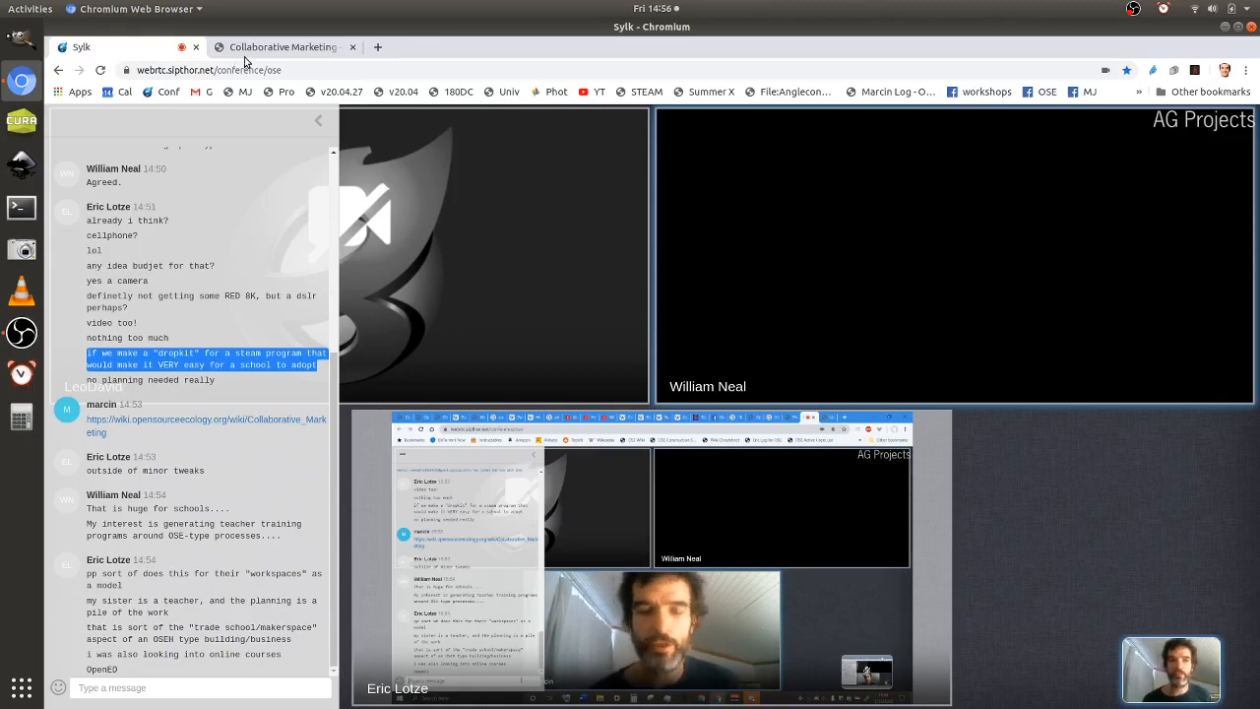
pyautogui.moveTo(283, 47)
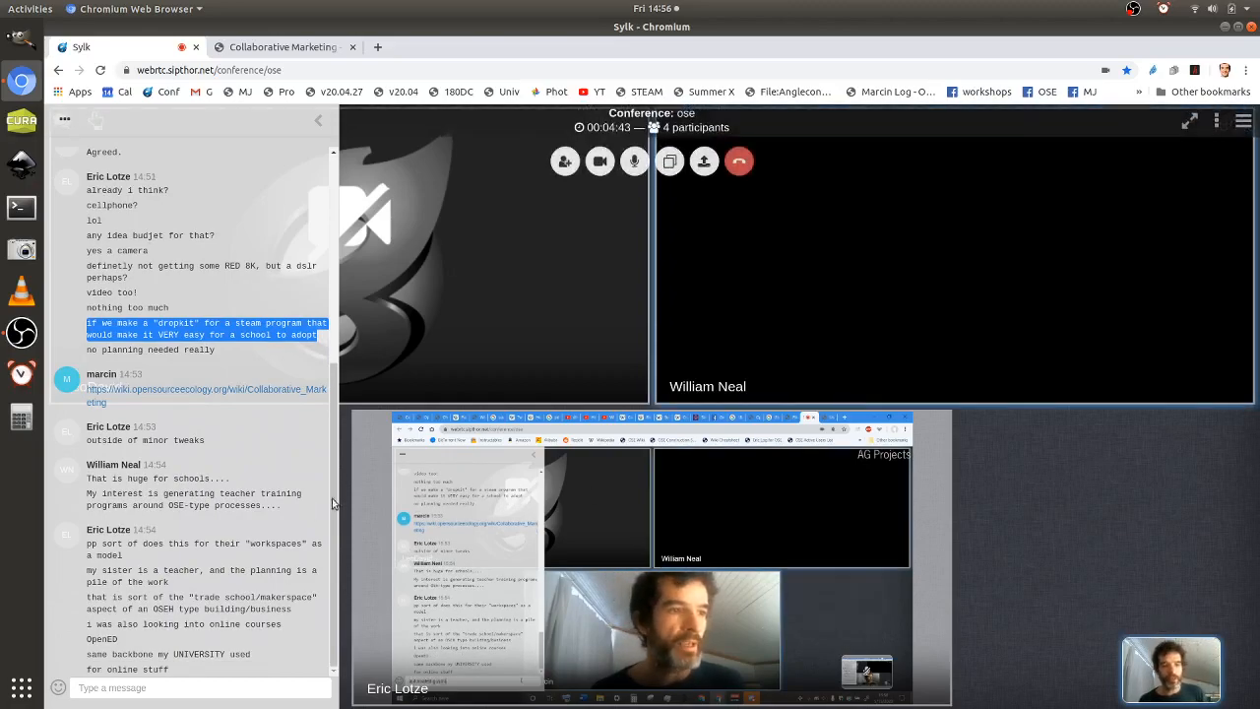
pyautogui.scroll(-3)
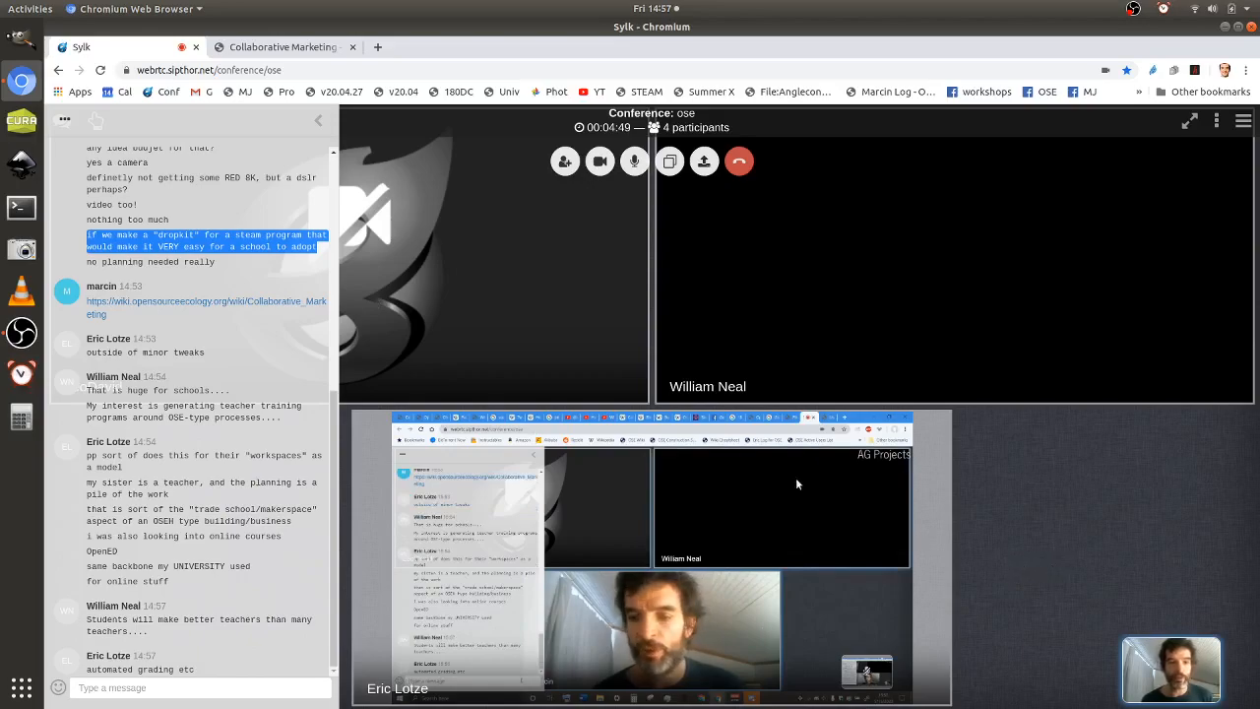
pyautogui.moveTo(961, 528)
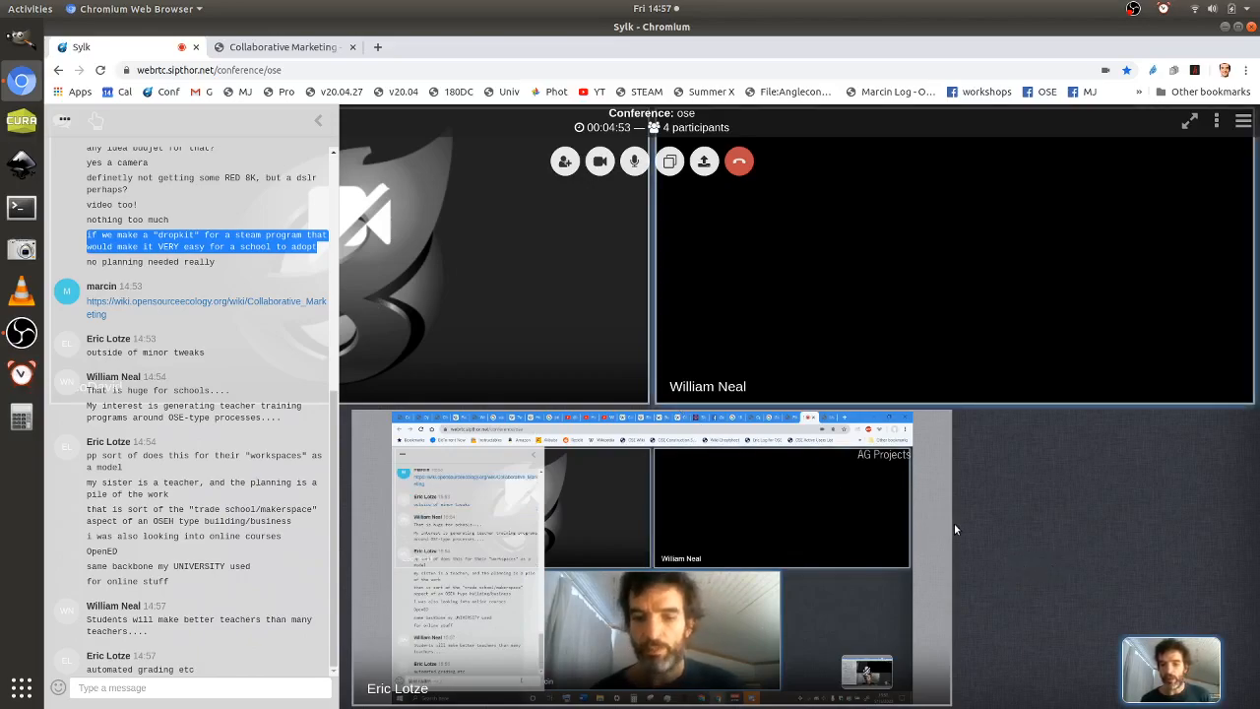
pyautogui.moveTo(1003, 532)
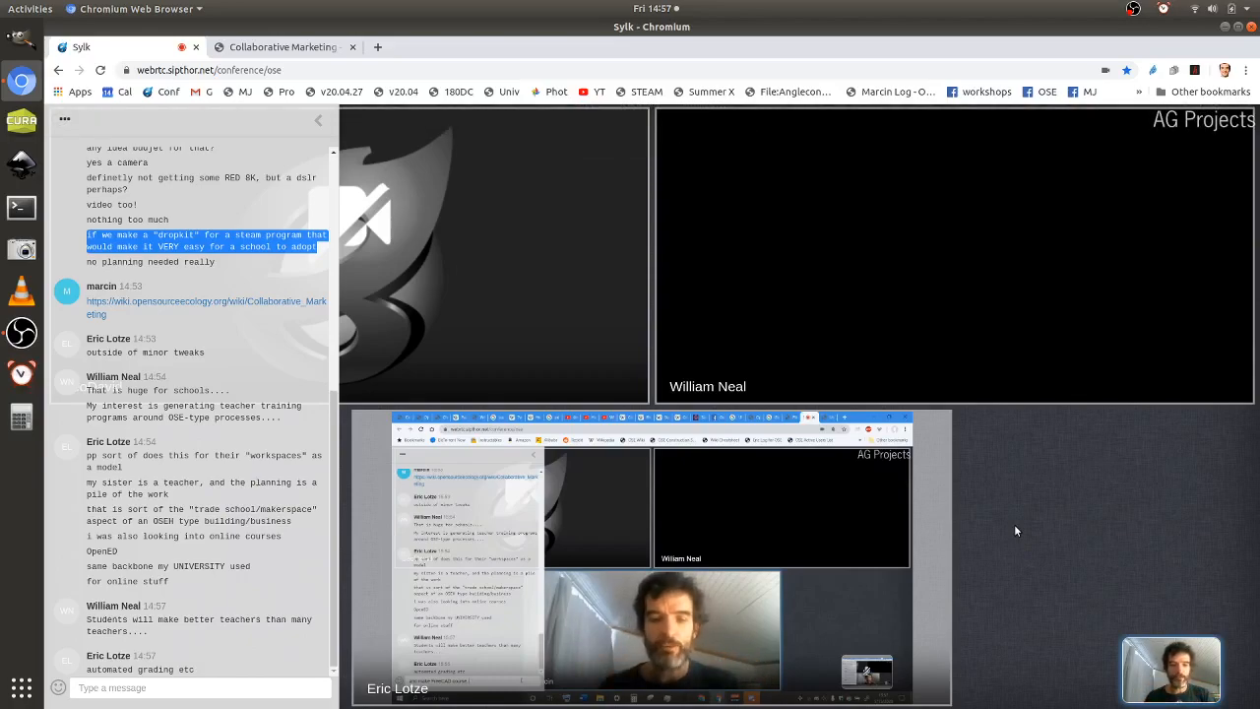
pyautogui.scroll(-3)
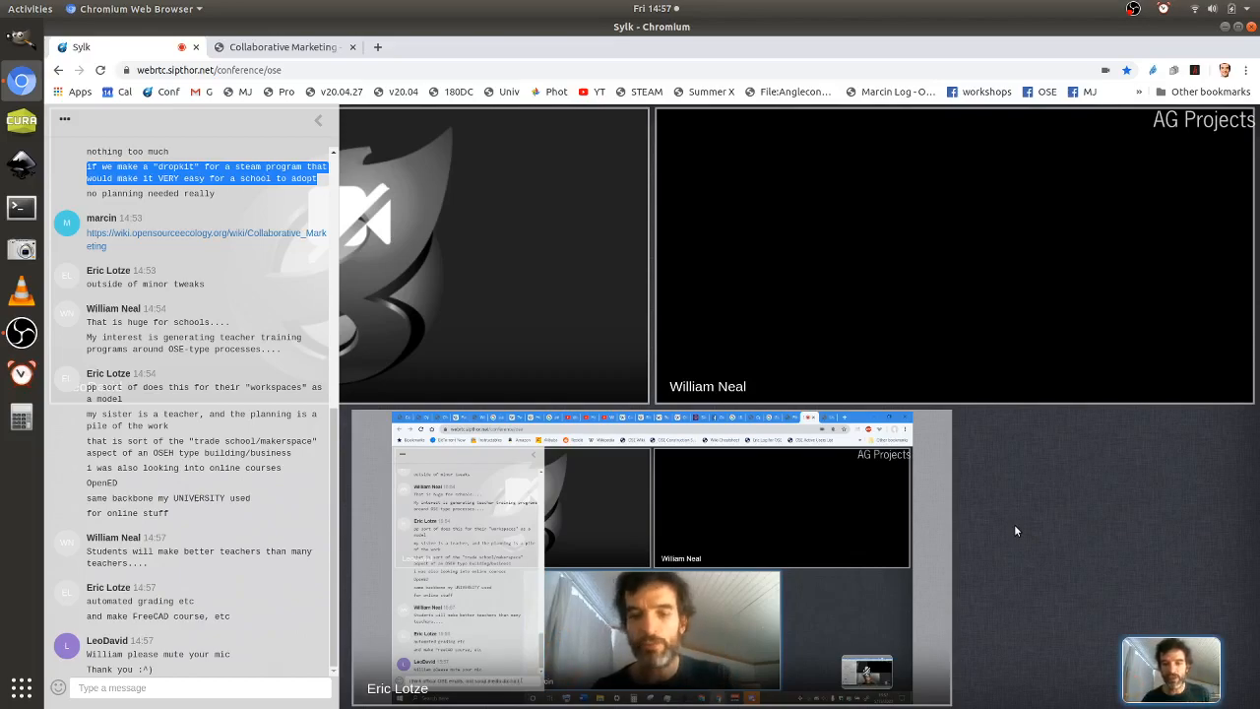
pyautogui.scroll(-3)
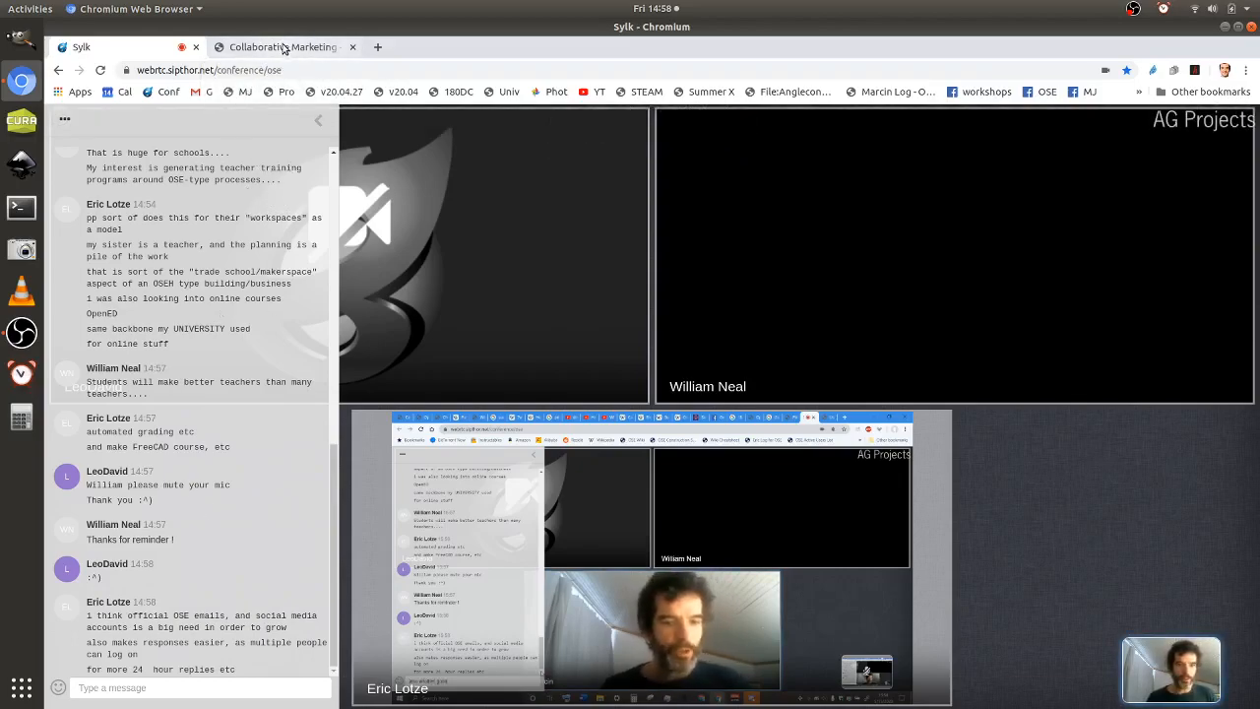
pyautogui.click(283, 47)
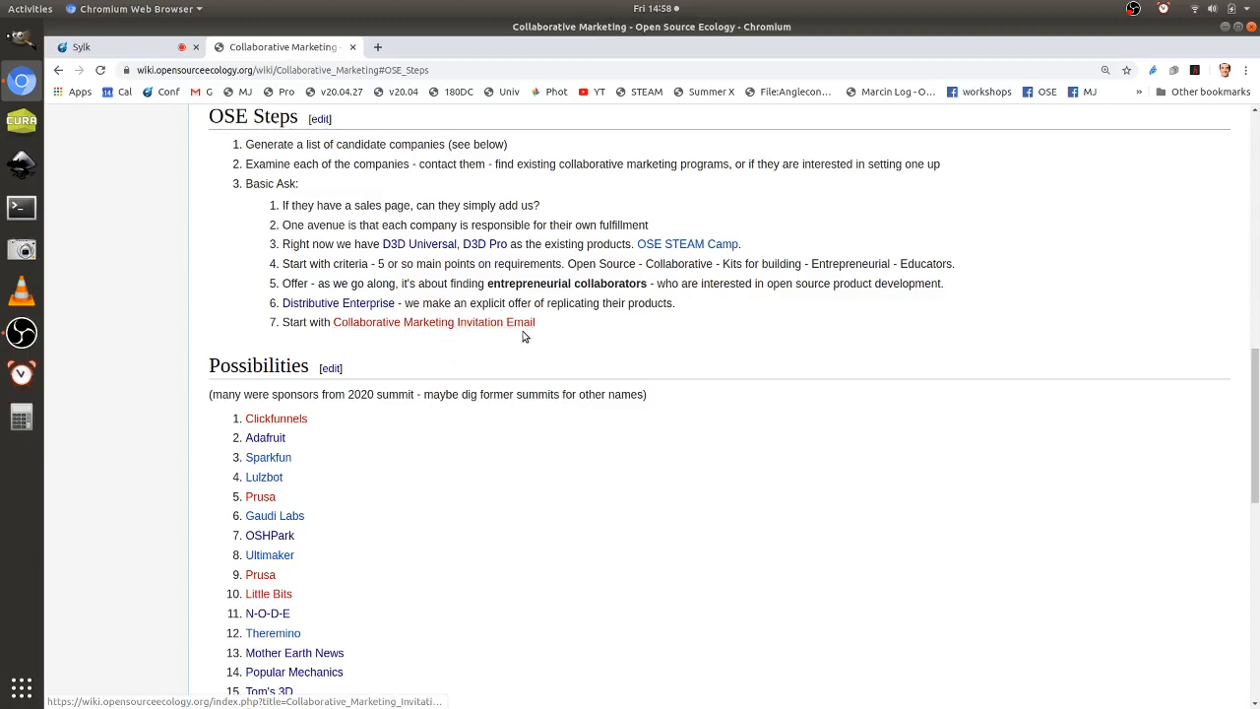
pyautogui.moveTo(569, 284)
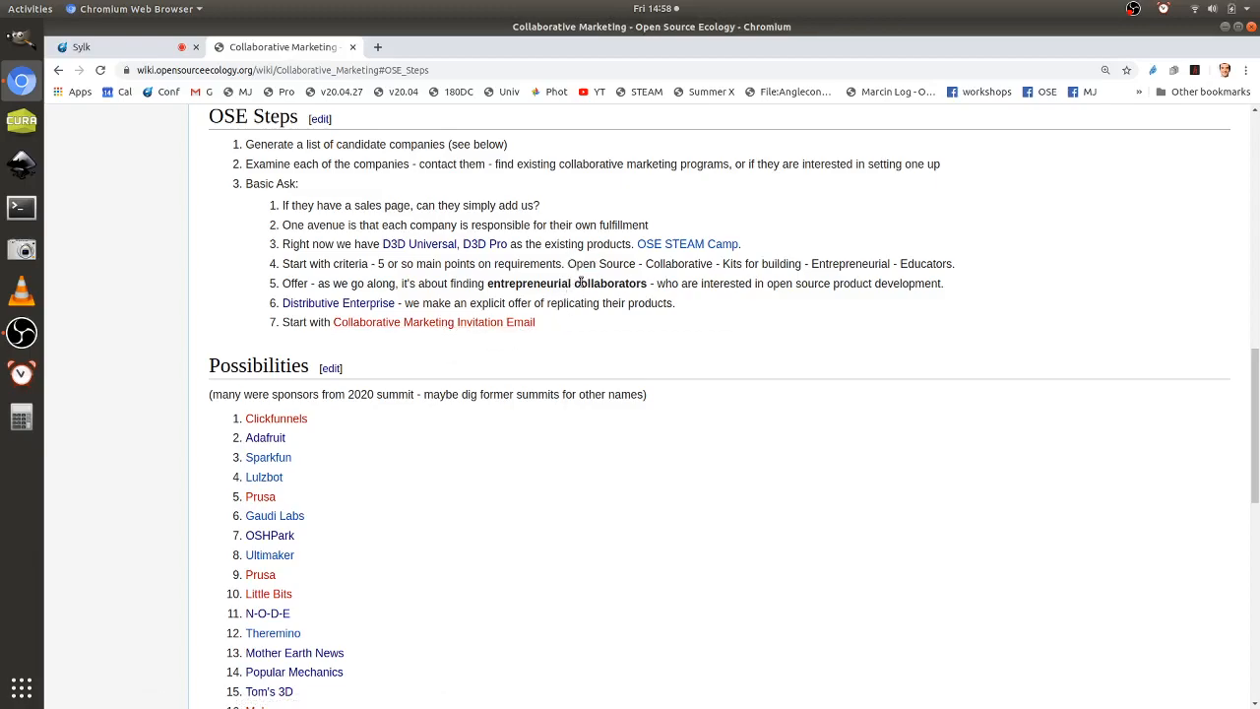
pyautogui.moveTo(363, 437)
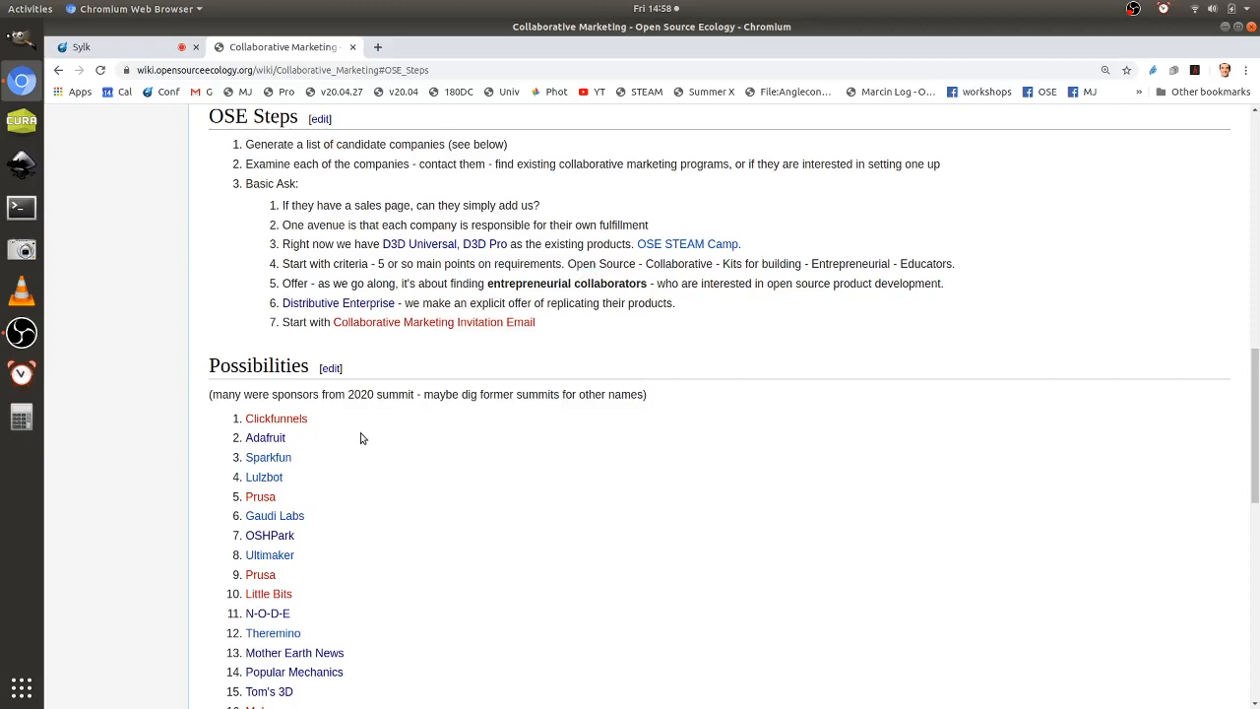
pyautogui.moveTo(401, 429)
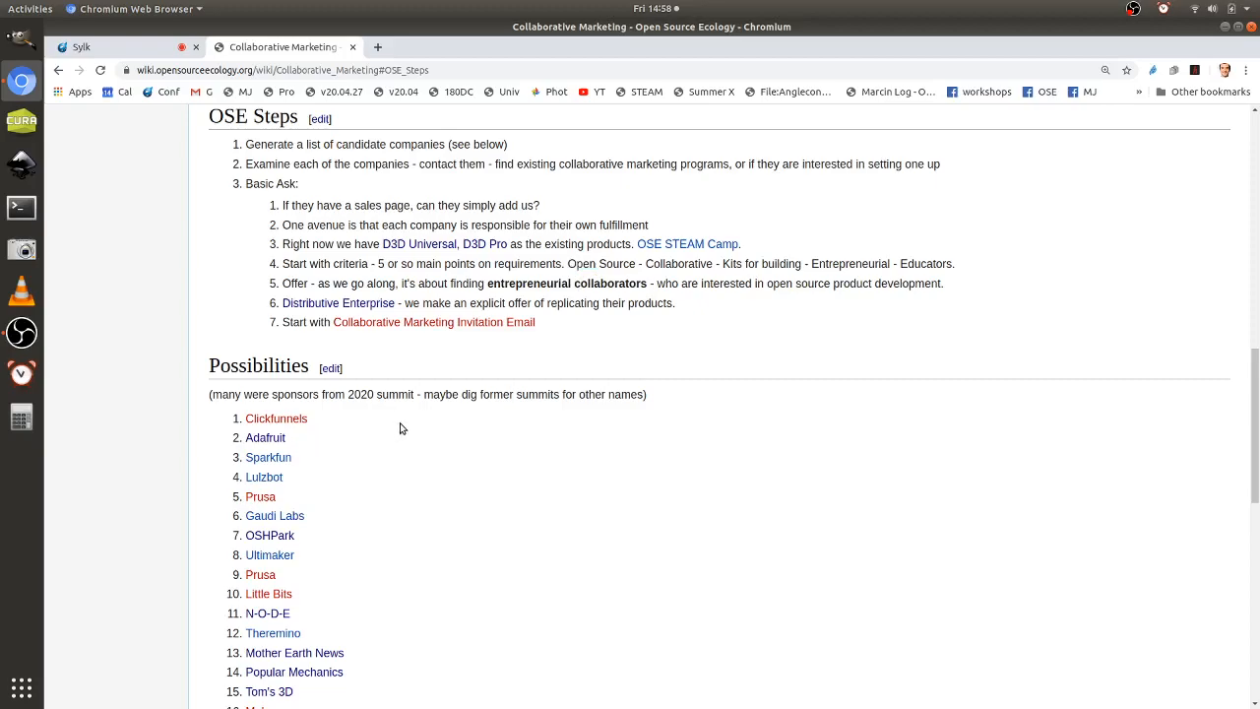
pyautogui.moveTo(280, 464)
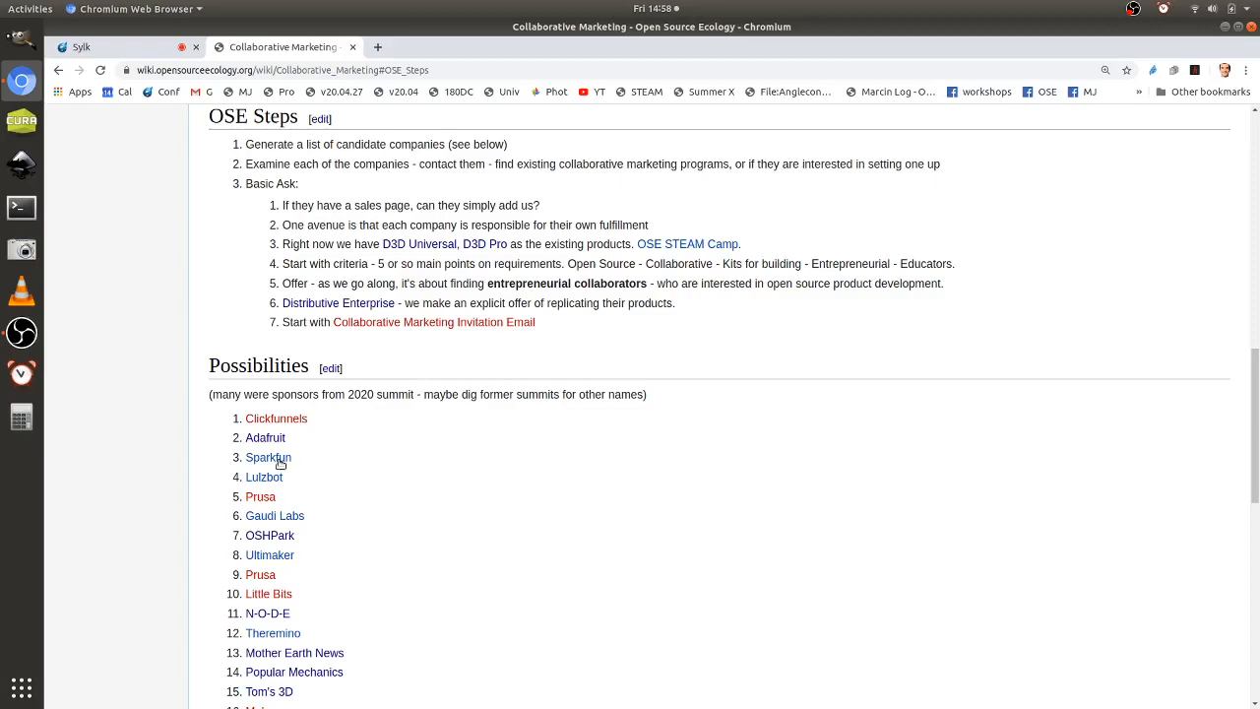
pyautogui.moveTo(438, 589)
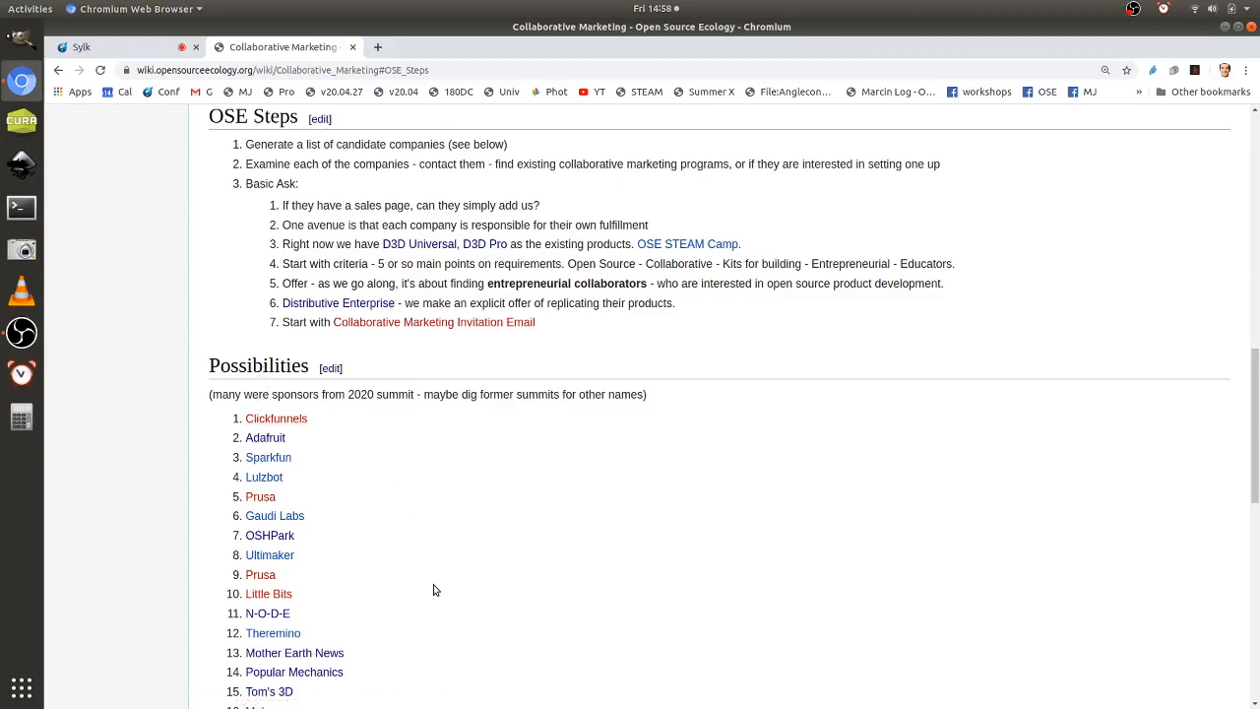
pyautogui.moveTo(390, 413)
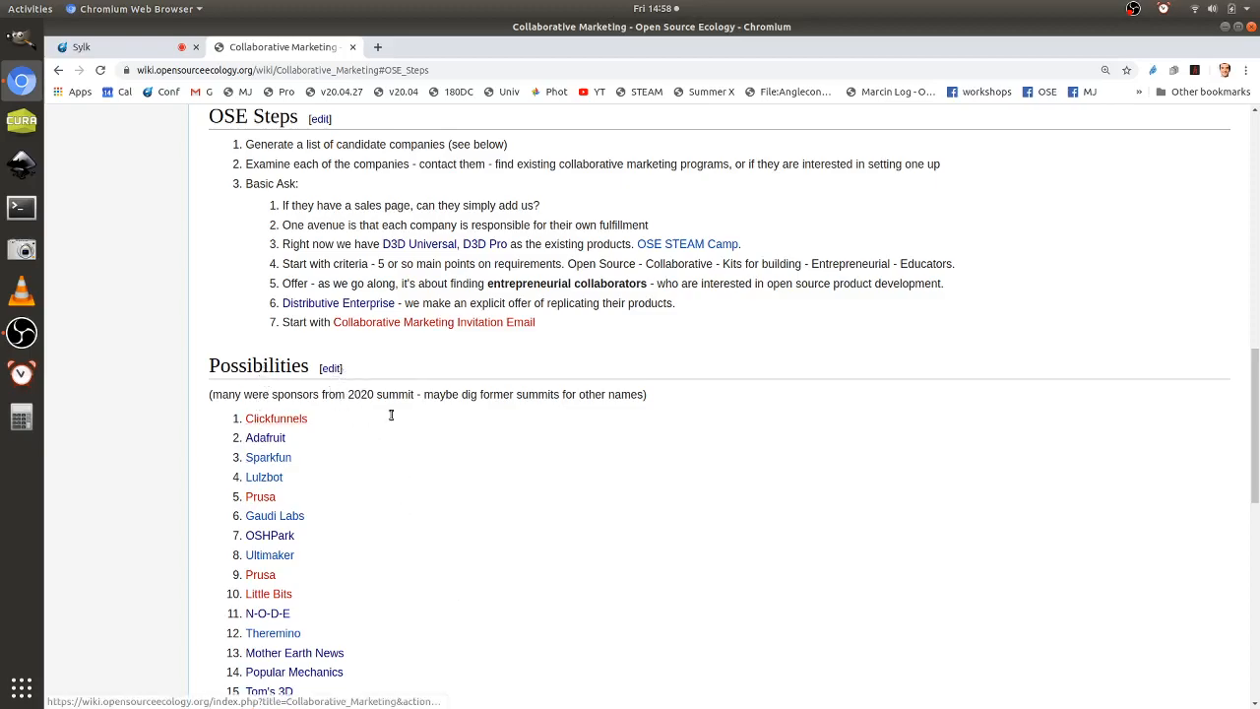
pyautogui.moveTo(630, 539)
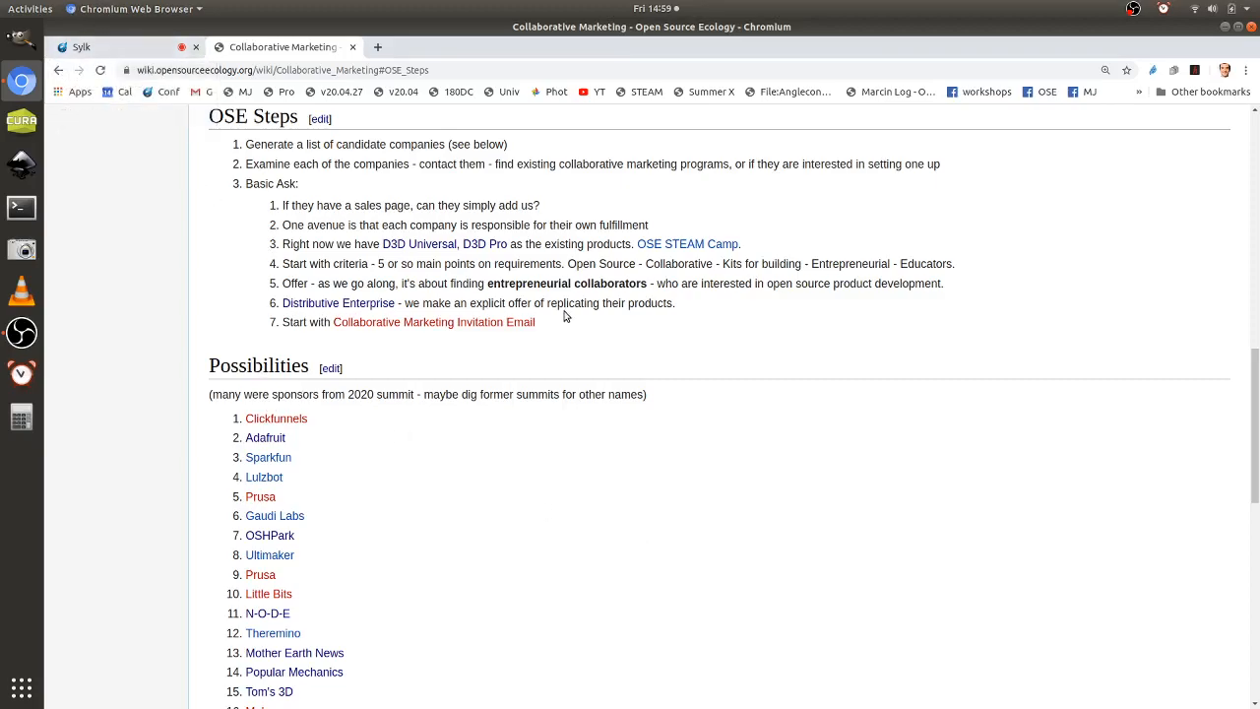
pyautogui.moveTo(552, 331)
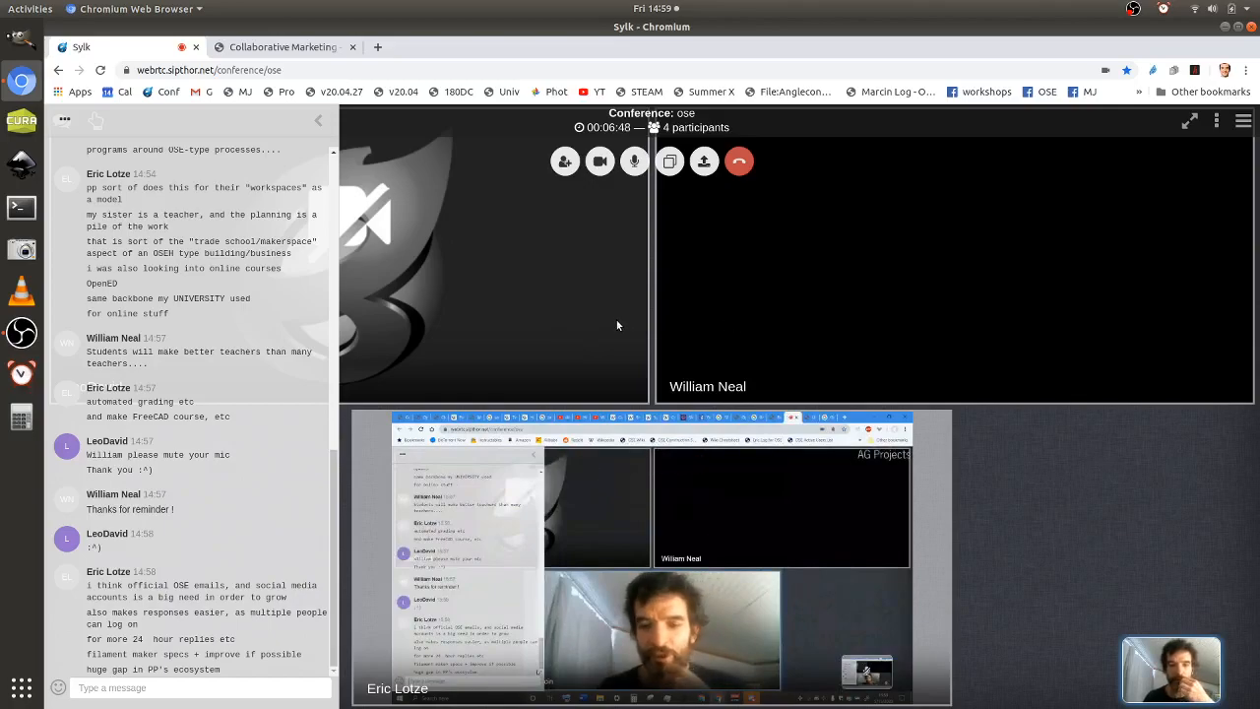
pyautogui.moveTo(539, 283)
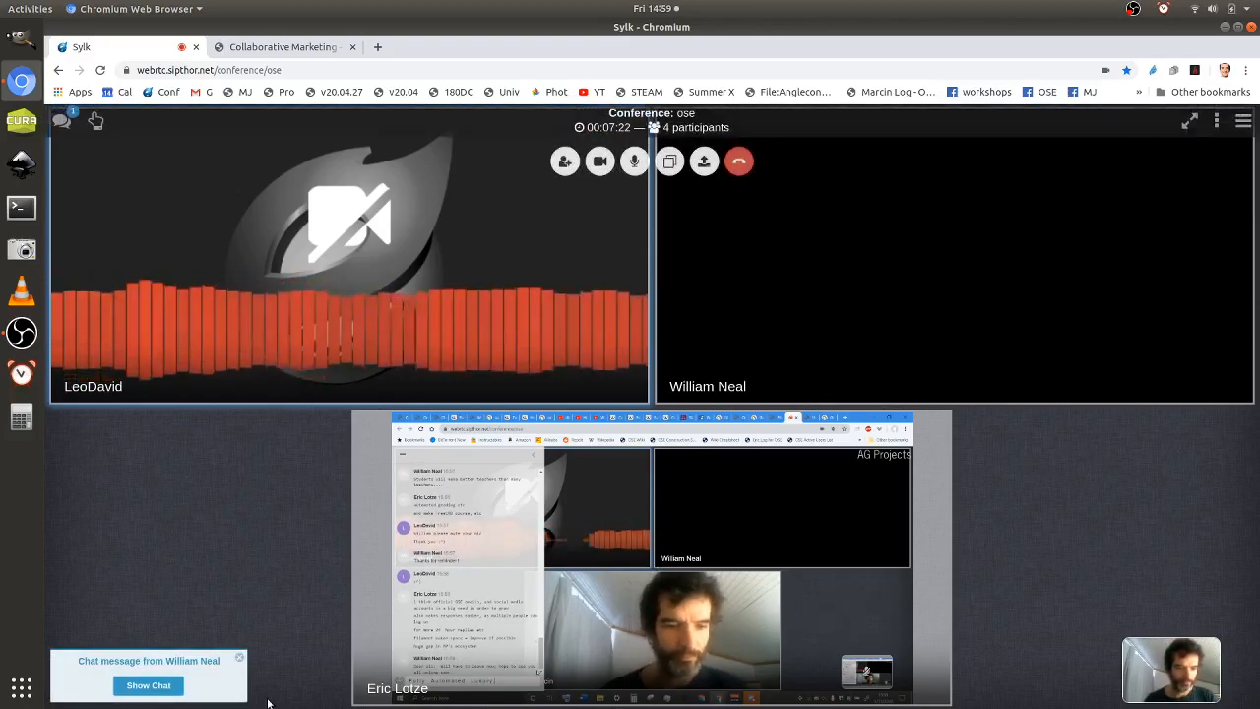
# Dismiss the new chat message notification in the Sylk conference.
pyautogui.click(148, 685)
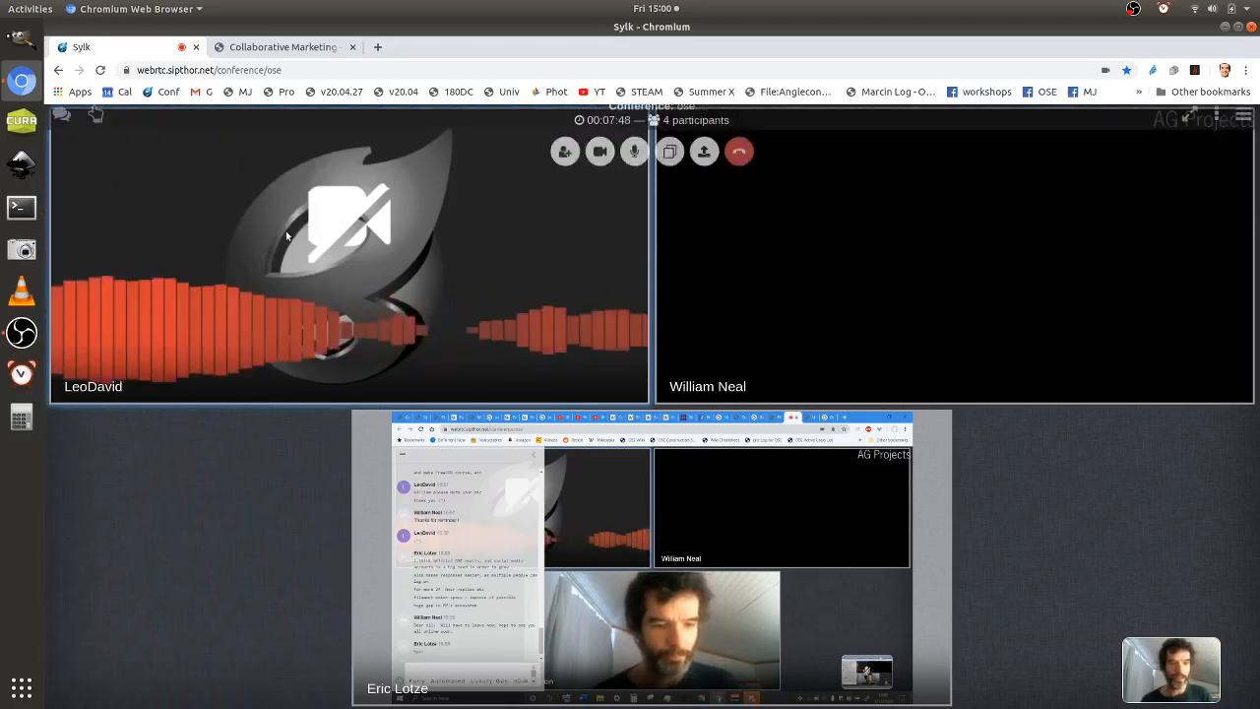
# Return to the wiki tab and go to the April 2020 notes page with the May 15 section.
pyautogui.click(284, 47)
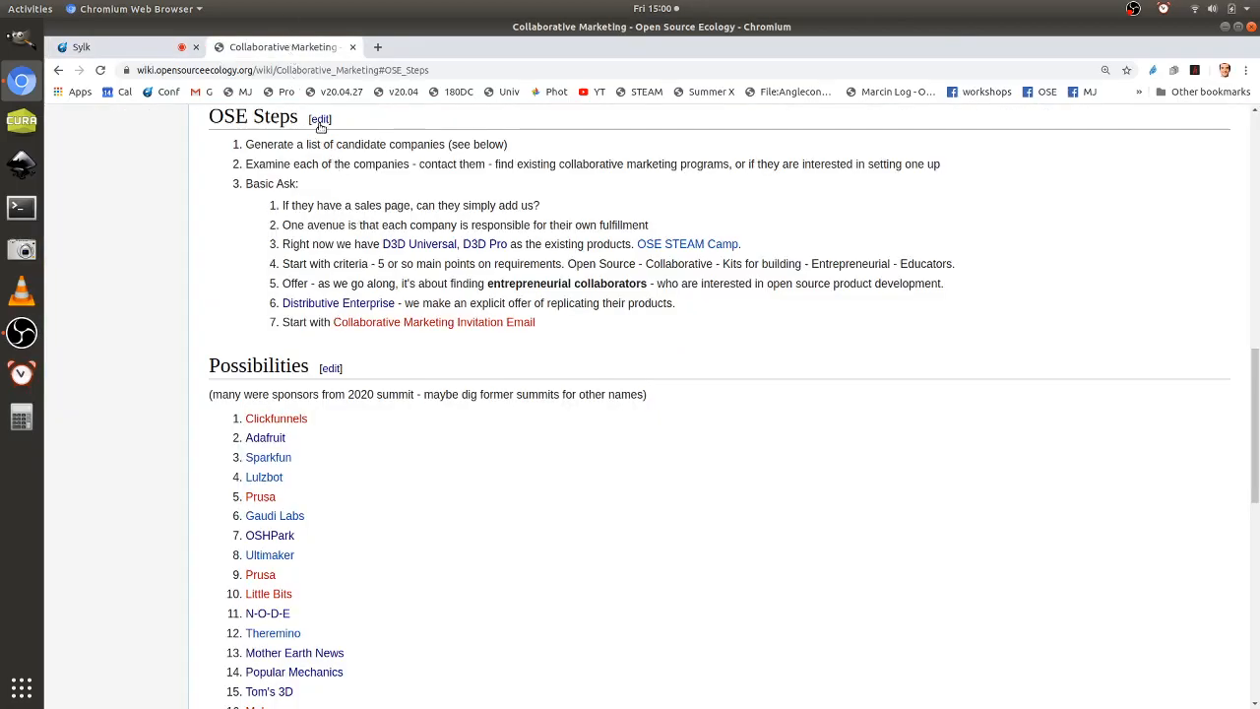
pyautogui.click(319, 120)
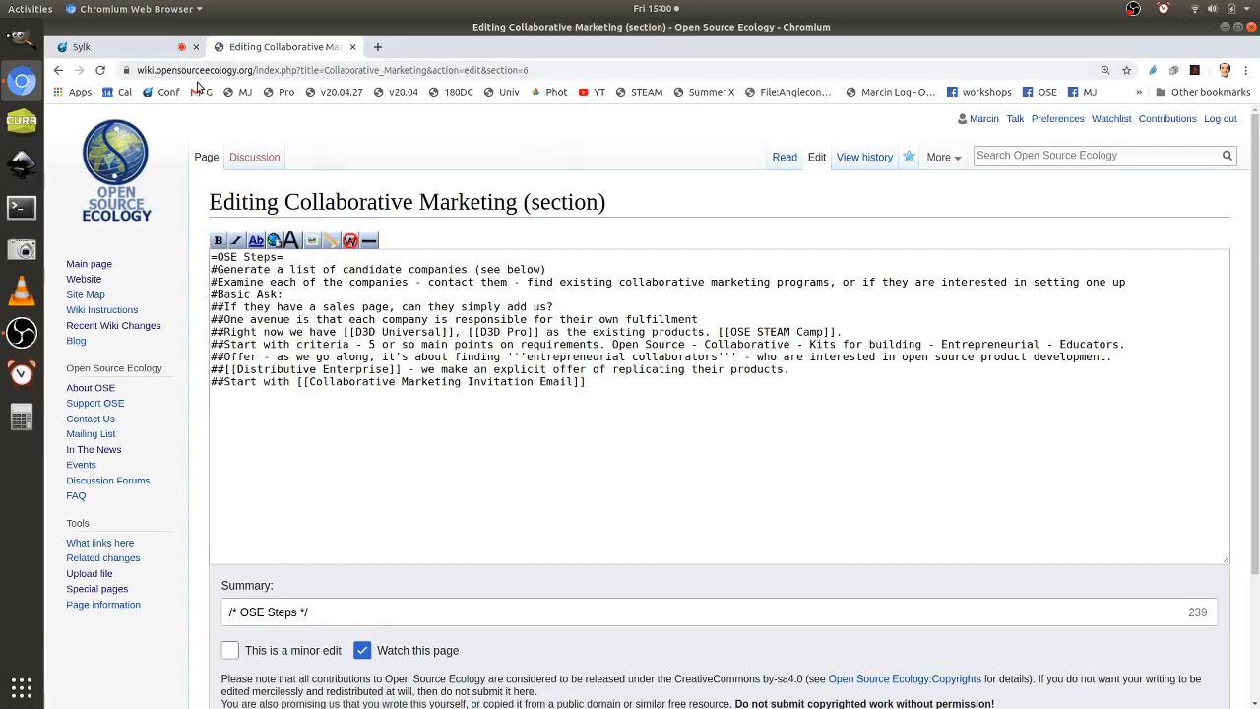
pyautogui.click(378, 48)
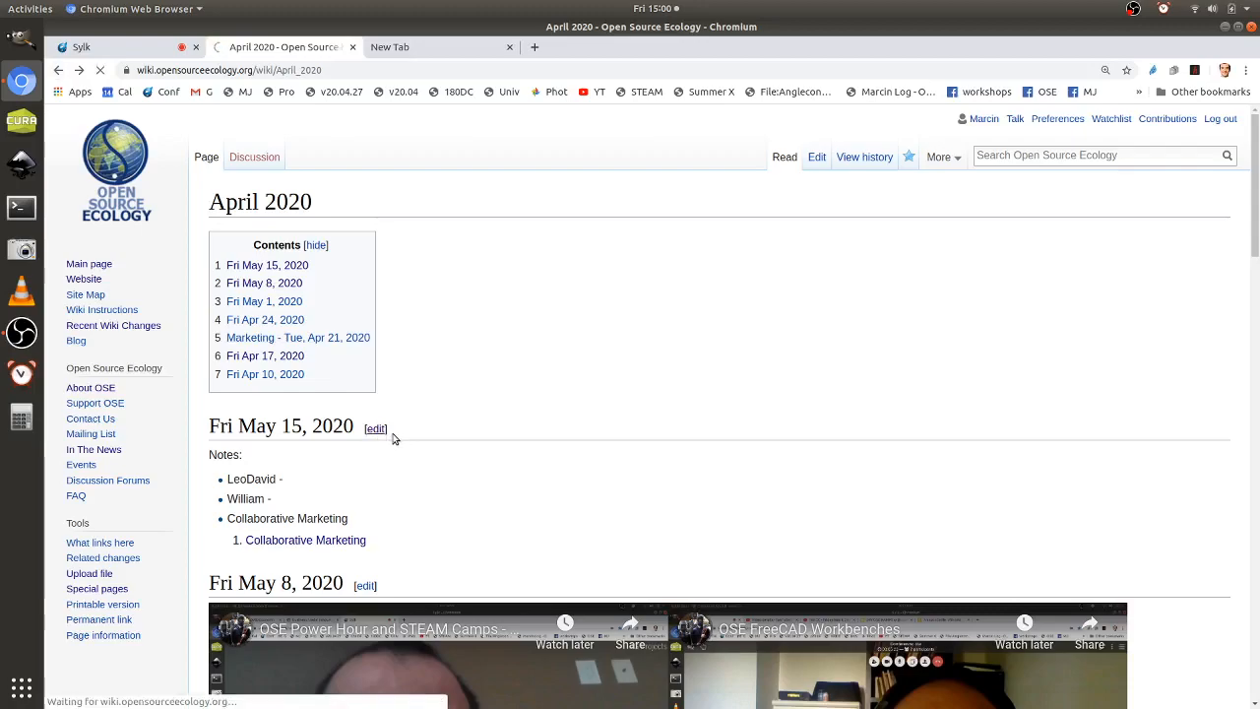
# Edit the May 15 section, paste the Collaborative Marketing URL, and check the latest Sylk chat message for an attendee's affiliation.
pyautogui.click(374, 429)
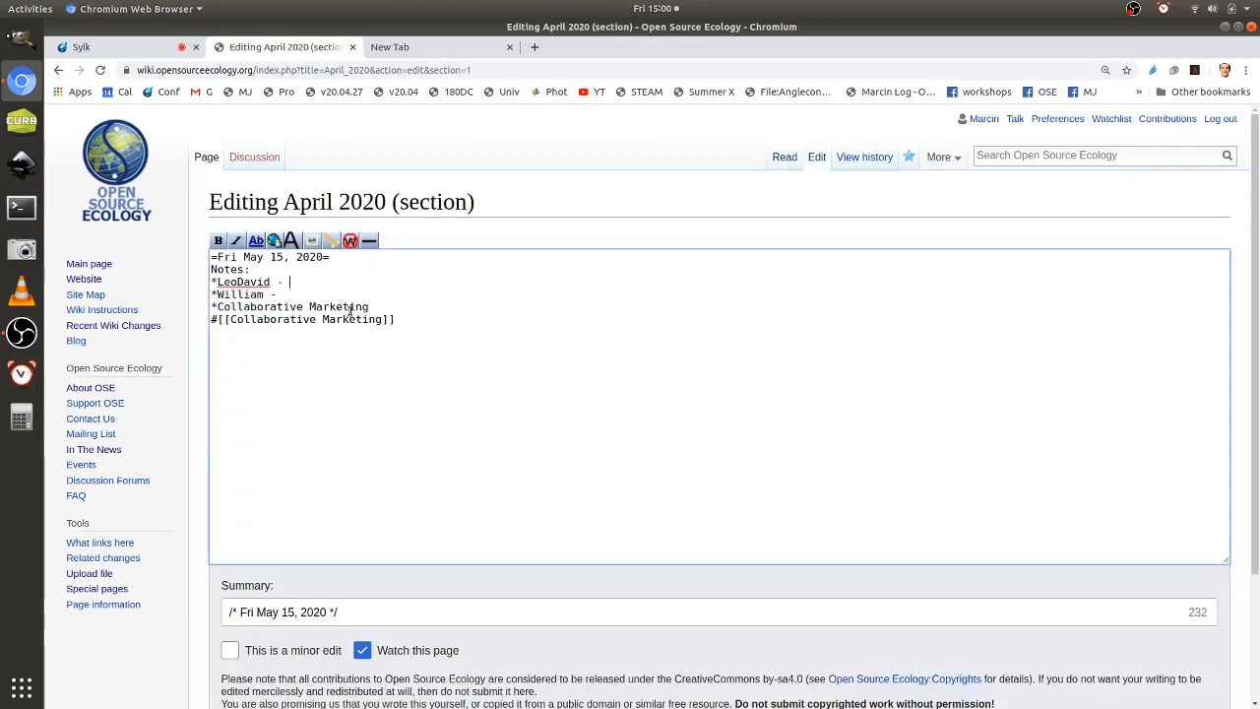
pyautogui.write('https://wiki.opensourceecology.org/wiki/Collaborative_Marketing')
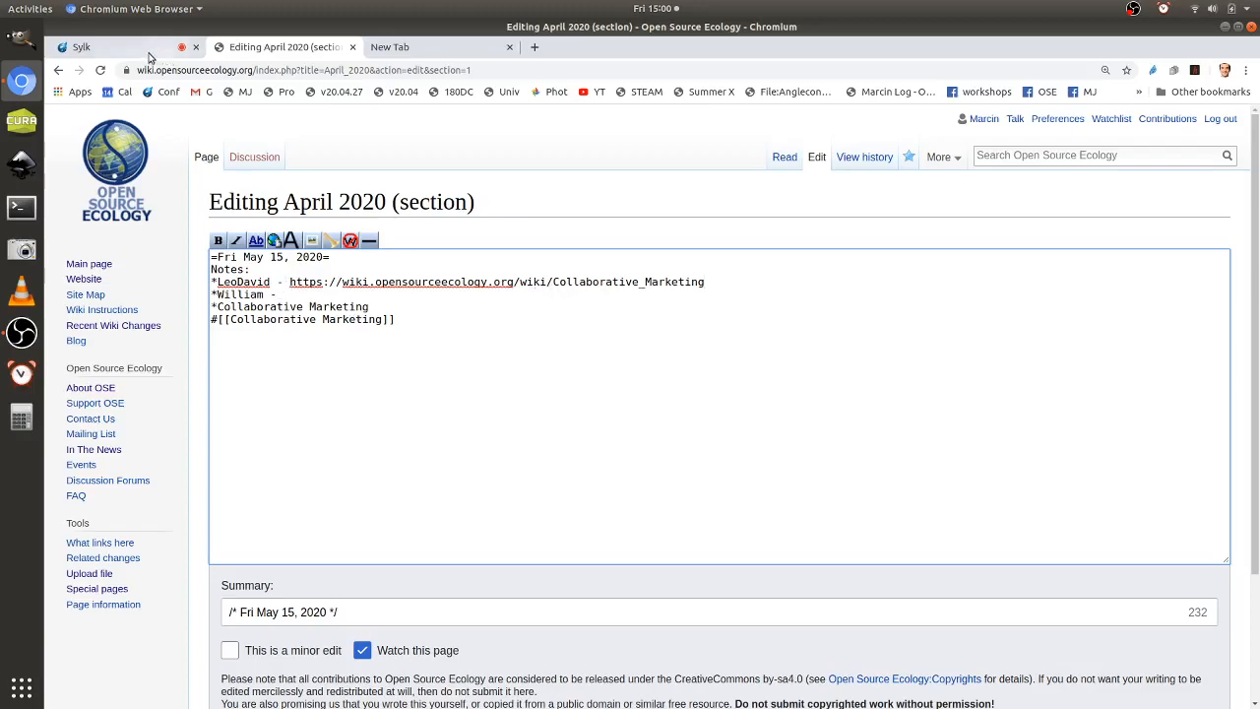
pyautogui.click(80, 47)
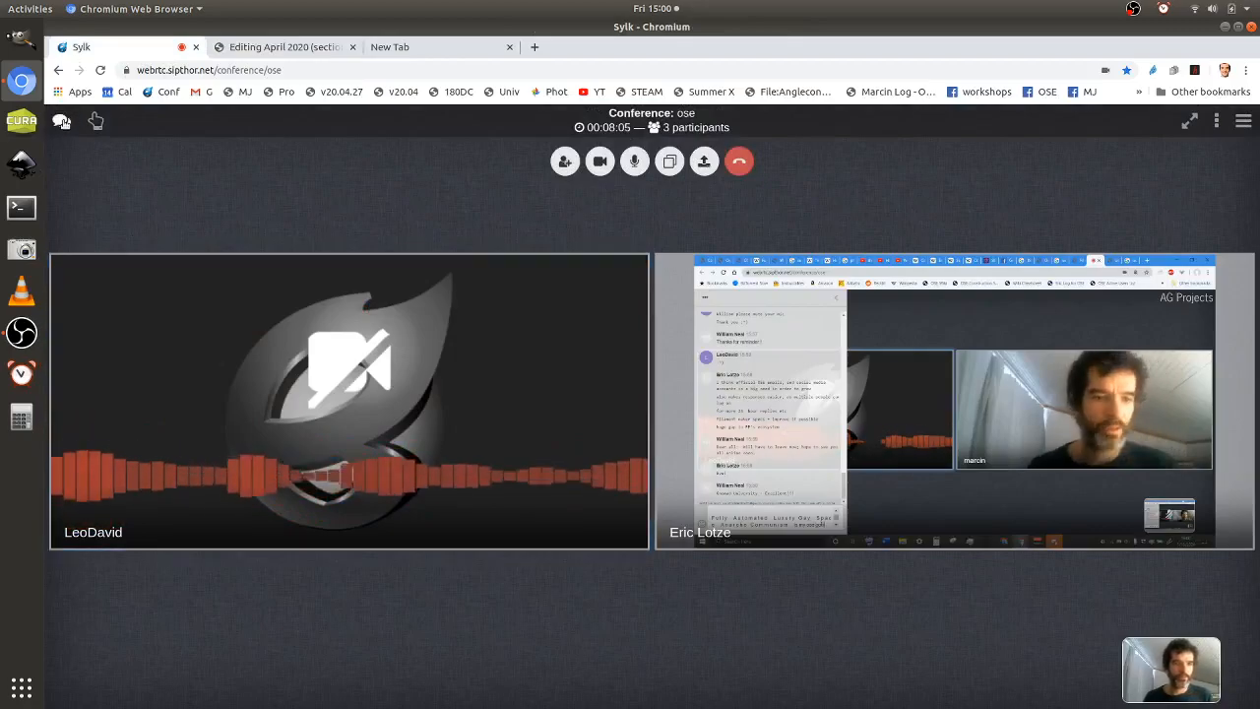
pyautogui.click(63, 121)
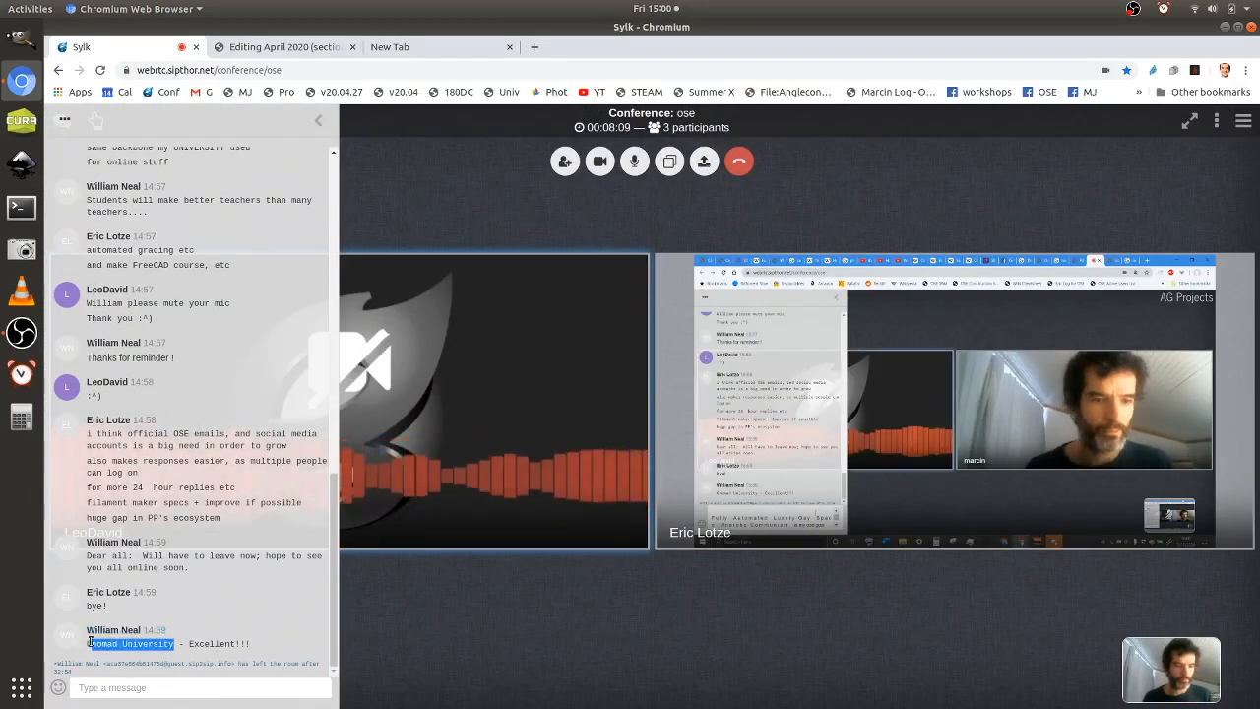
pyautogui.click(61, 120)
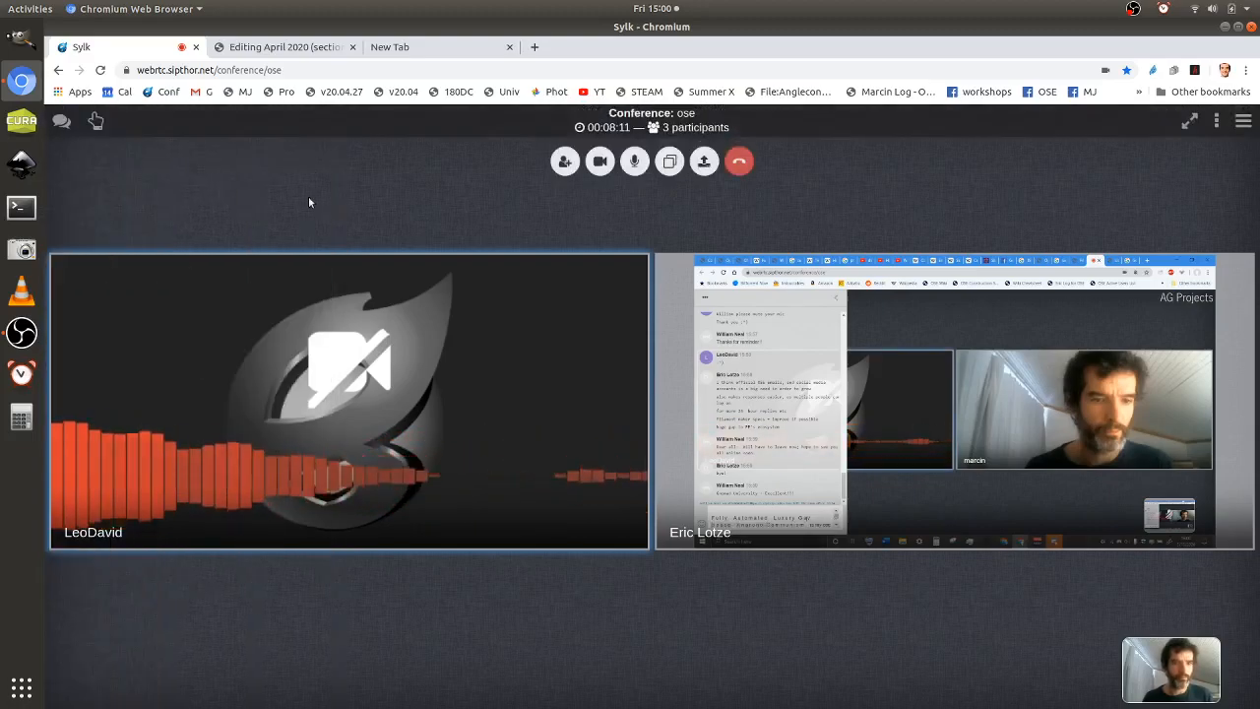
pyautogui.click(284, 47)
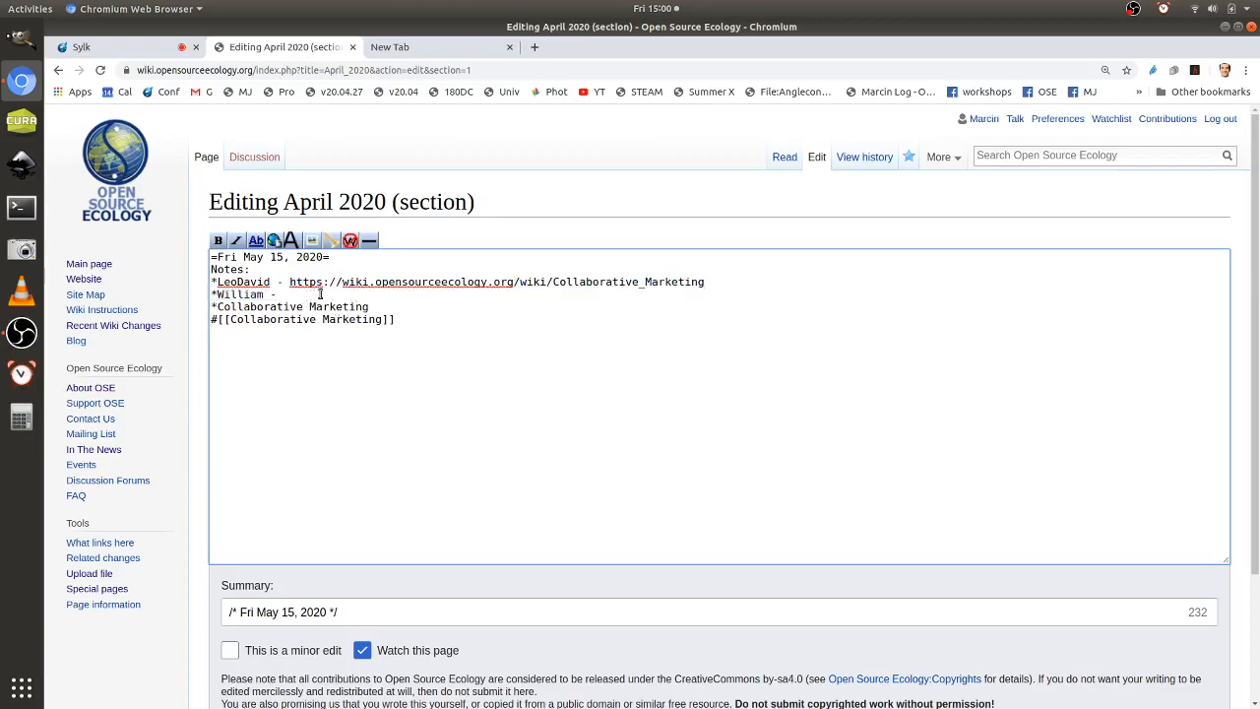
pyautogui.click(81, 48)
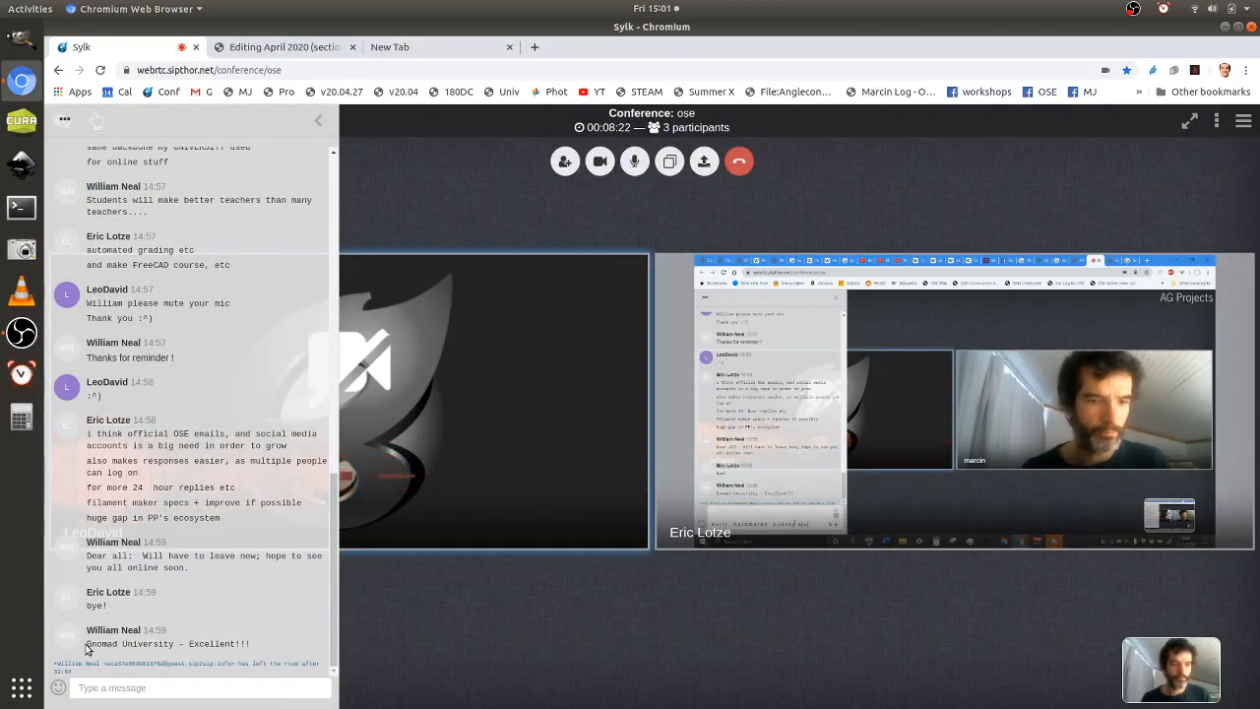
pyautogui.doubleClick(148, 642)
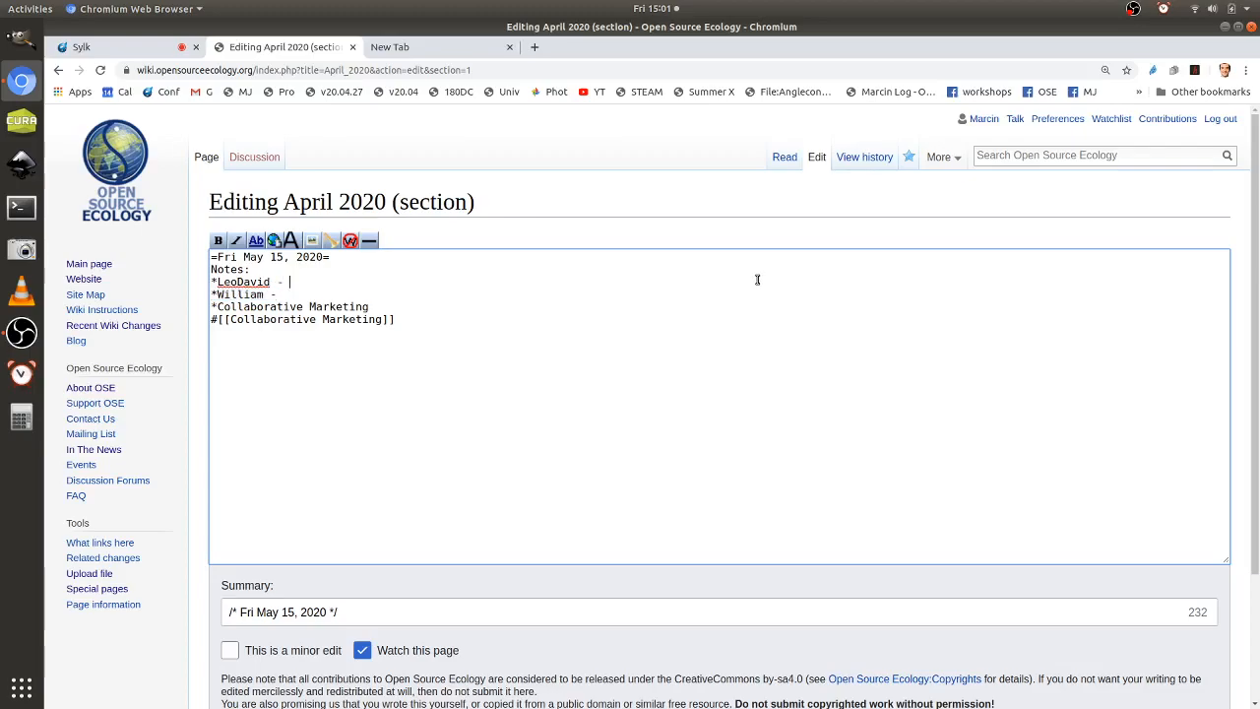
# Add 'Gnomad University' and a '*Video Game - where your robot is doing real contstructive work' bullet.
pyautogui.write('Gnomad')
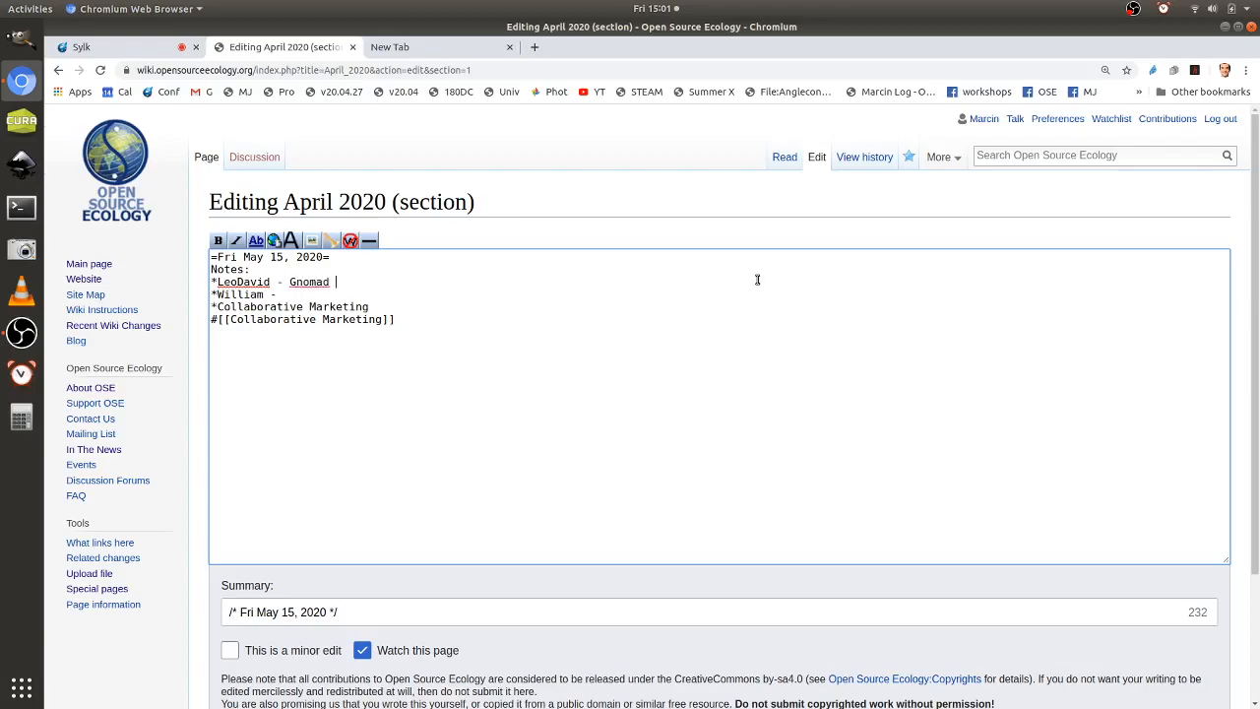
pyautogui.write('Universi')
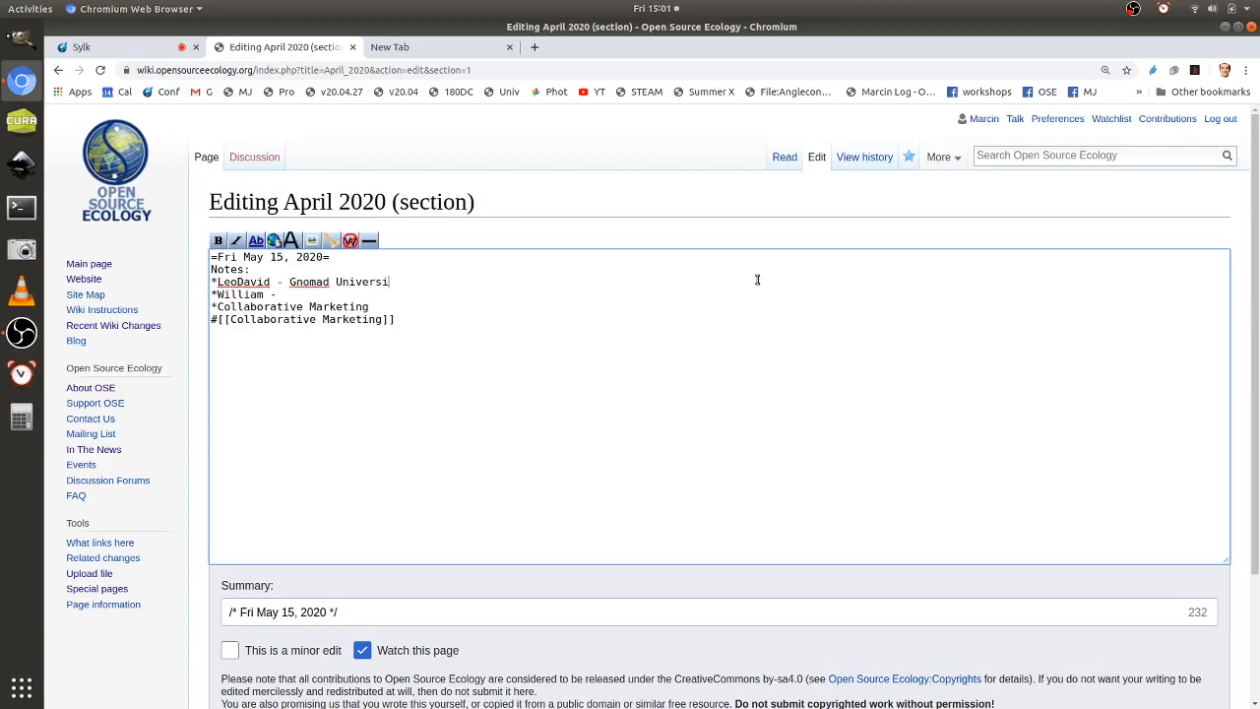
pyautogui.write('ty')
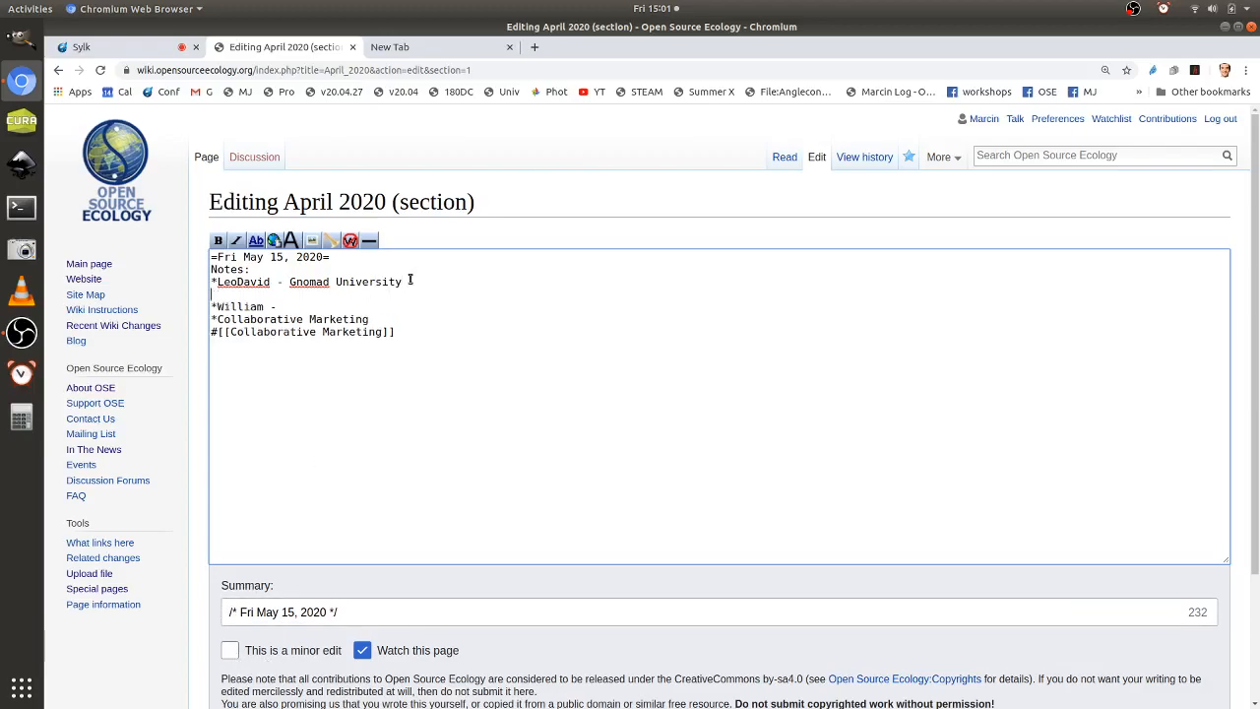
pyautogui.write('*Video')
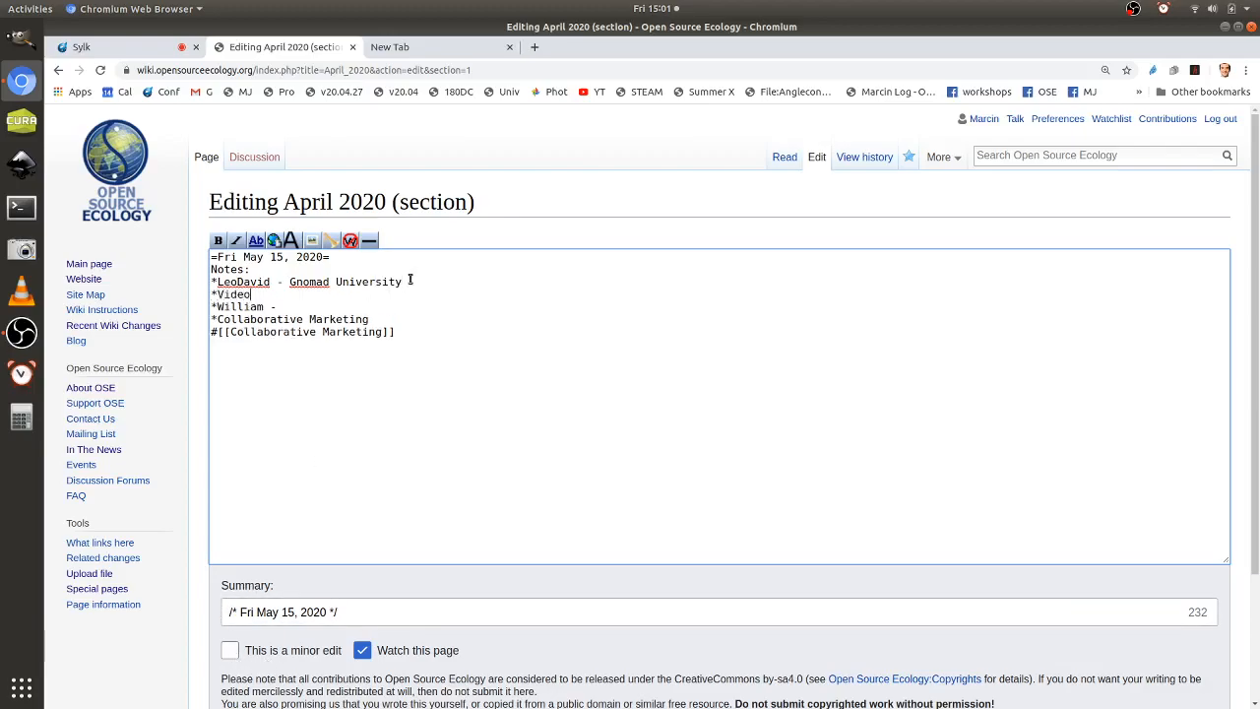
pyautogui.write('Game - where your ro')
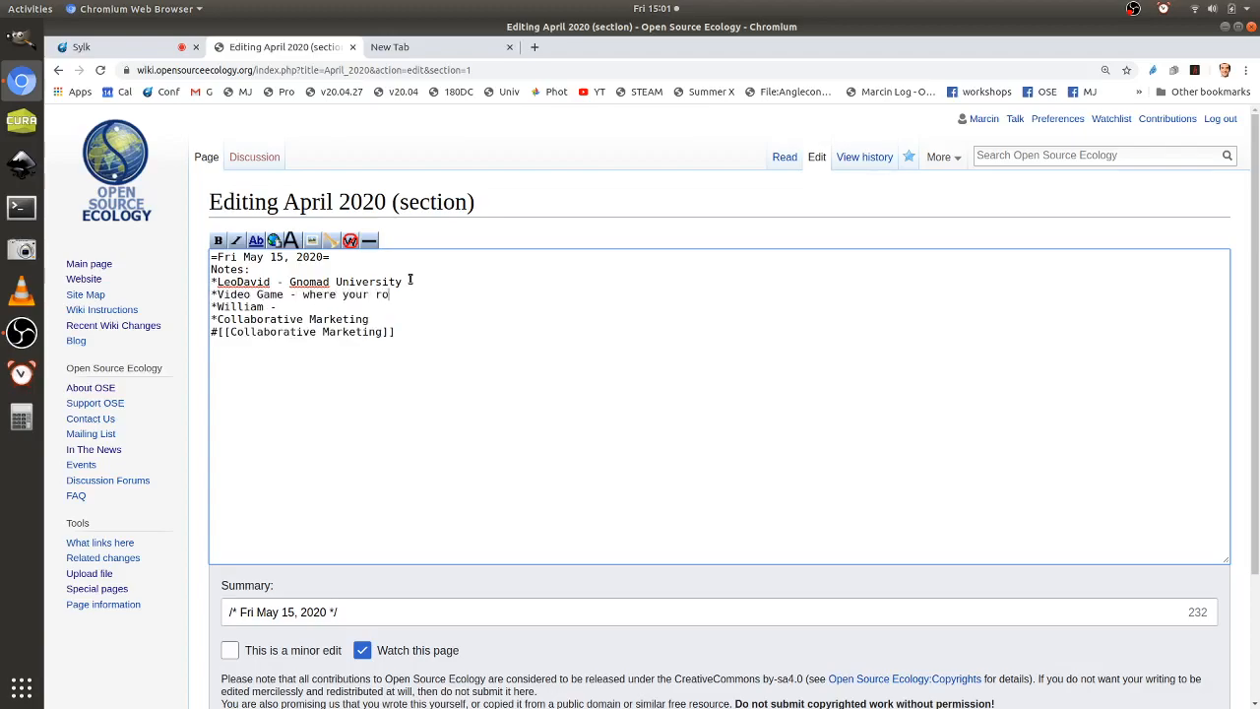
pyautogui.write('bot is doing')
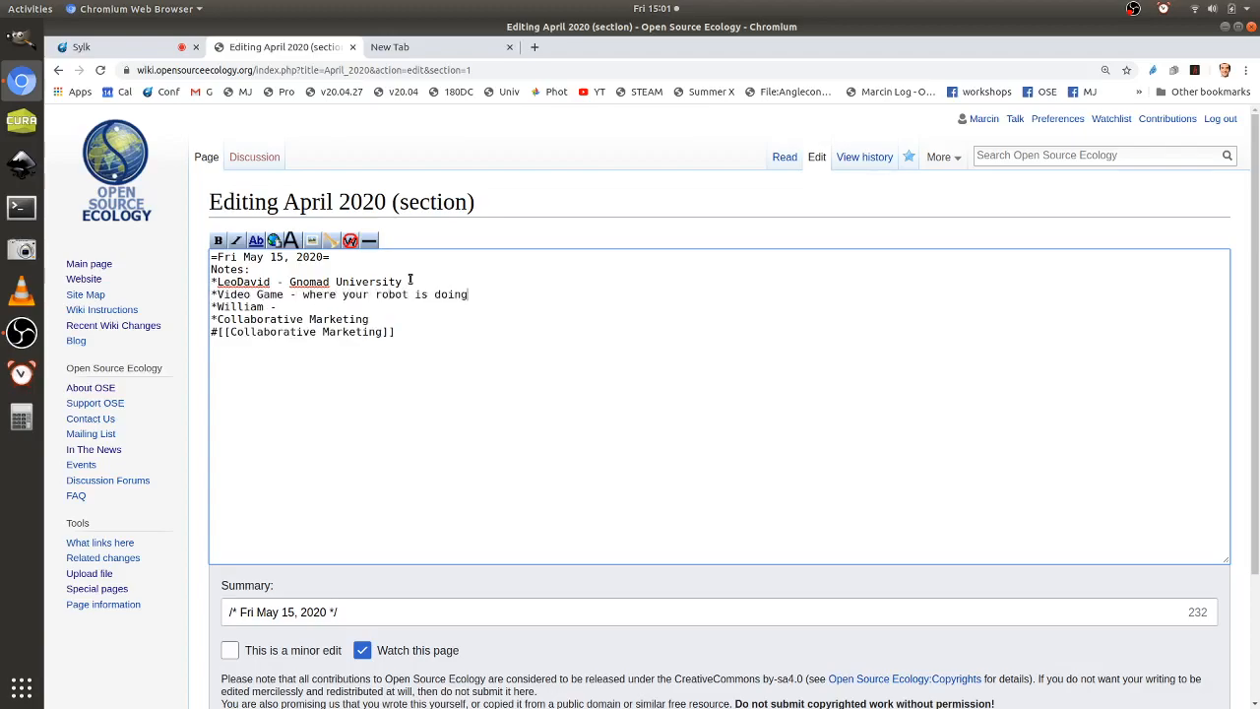
pyautogui.write('real c')
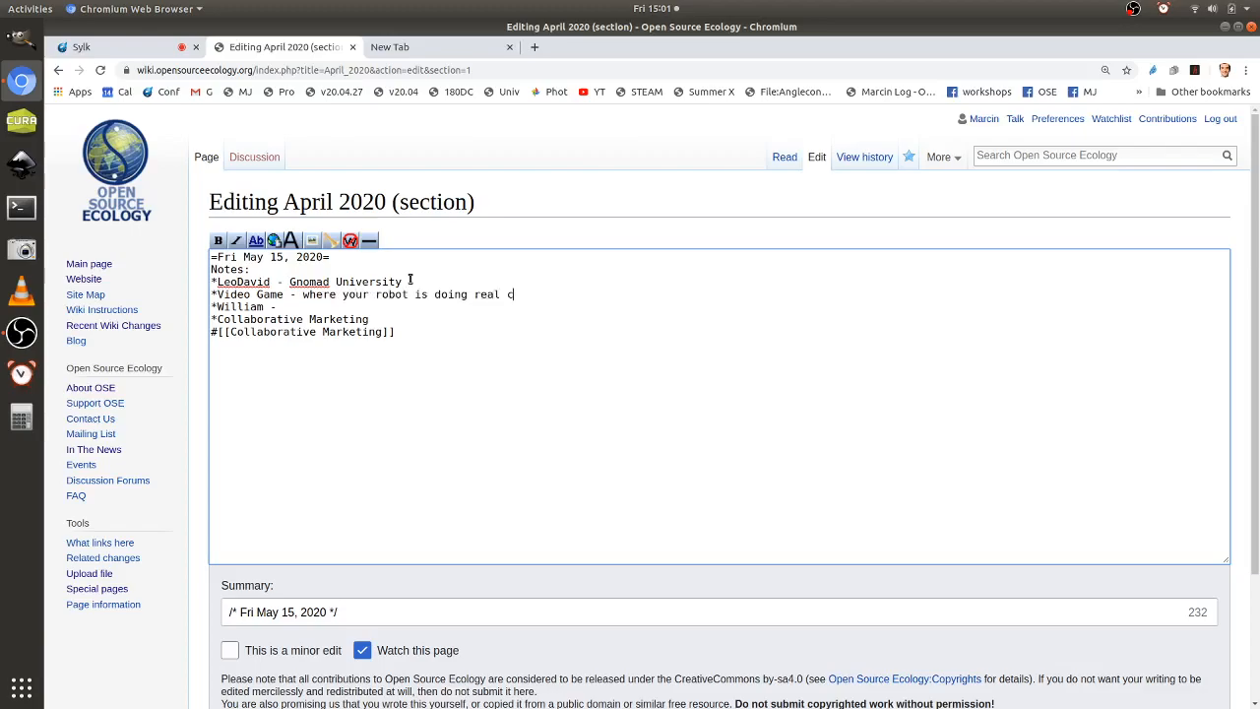
pyautogui.write('ontstructive')
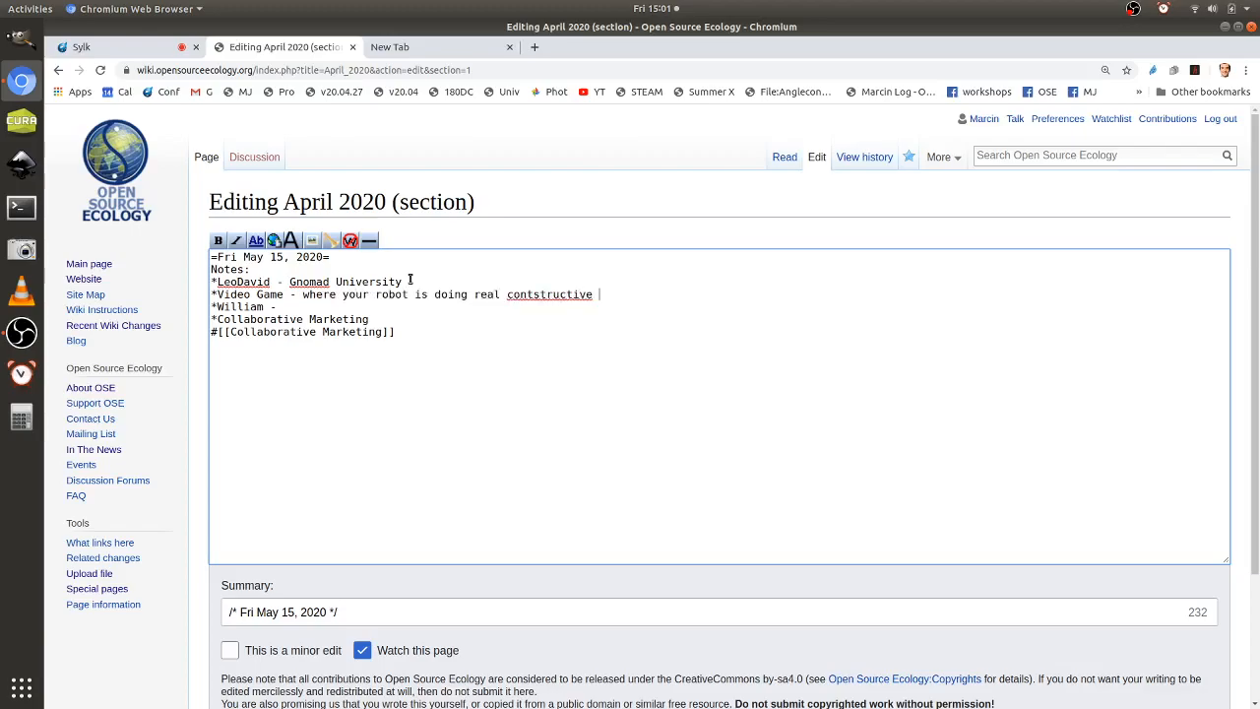
pyautogui.write('work')
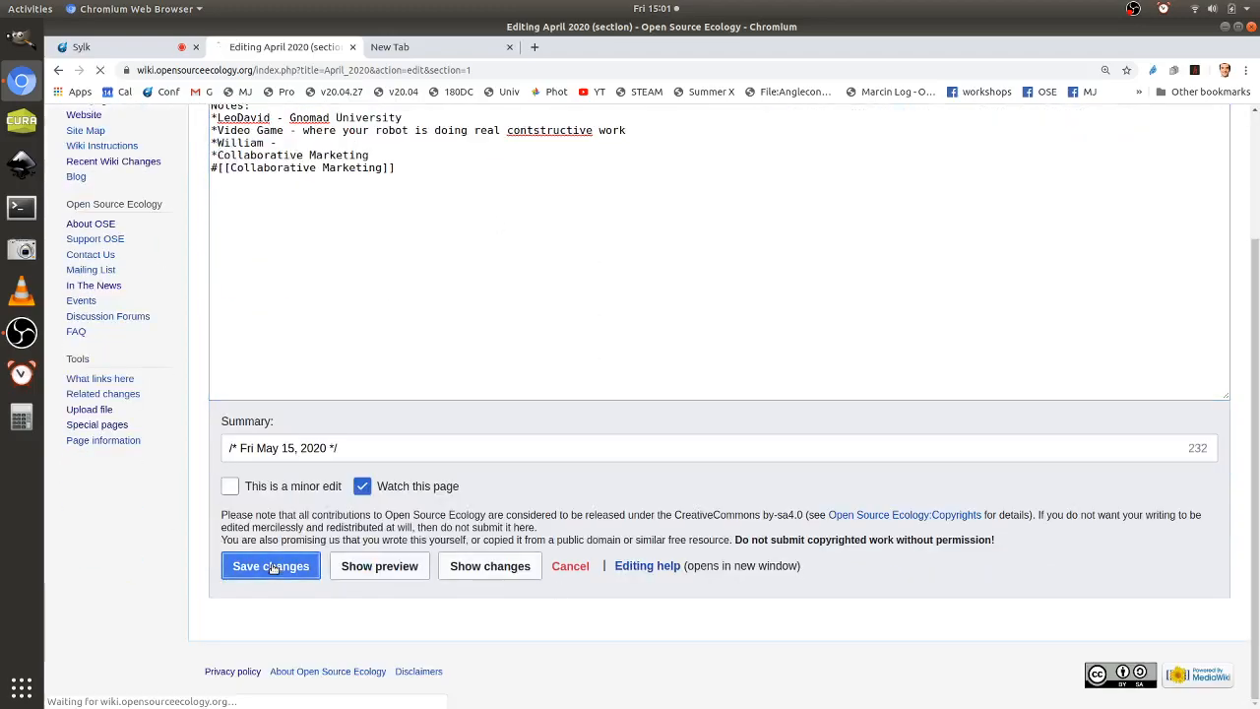
# Save the edited May 15 notes section.
pyautogui.click(272, 565)
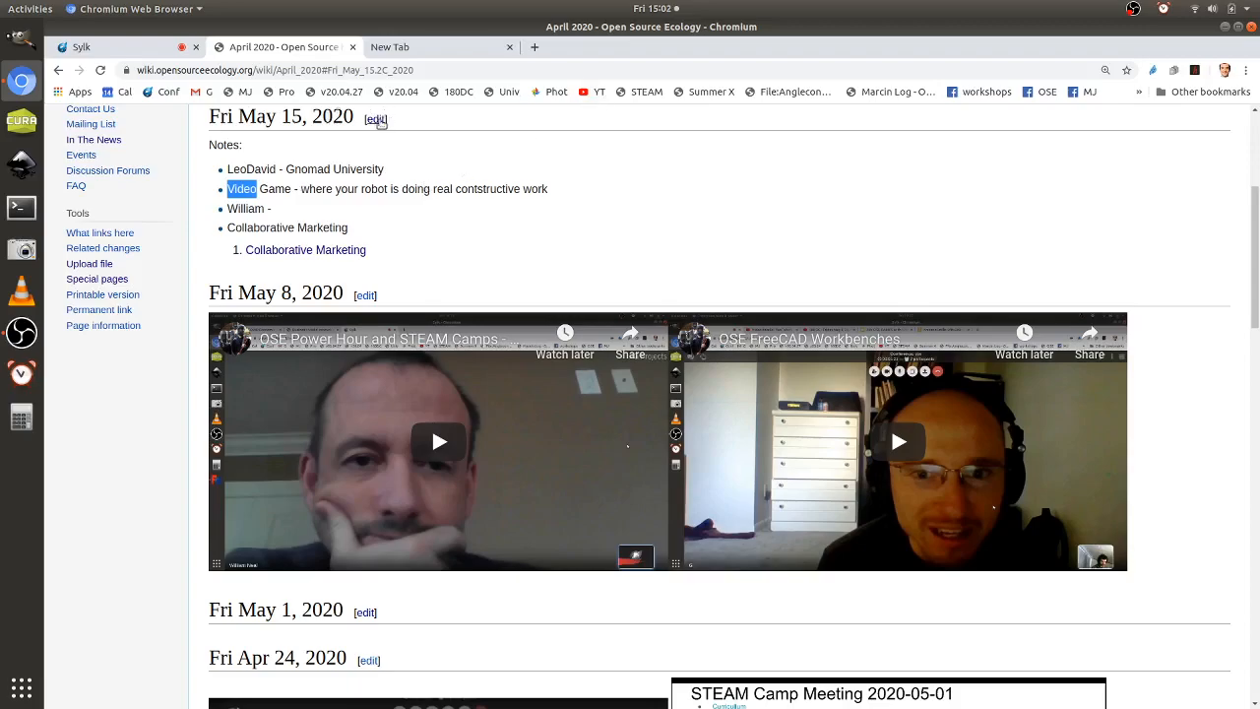
# Reopen the May 15 section for editing and begin entering 'terr' for the Terraformz name.
pyautogui.click(374, 120)
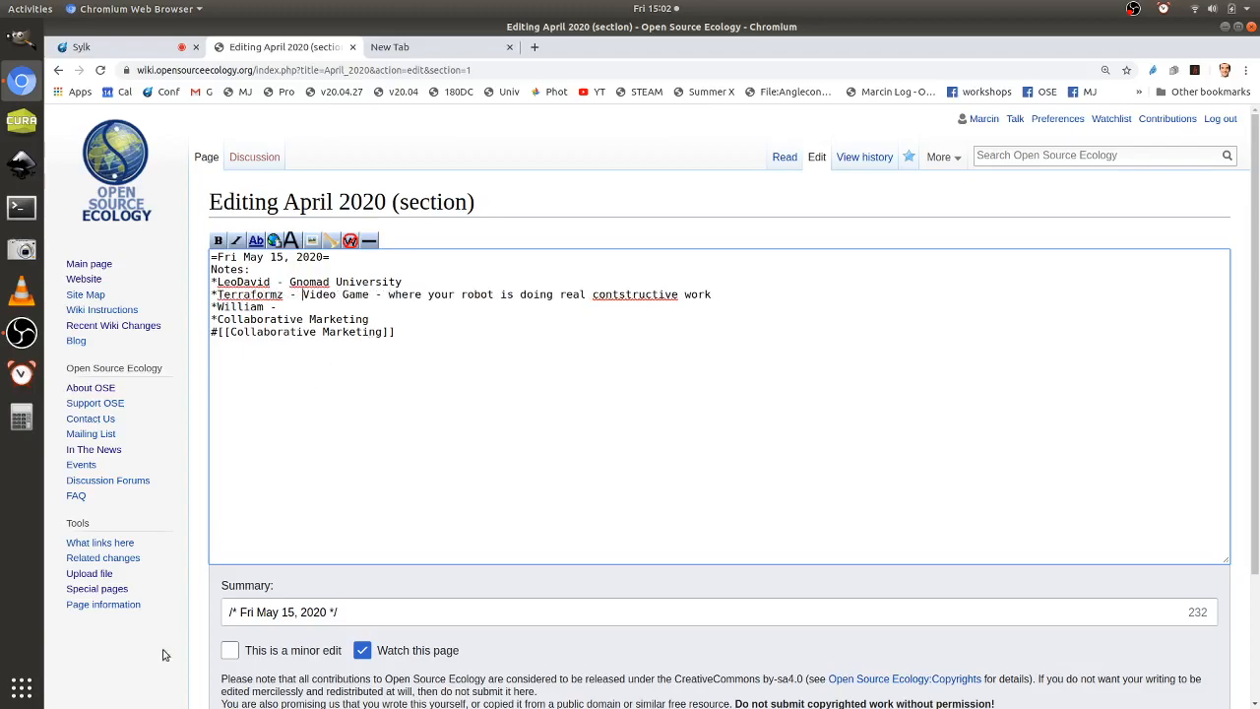
pyautogui.scroll(-3)
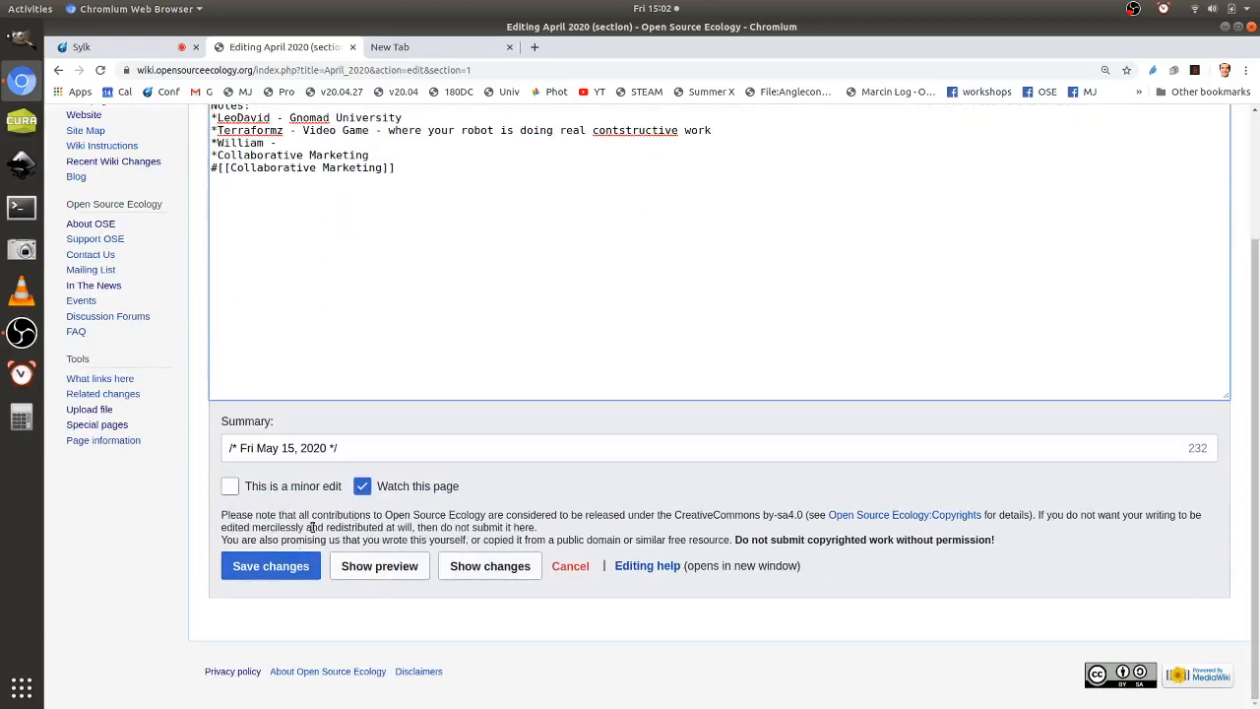
pyautogui.write('terraformz')
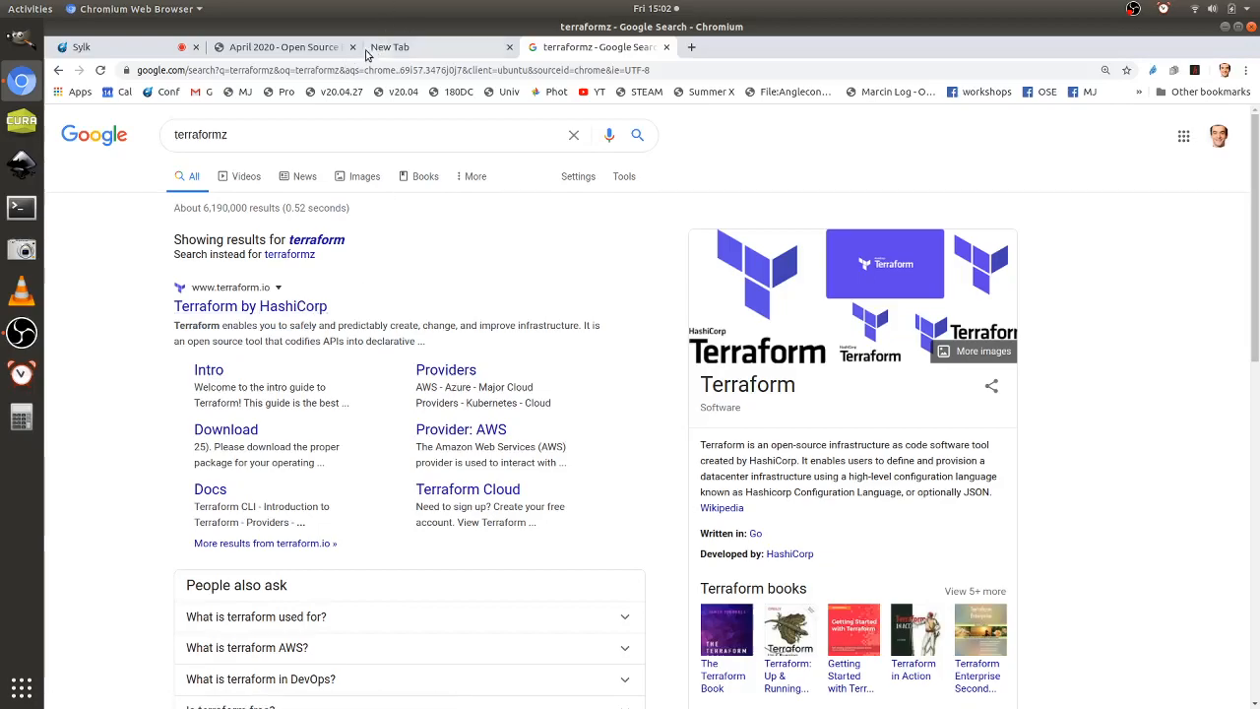
# Return to the saved April 2020 wiki page, then close the terraformz search results tab.
pyautogui.click(284, 47)
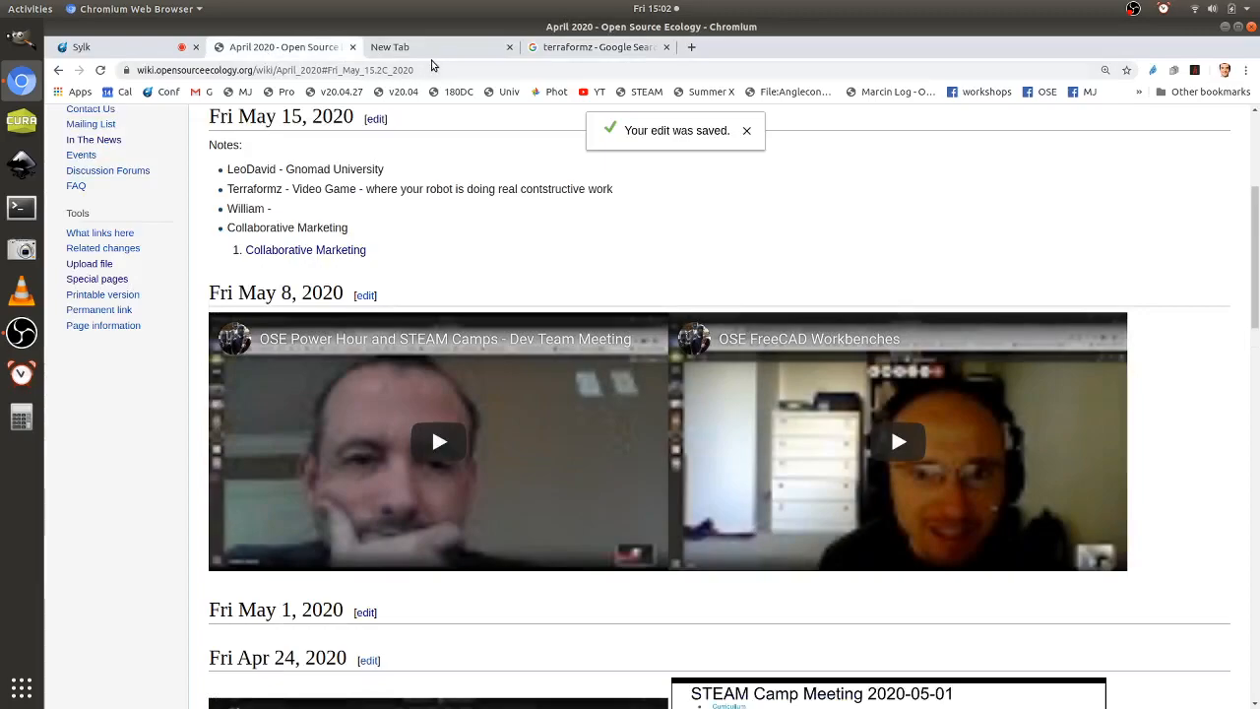
pyautogui.moveTo(595, 47)
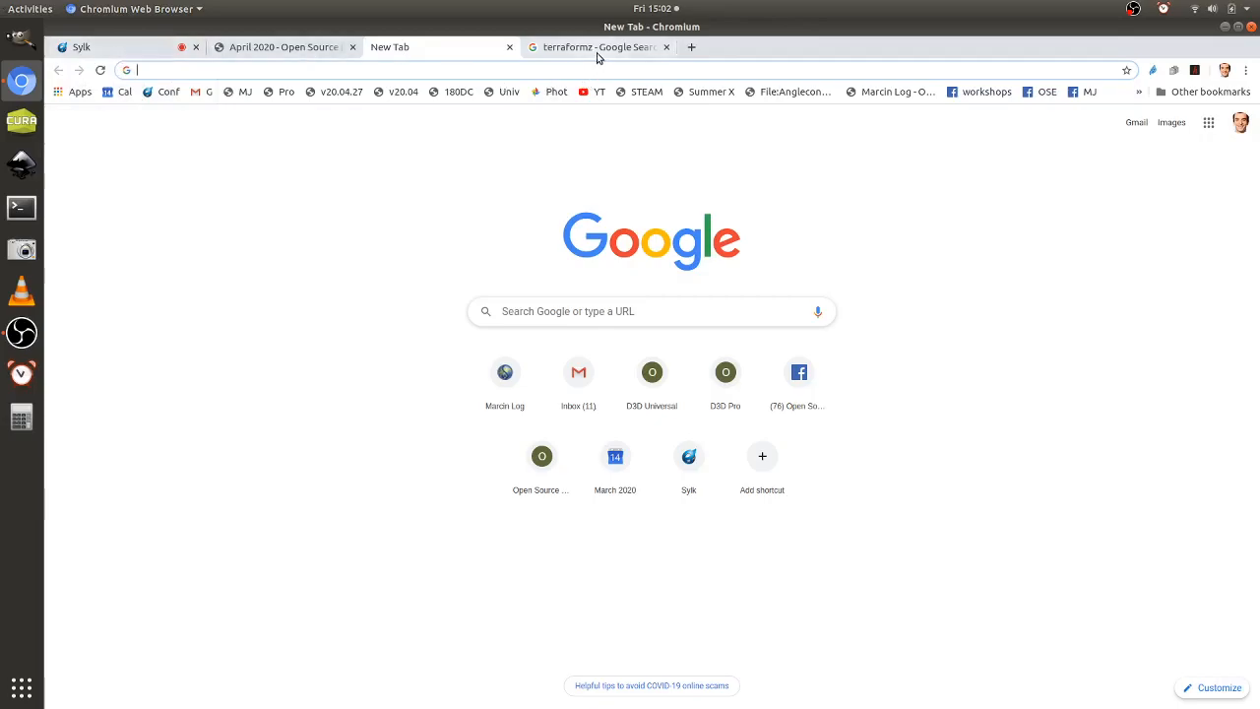
pyautogui.moveTo(595, 47)
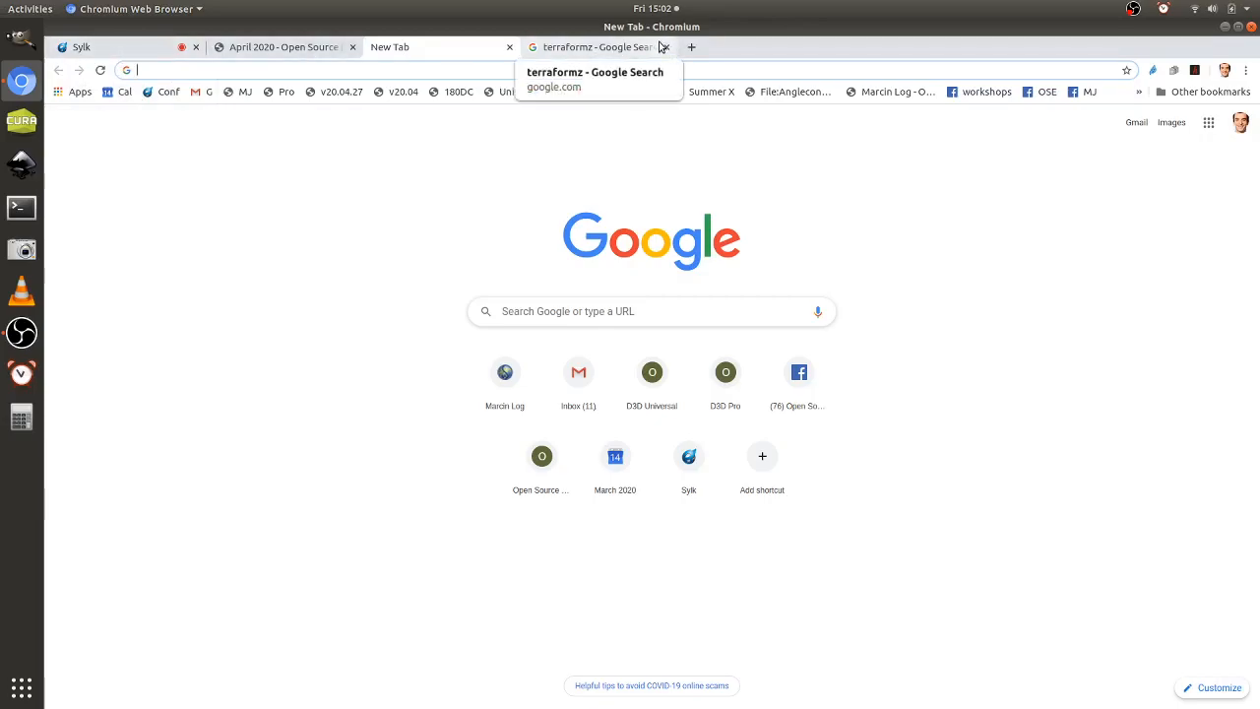
pyautogui.moveTo(670, 47)
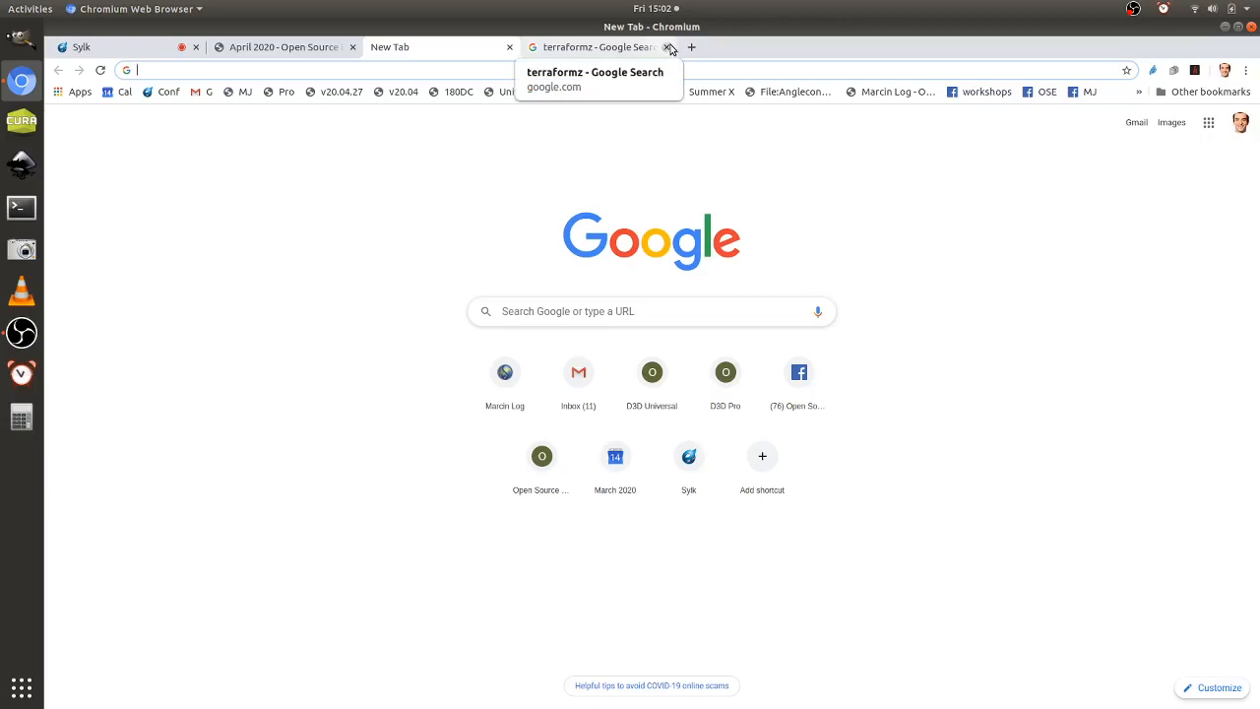
pyautogui.click(670, 47)
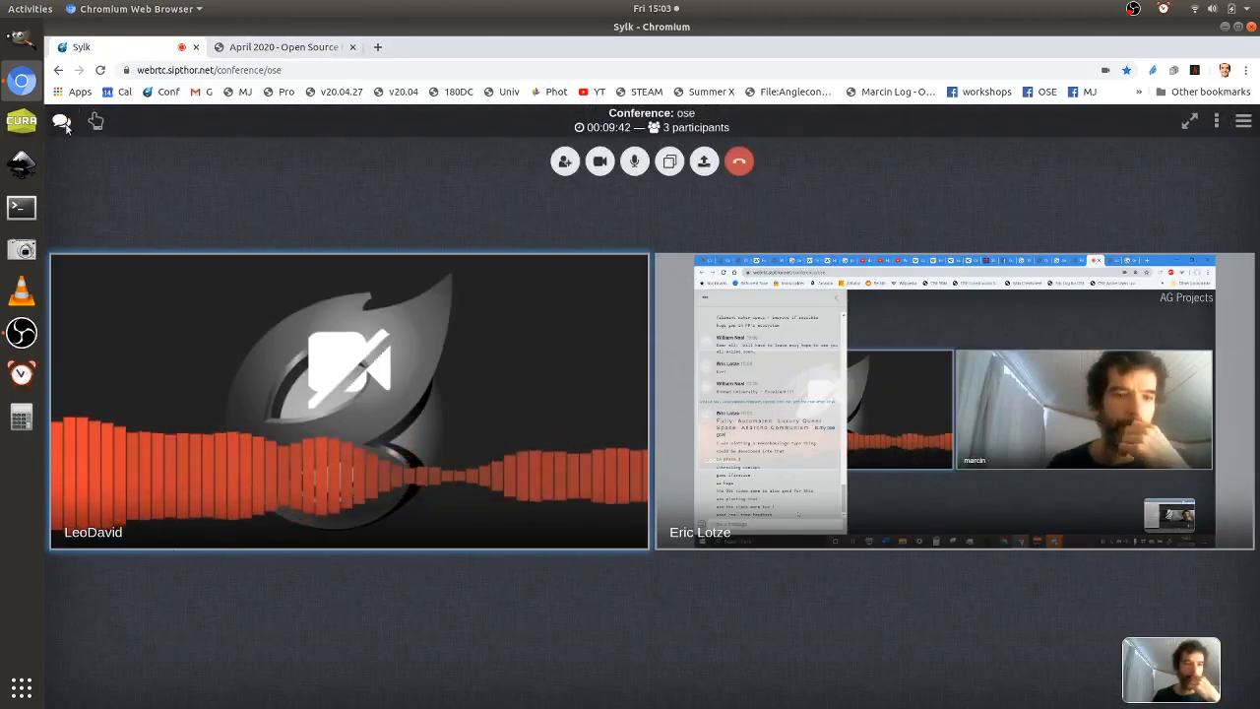
pyautogui.click(61, 122)
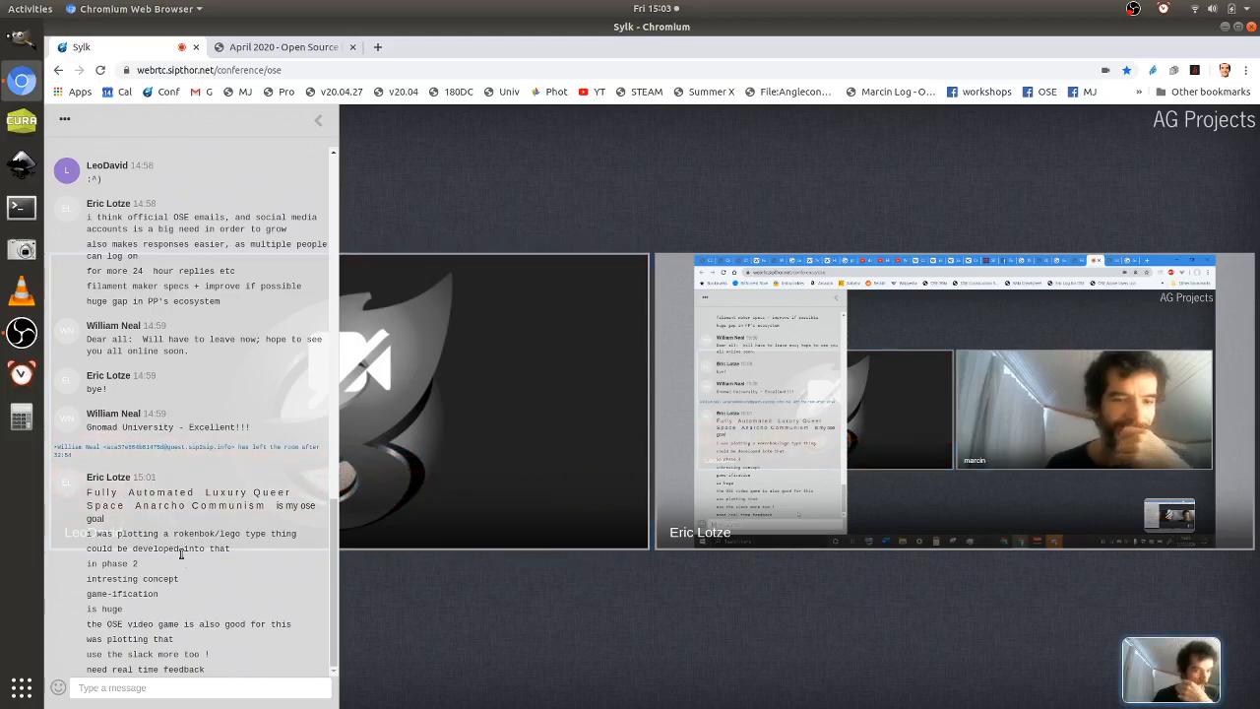
pyautogui.moveTo(232, 658)
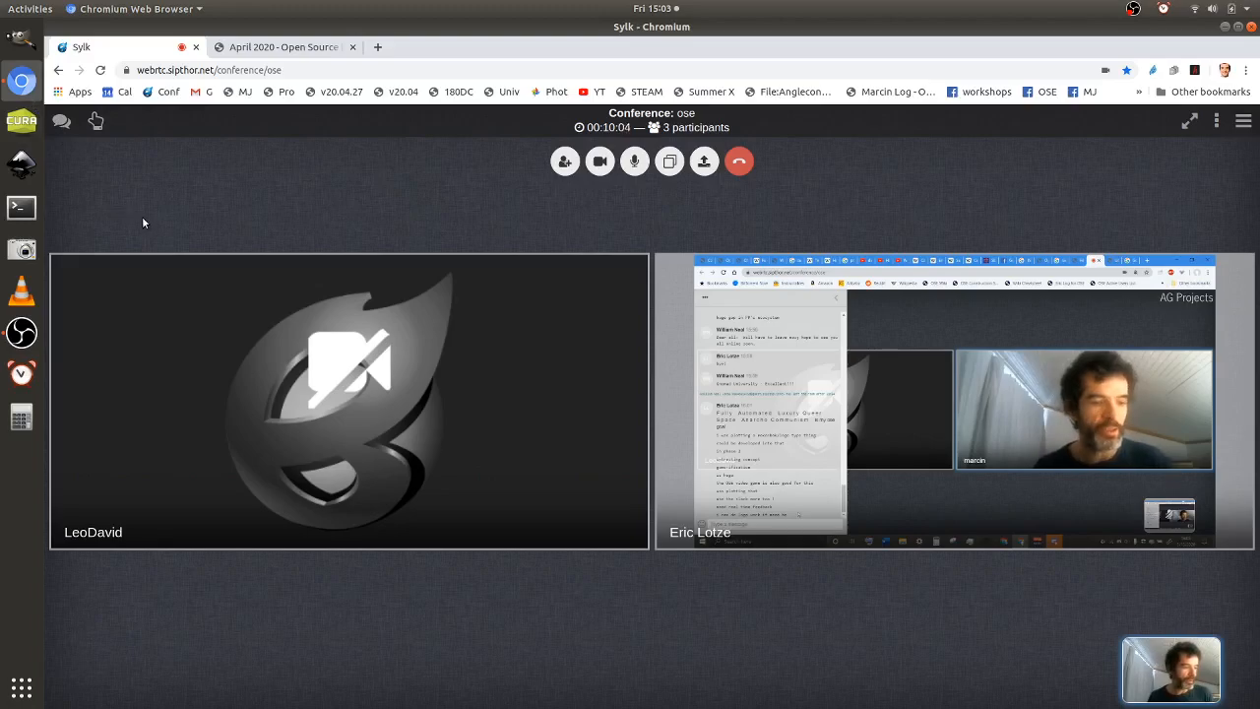
pyautogui.moveTo(69, 195)
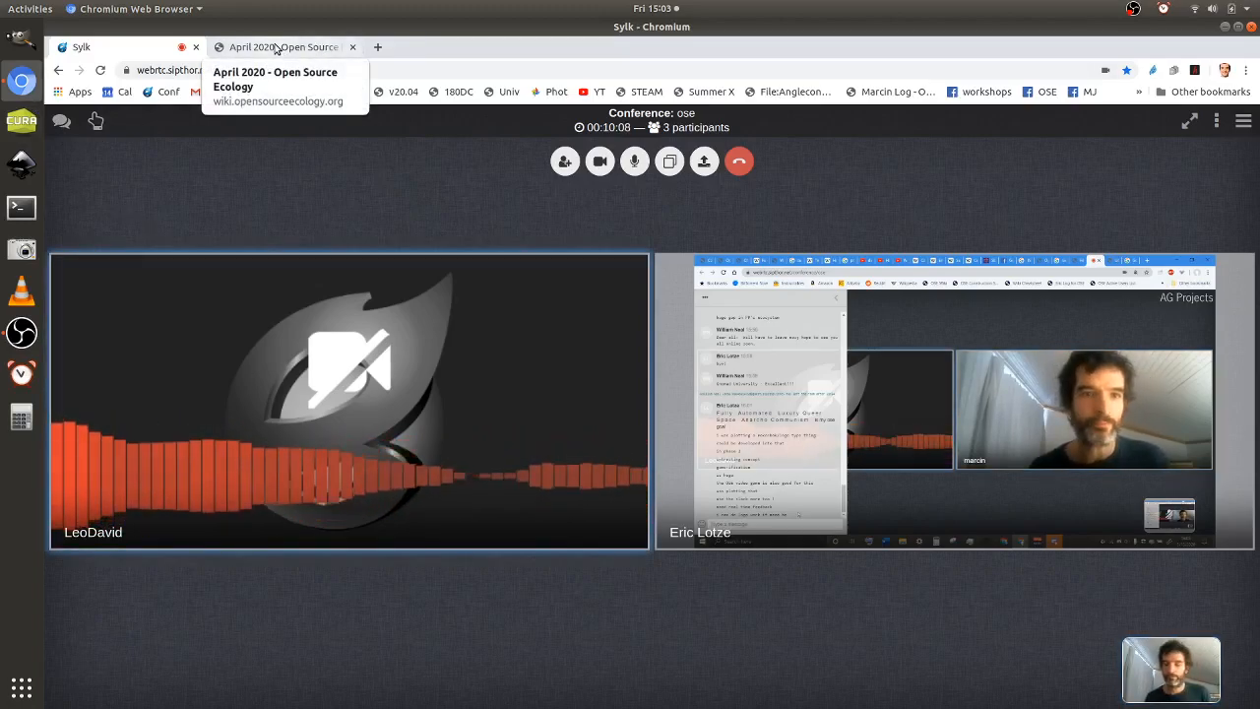
pyautogui.click(283, 47)
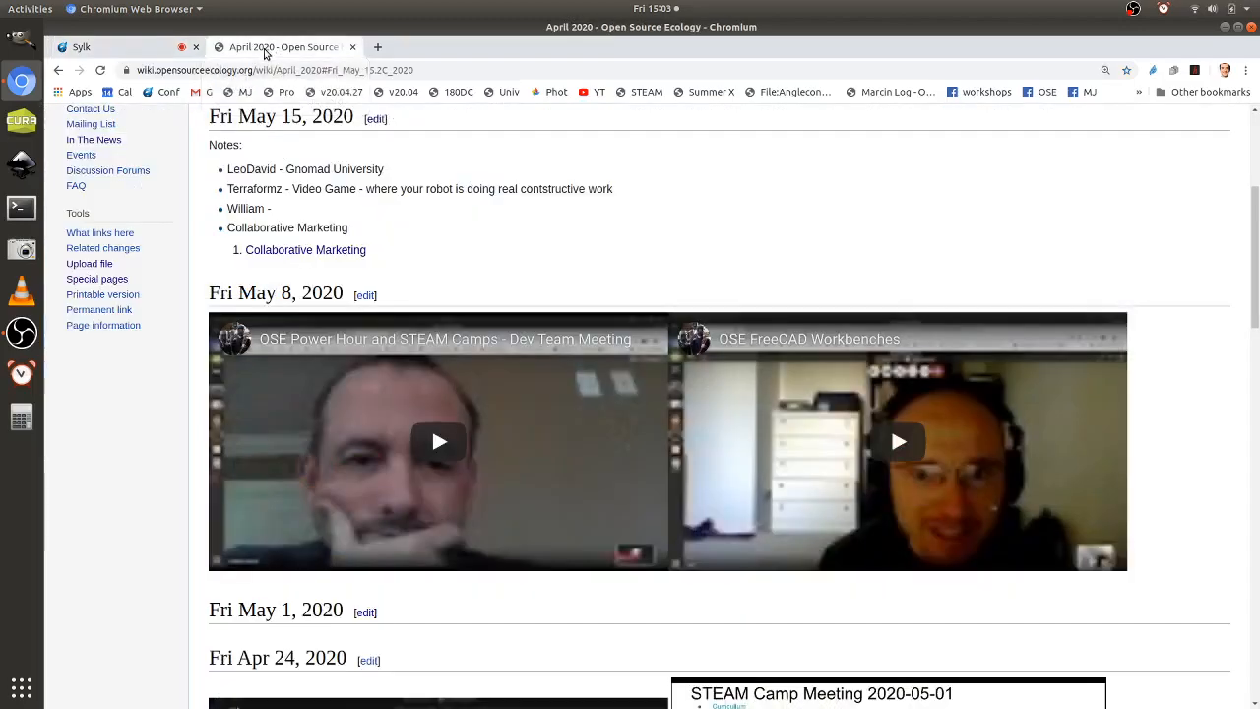
pyautogui.click(80, 47)
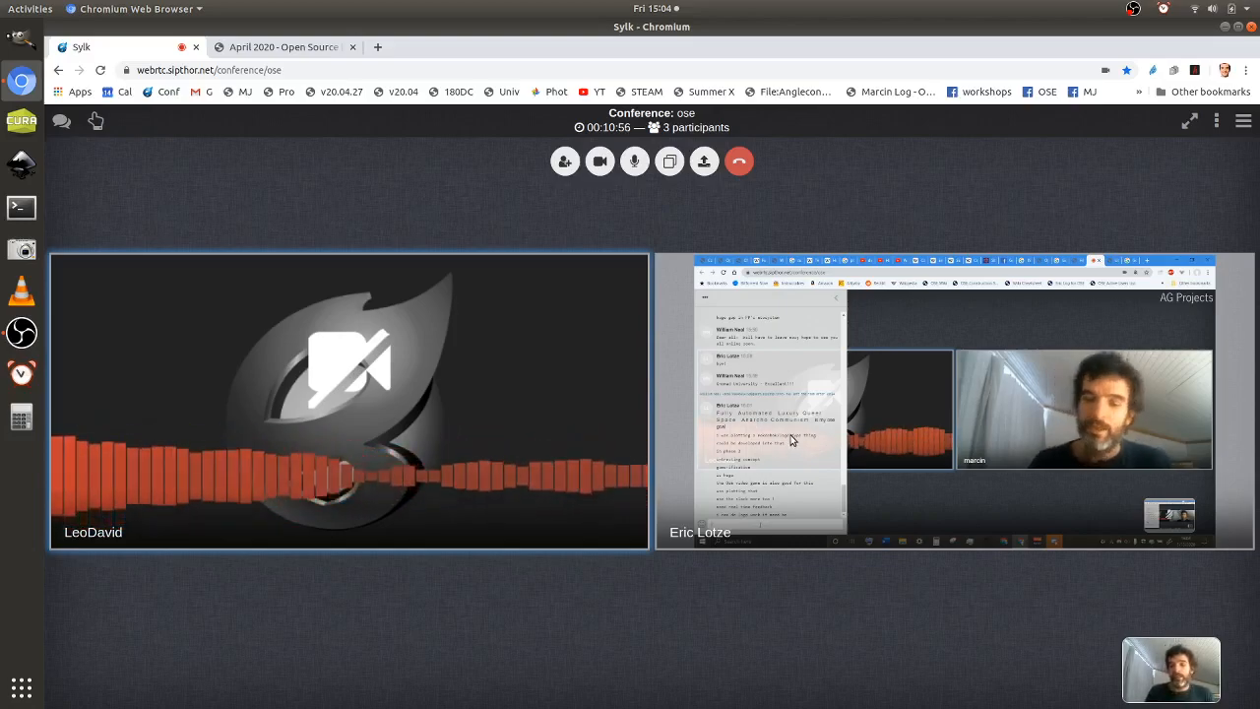
pyautogui.moveTo(630, 370)
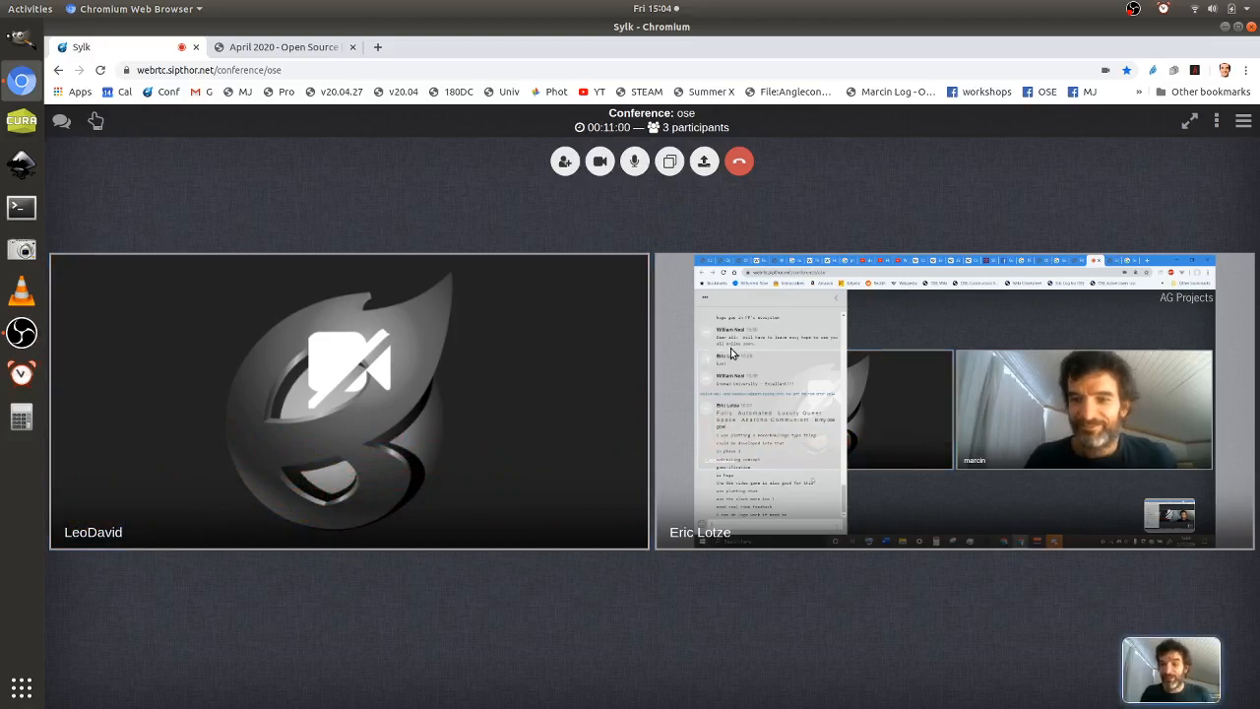
pyautogui.moveTo(648, 292)
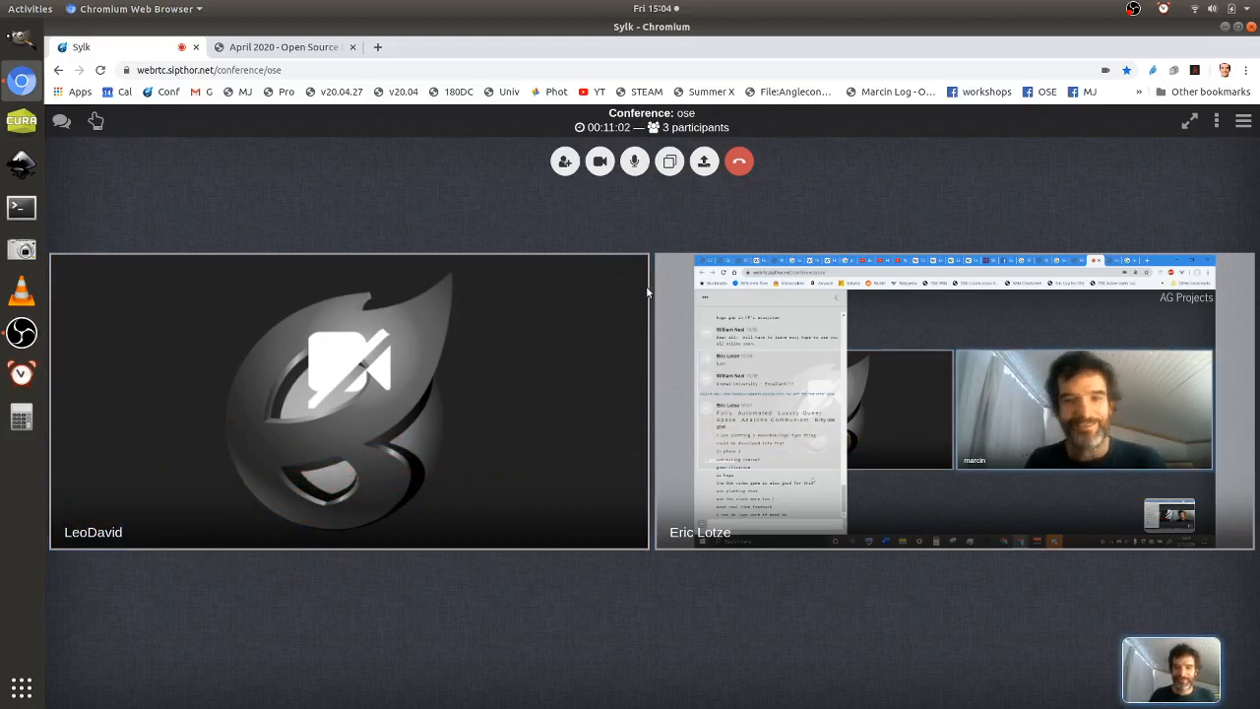
pyautogui.moveTo(669, 240)
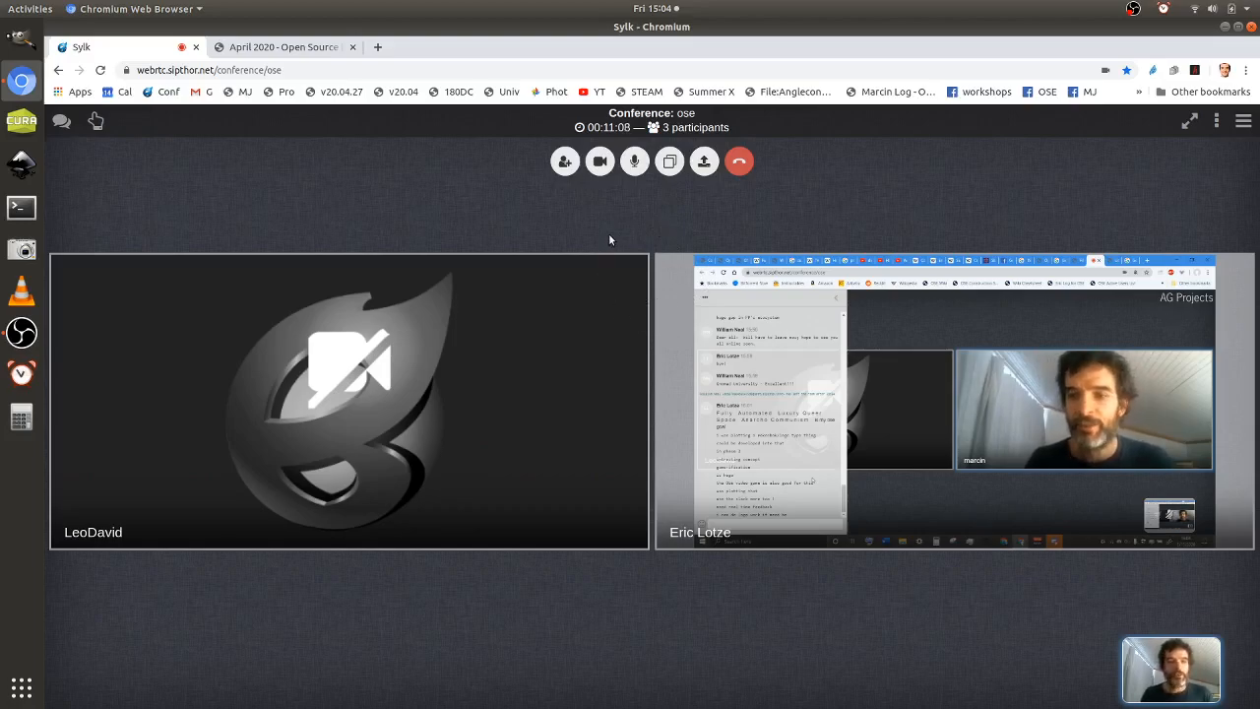
pyautogui.moveTo(605, 304)
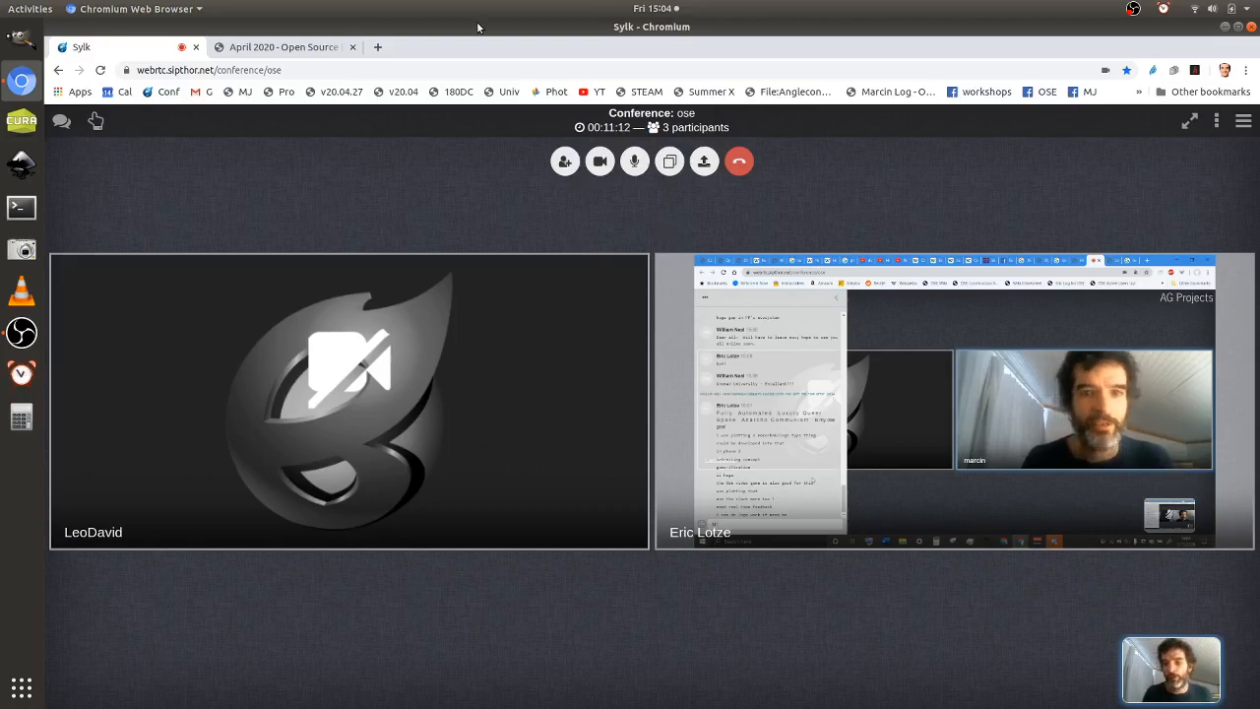
pyautogui.moveTo(539, 278)
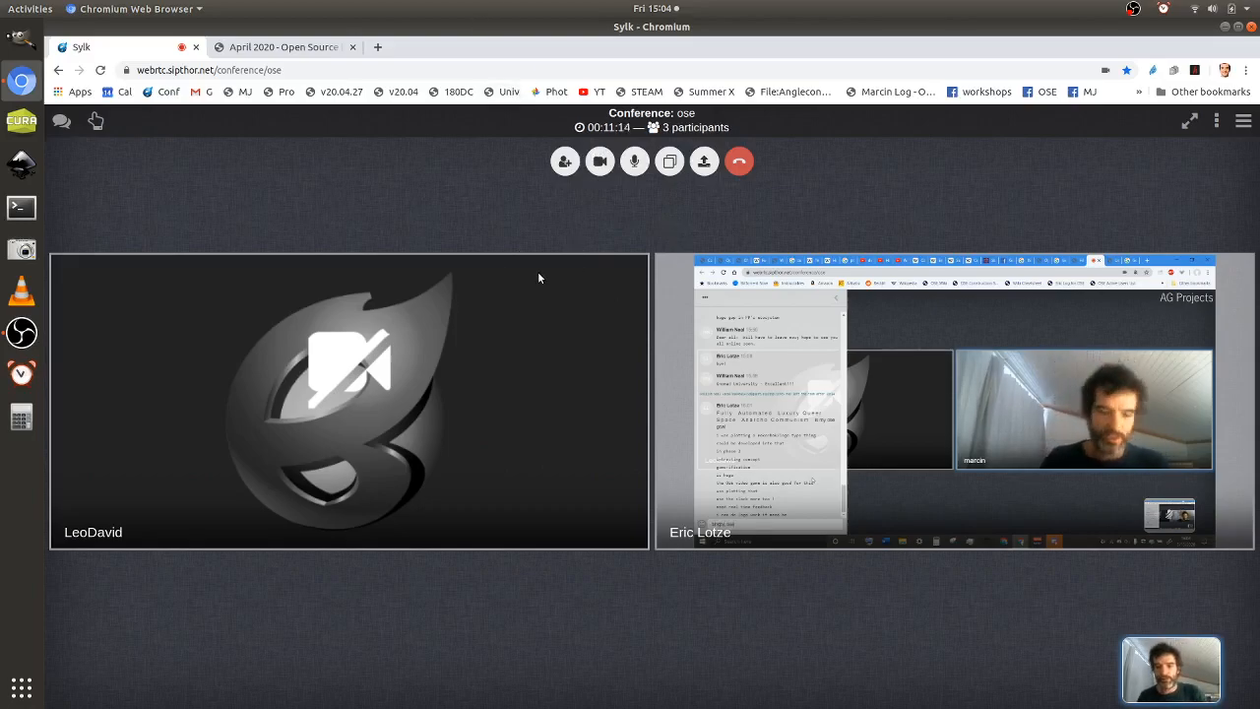
pyautogui.moveTo(605, 303)
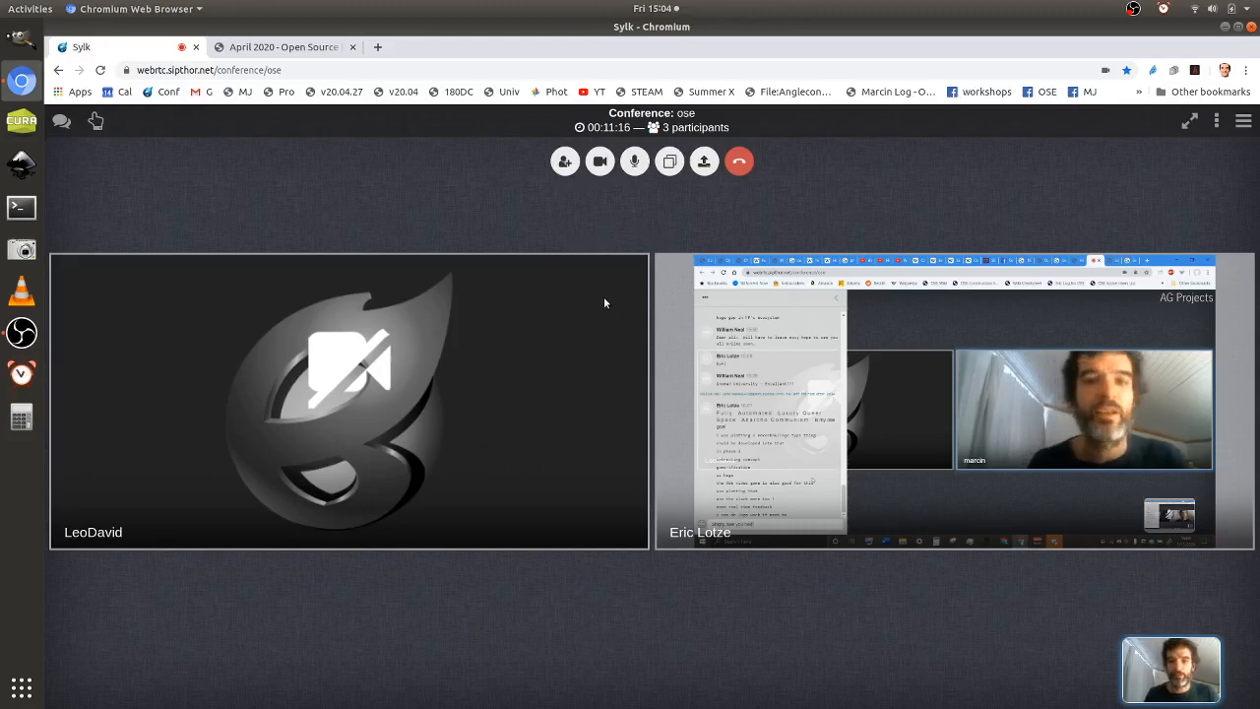